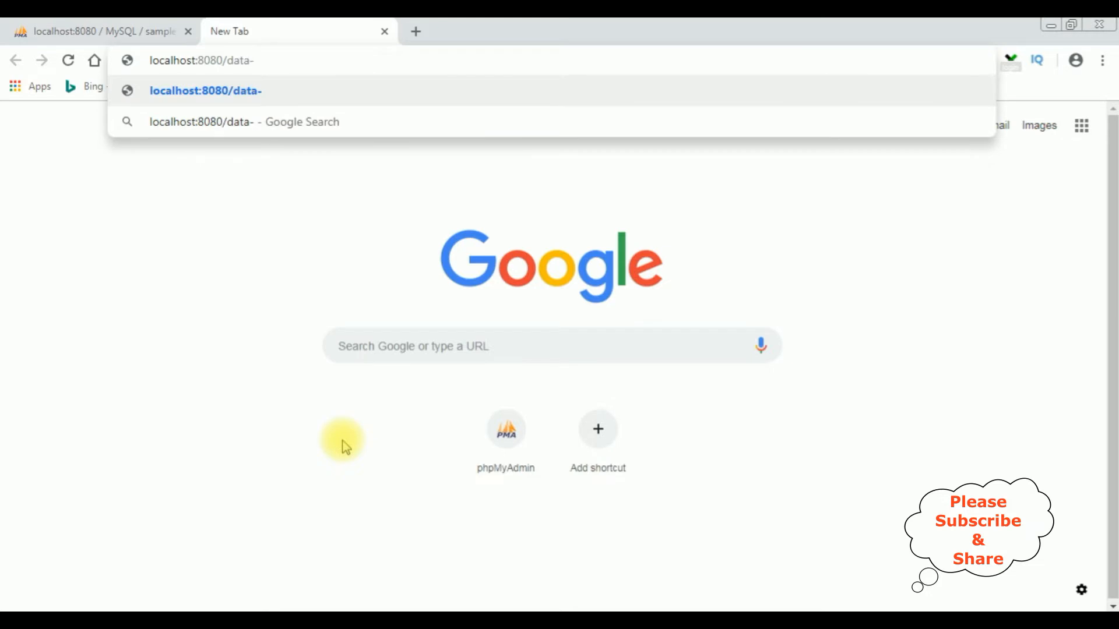
Load localhost:8080/data-jsonformat.php in Chrome to view the employee JSON
type("jsonf")
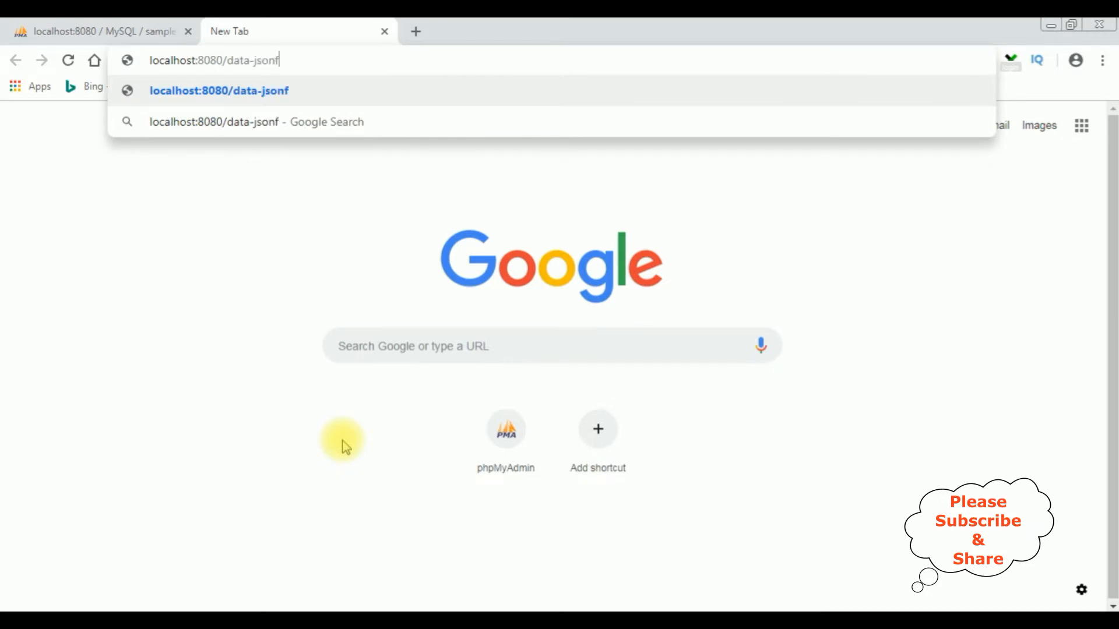
type("ormat.php")
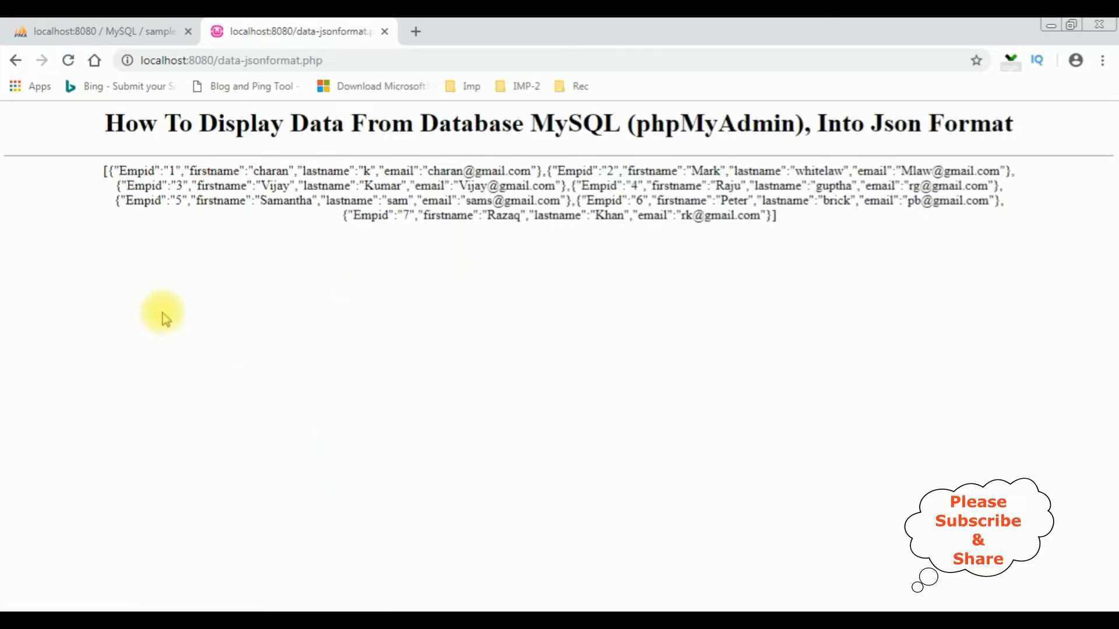
mouse_move(955, 232)
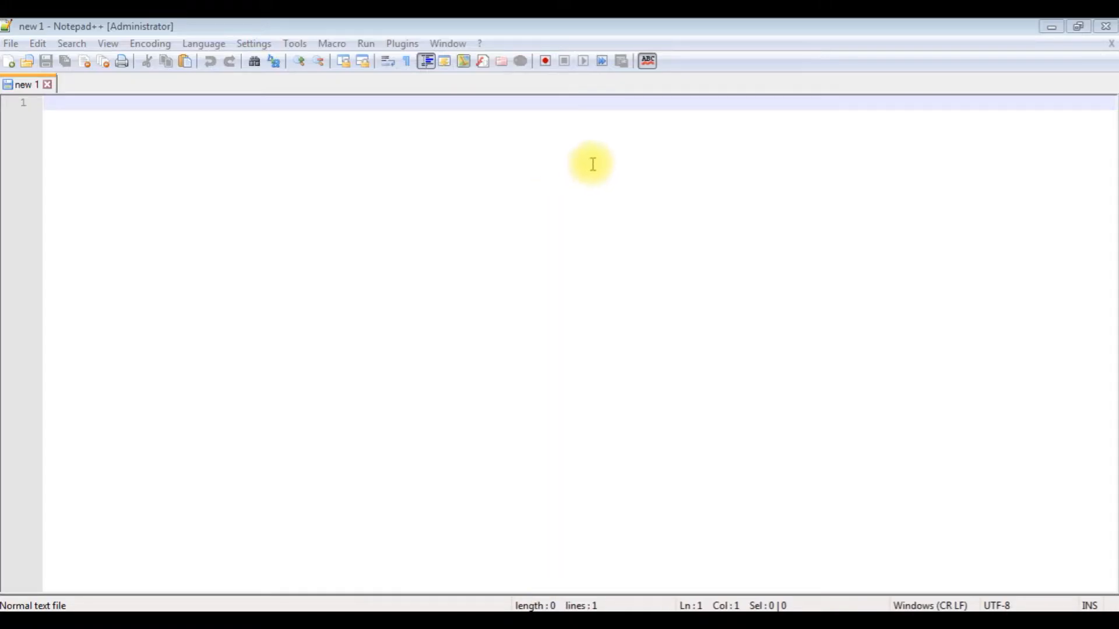
mouse_move(234, 165)
type("<")
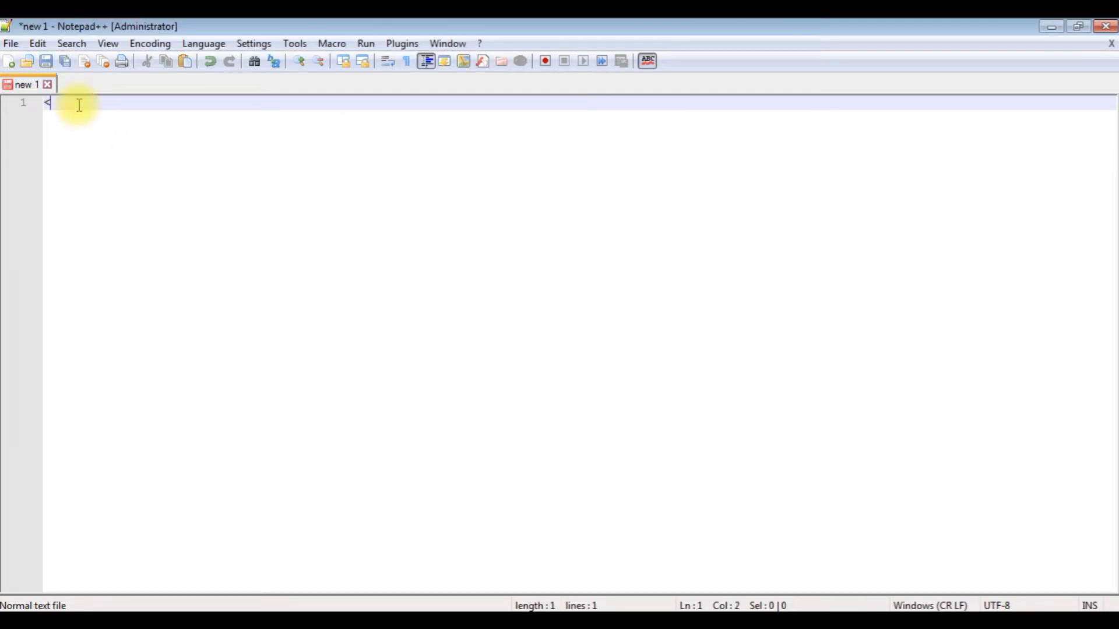
Write the html, head and center tag pairs for the page skeleton
type("html>")
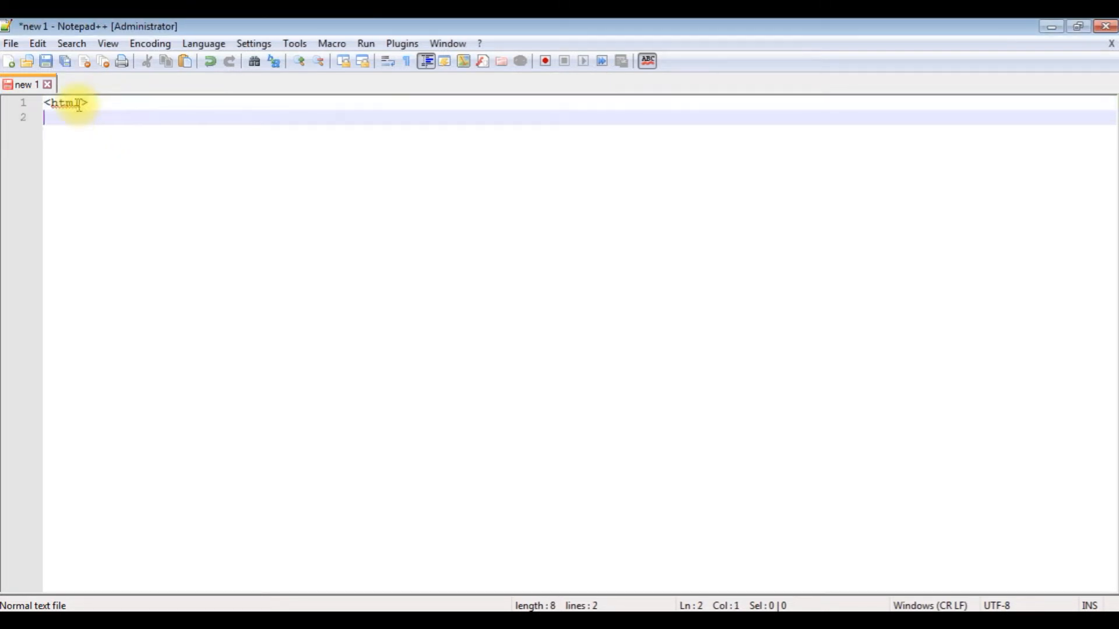
type("</html")
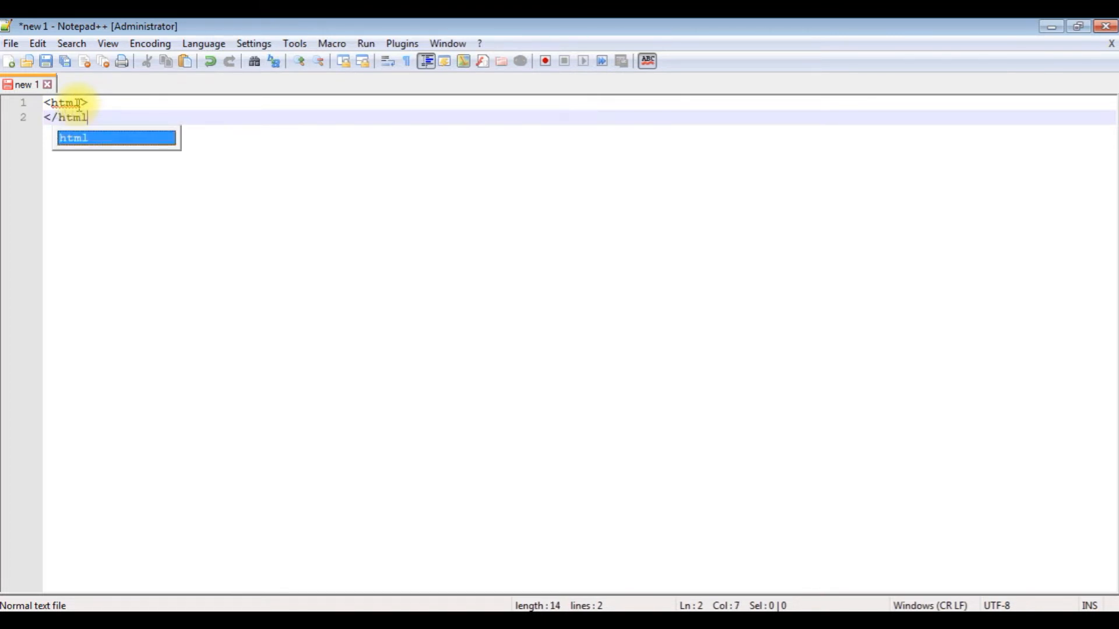
type("<he")
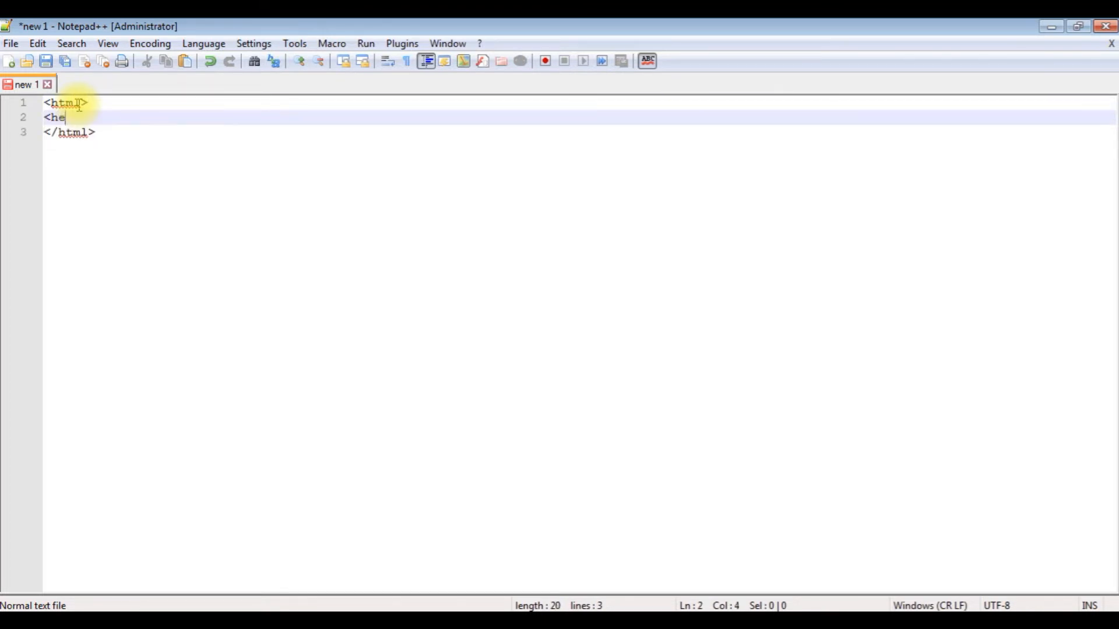
type("ad>")
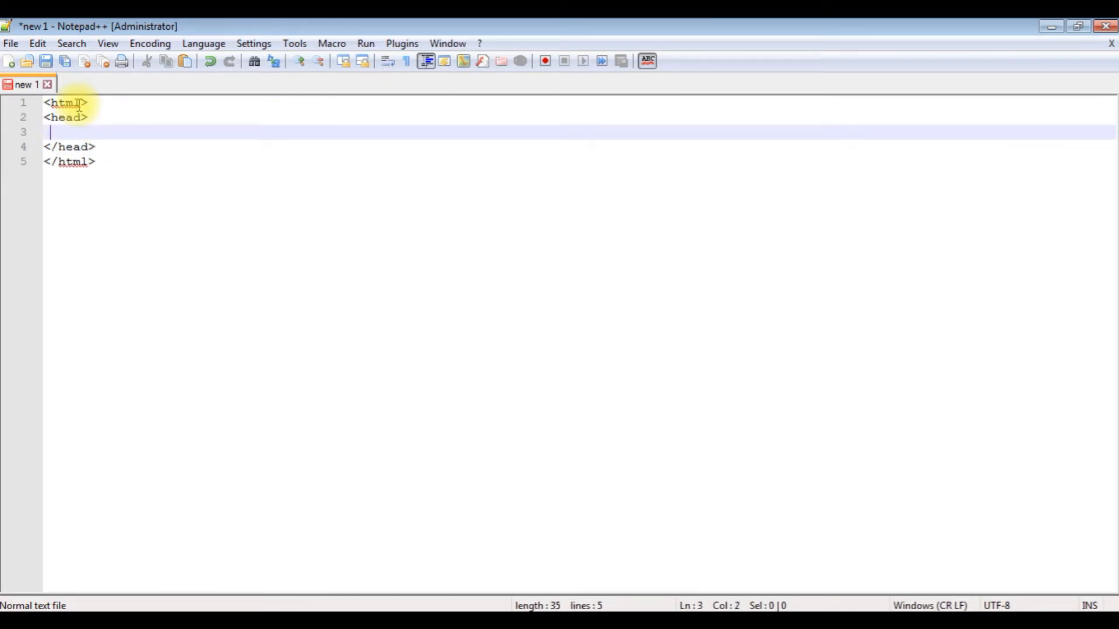
type("<center")
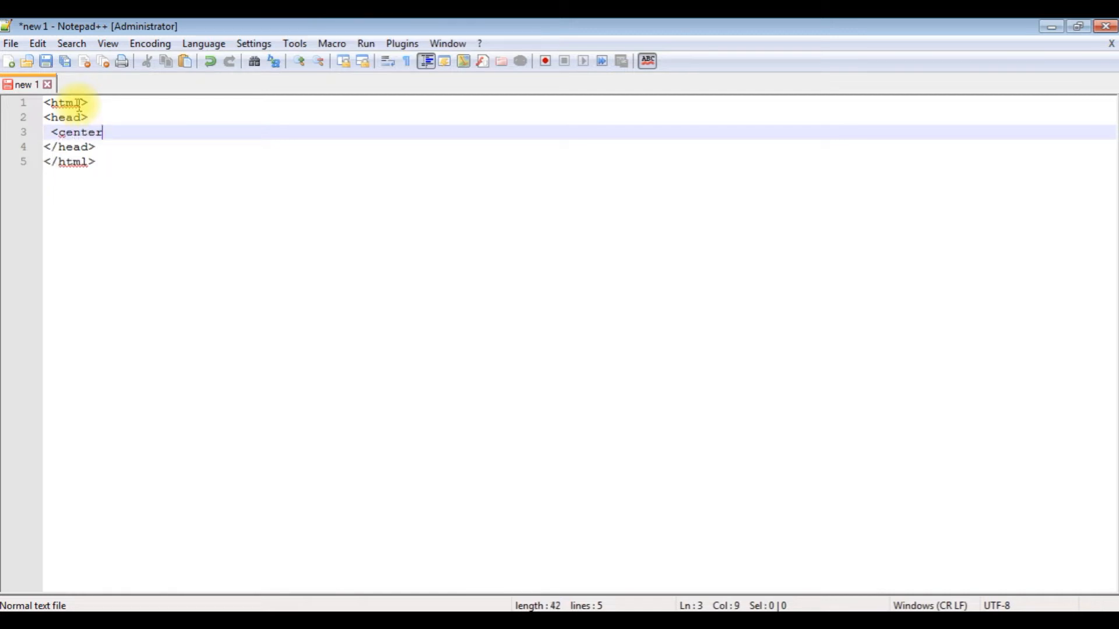
type(">")
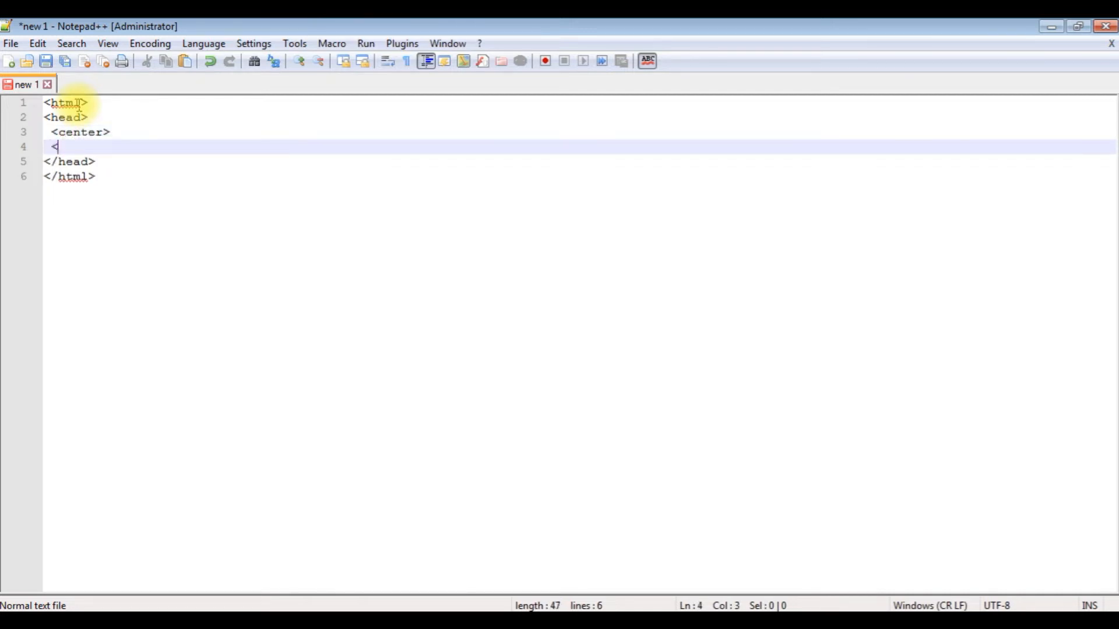
type("/center>")
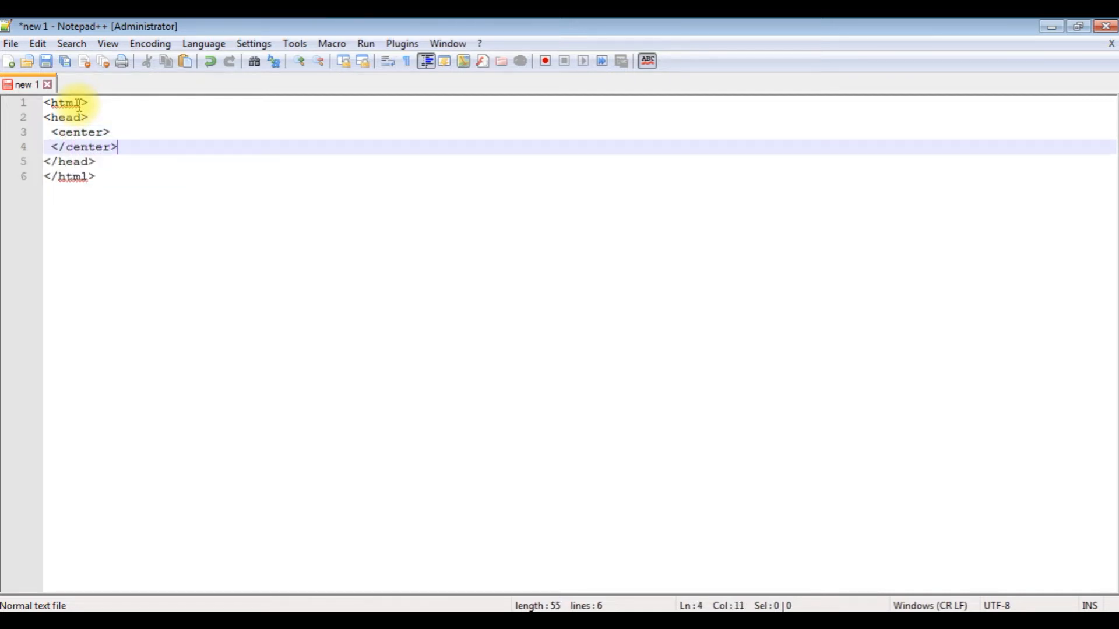
Add an h1 heading starting 'How To Display Database MySQL', correcting a mistyped P
type("<h1></")
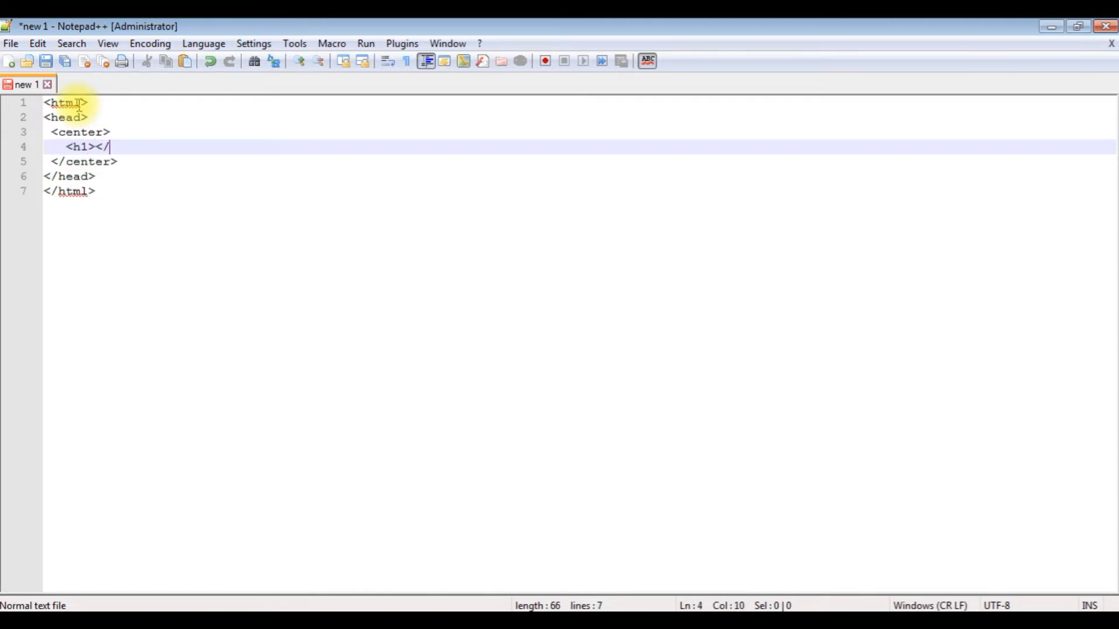
type("h1>")
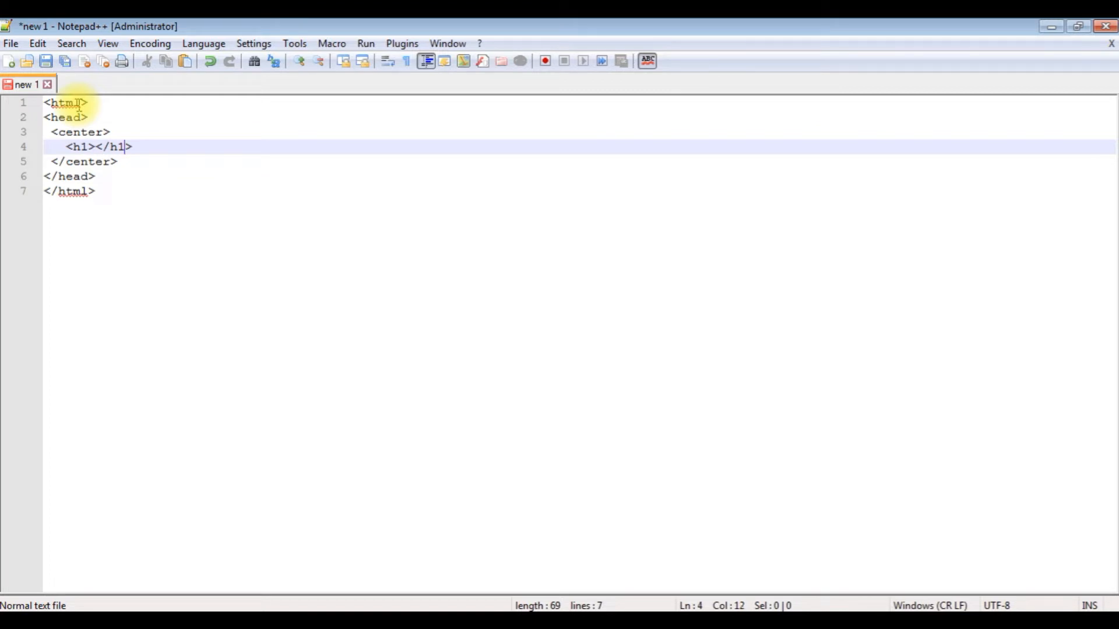
type("How")
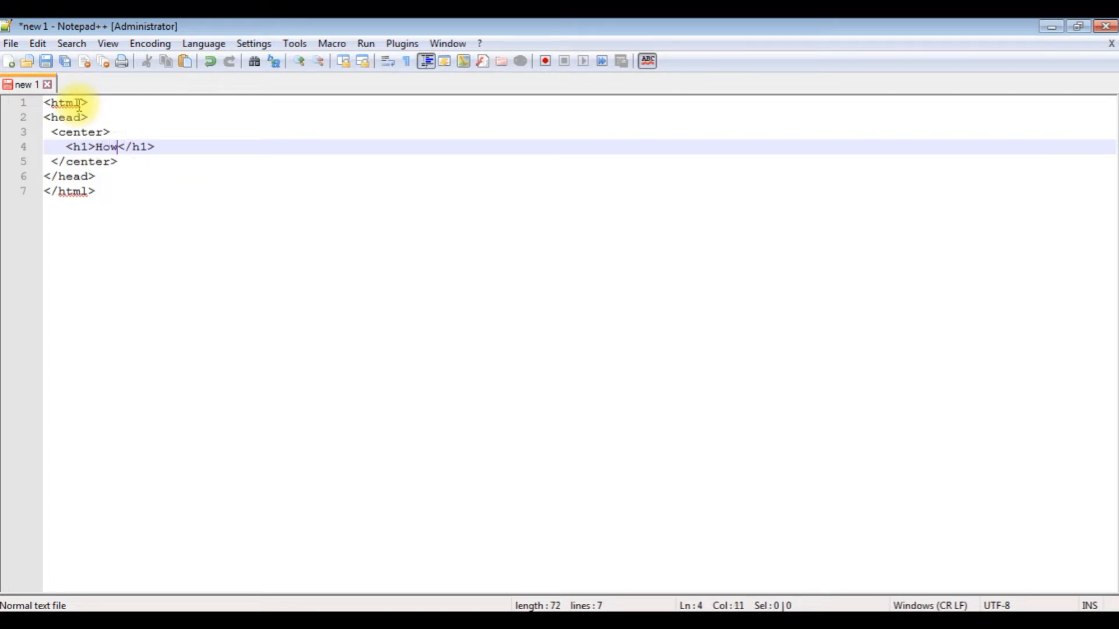
type("\" To \"")
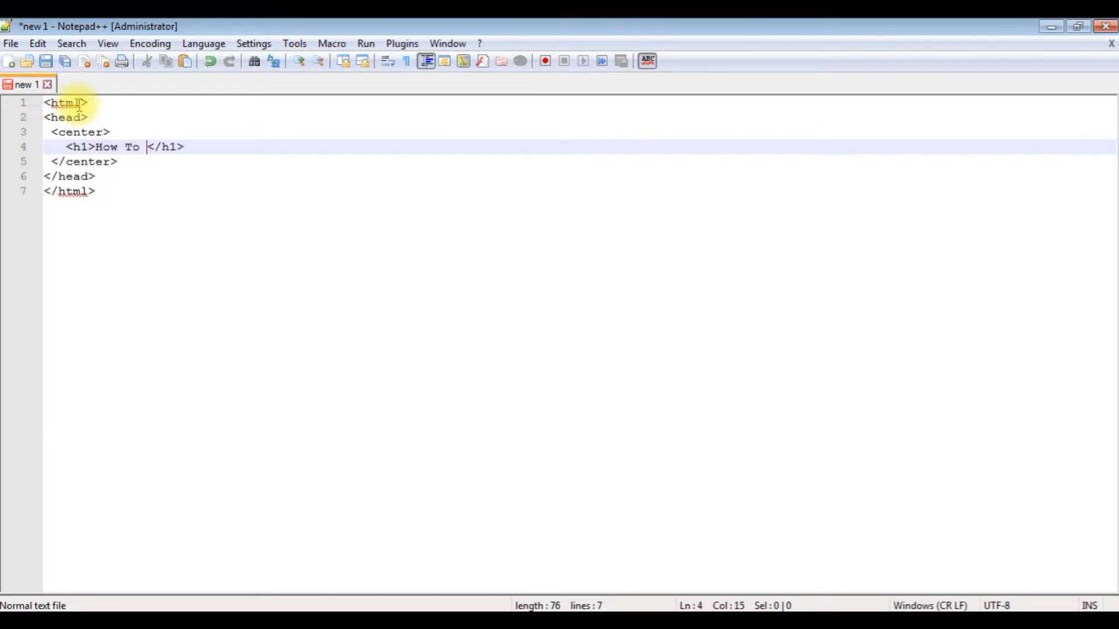
type("Display Data From")
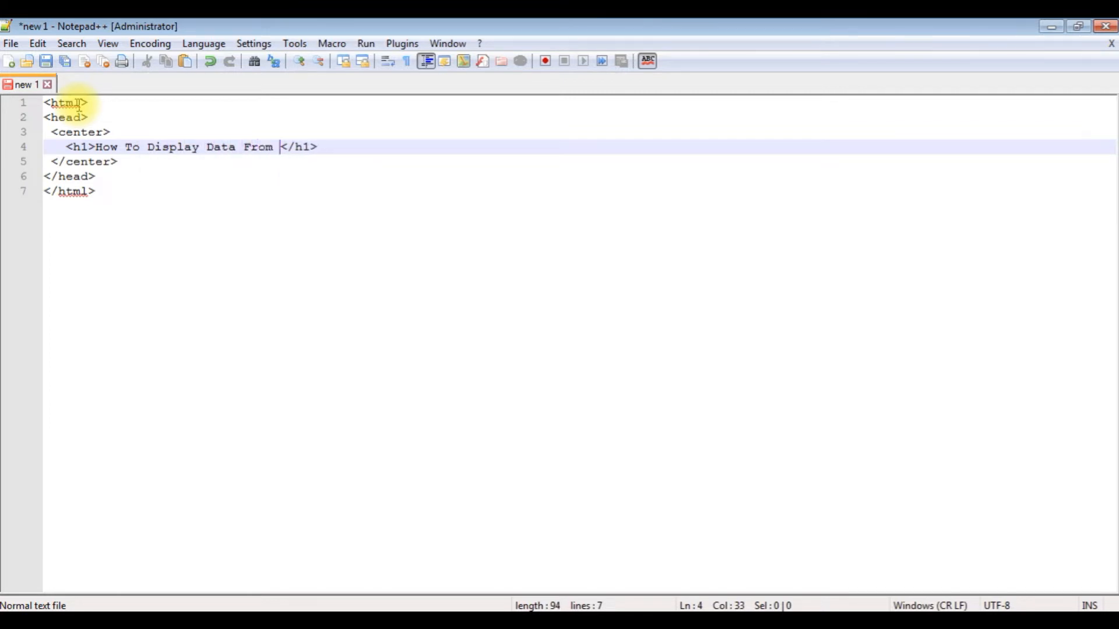
type("Database")
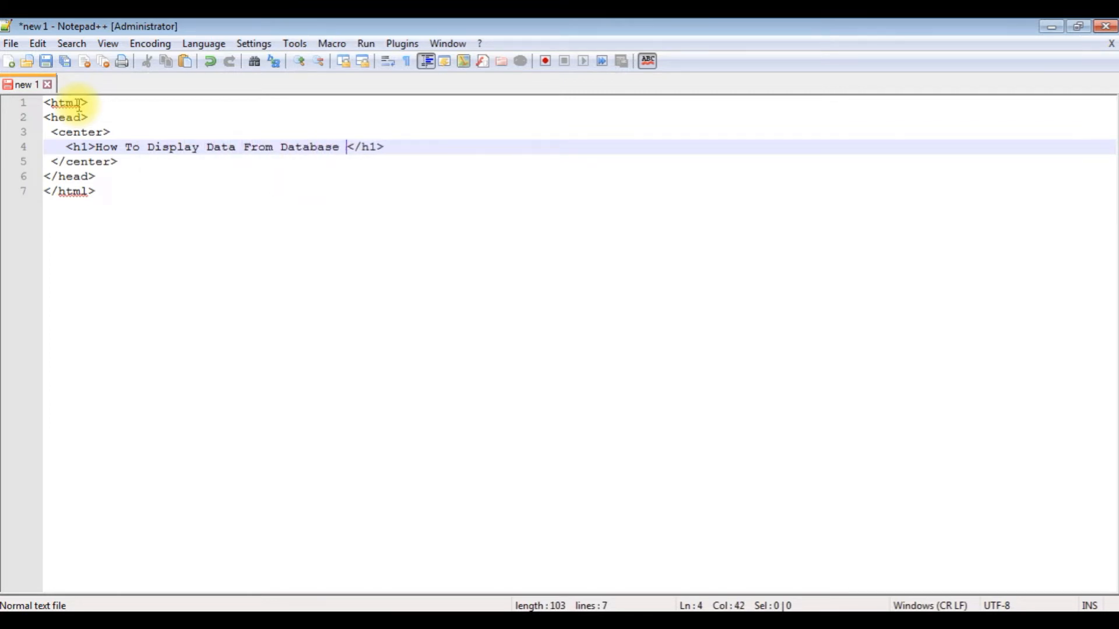
type("MySQl")
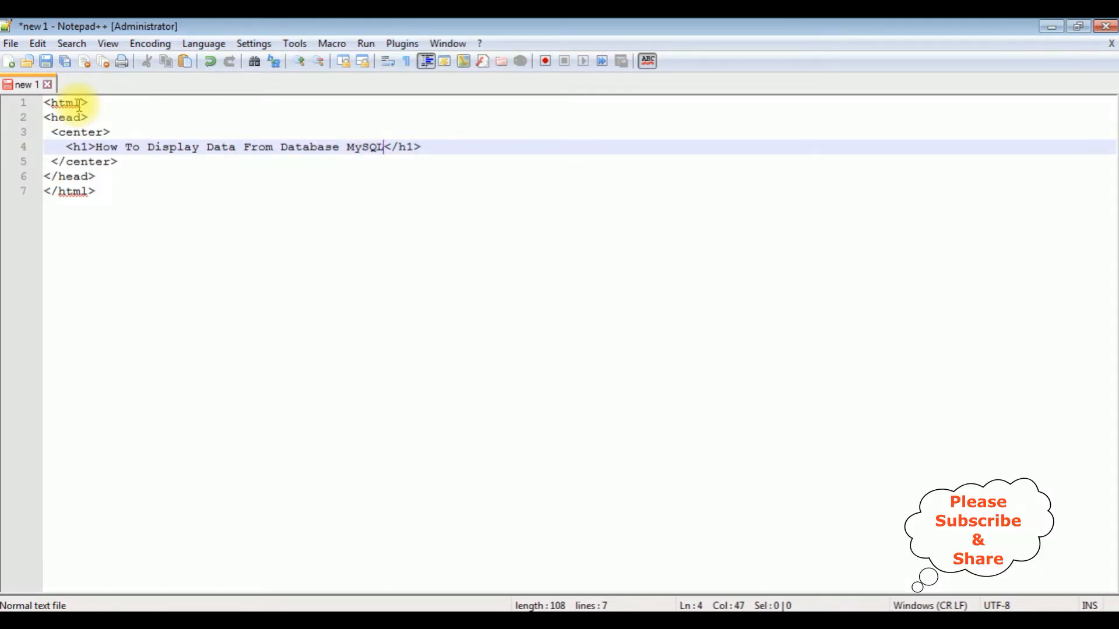
type("(P)")
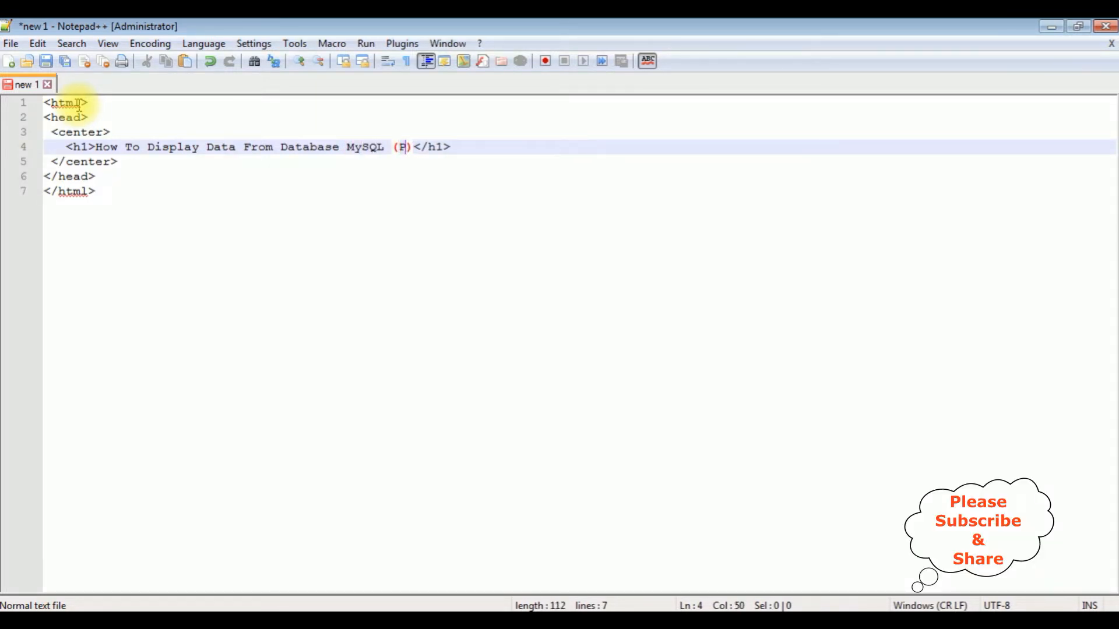
key("Backspace")
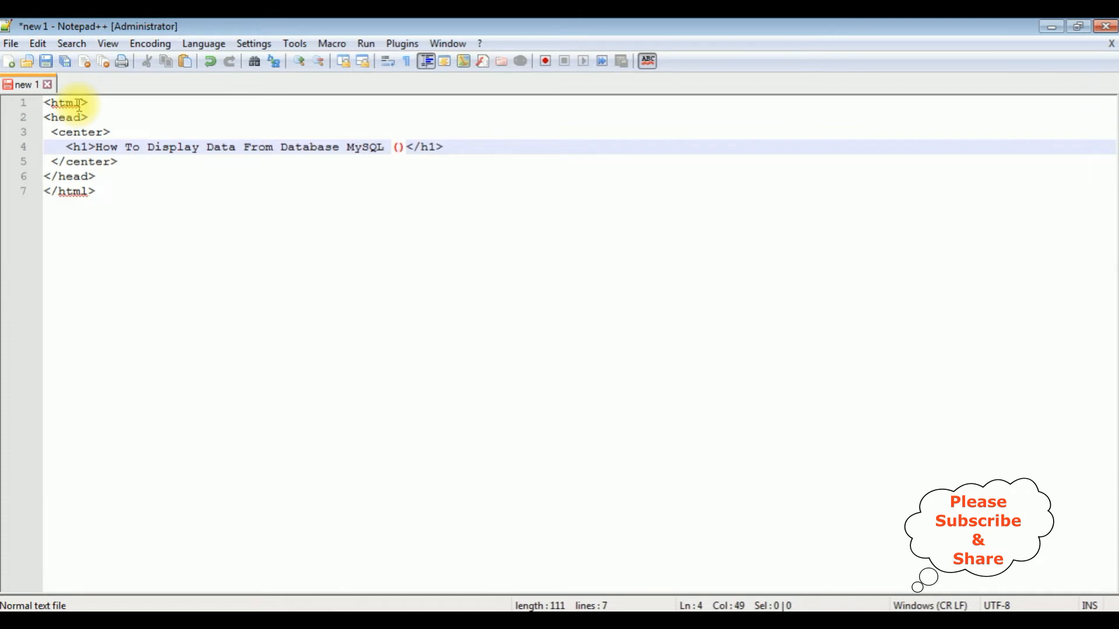
Finish the heading with 'phpMyAdmin, Into Json Format' and add an <hr/> rule
type("phpMyA")
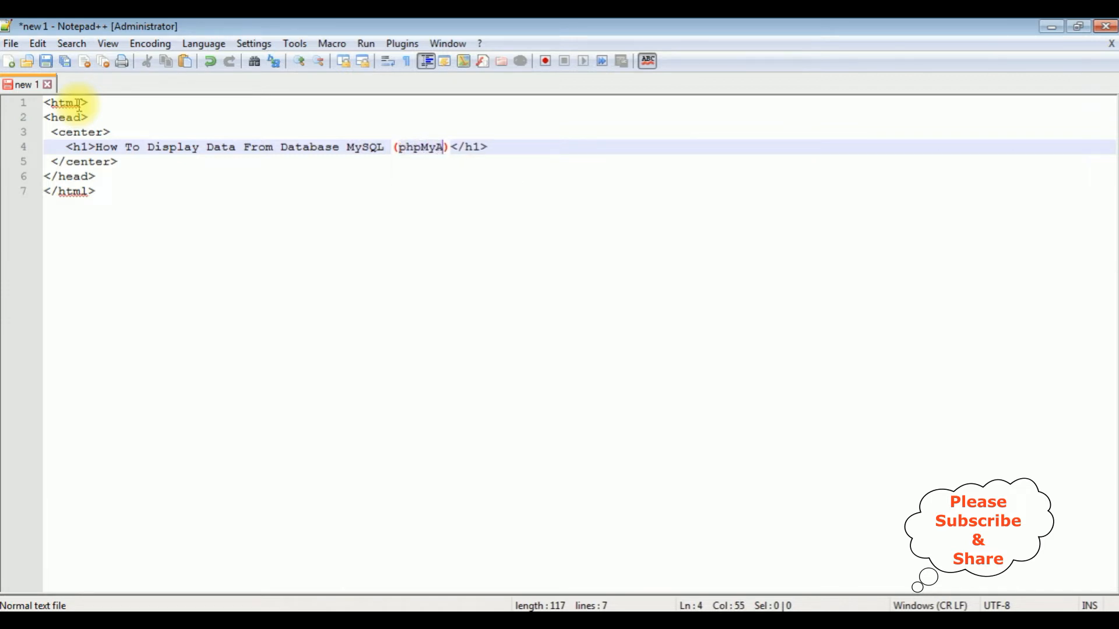
type("dmin")
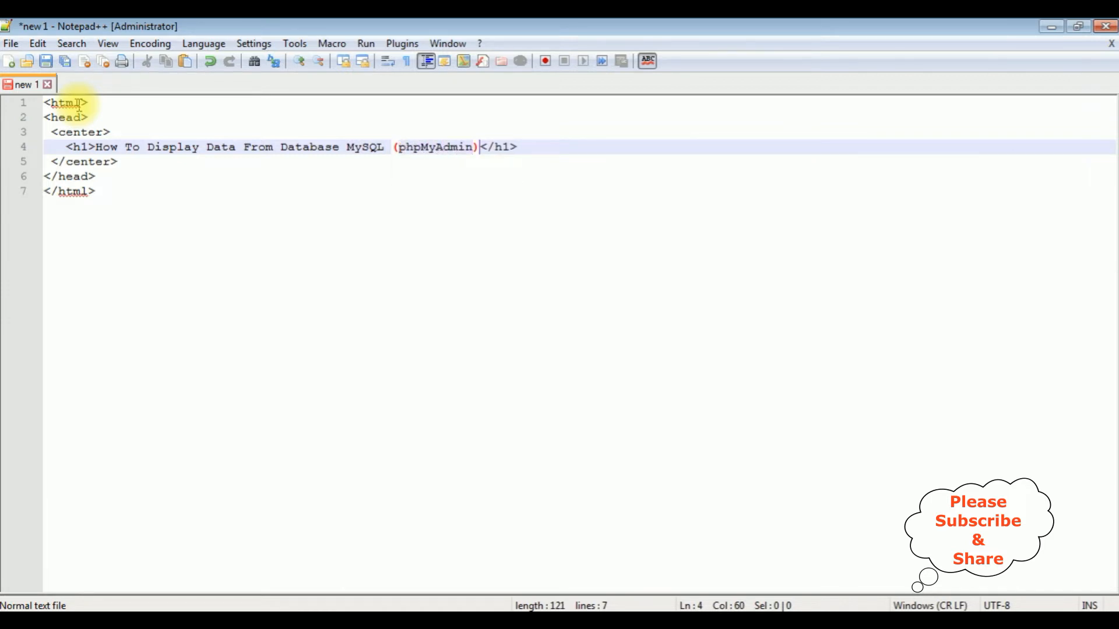
type(", Into")
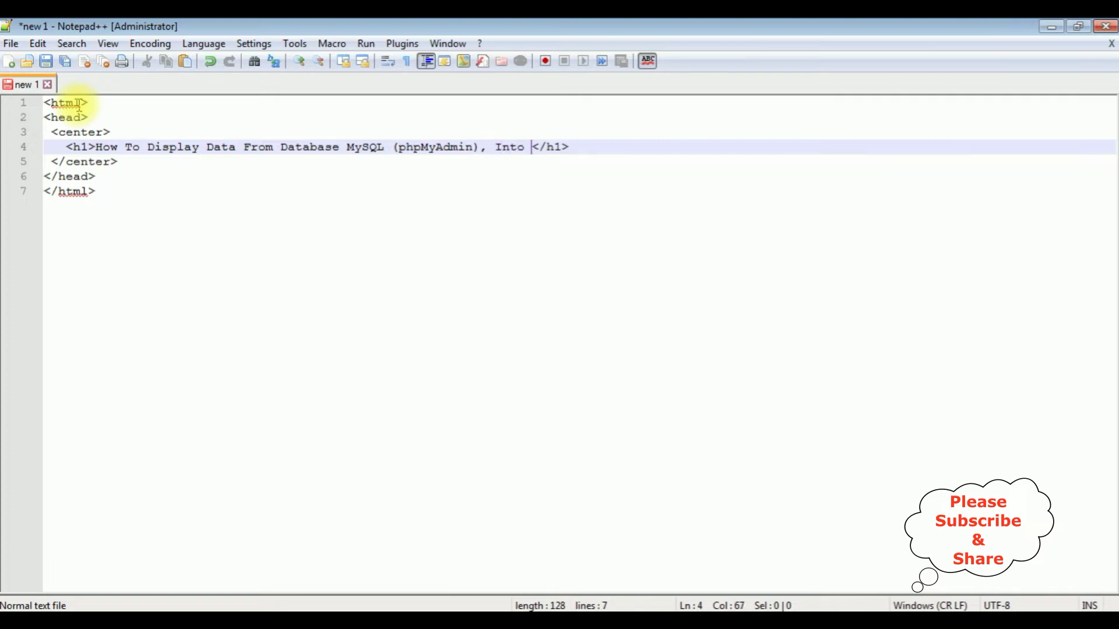
type("Json Format")
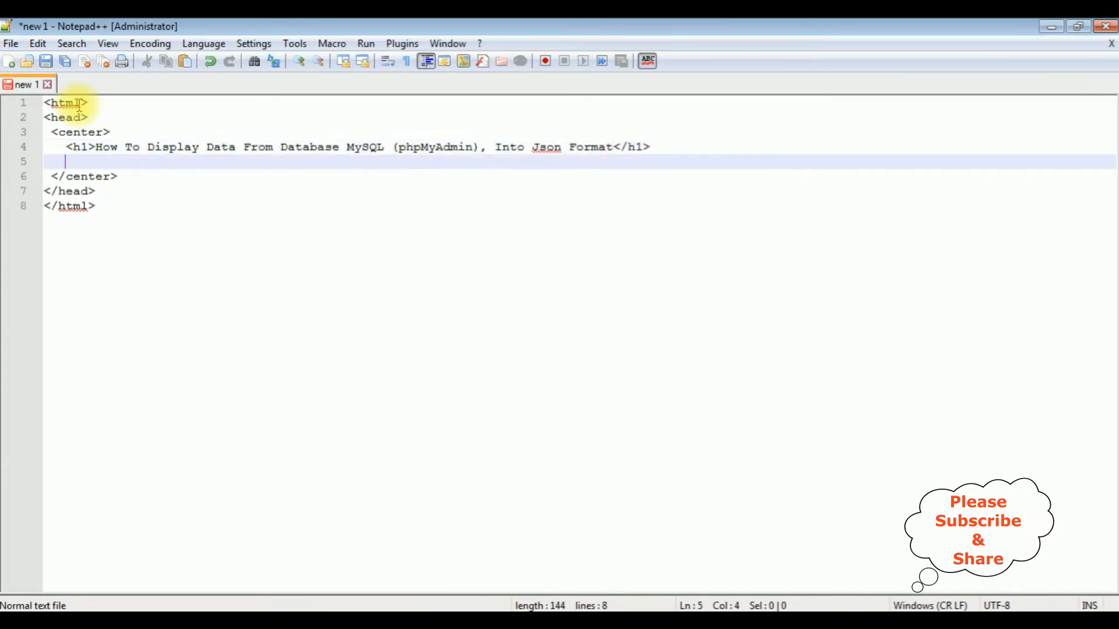
type("<hr/")
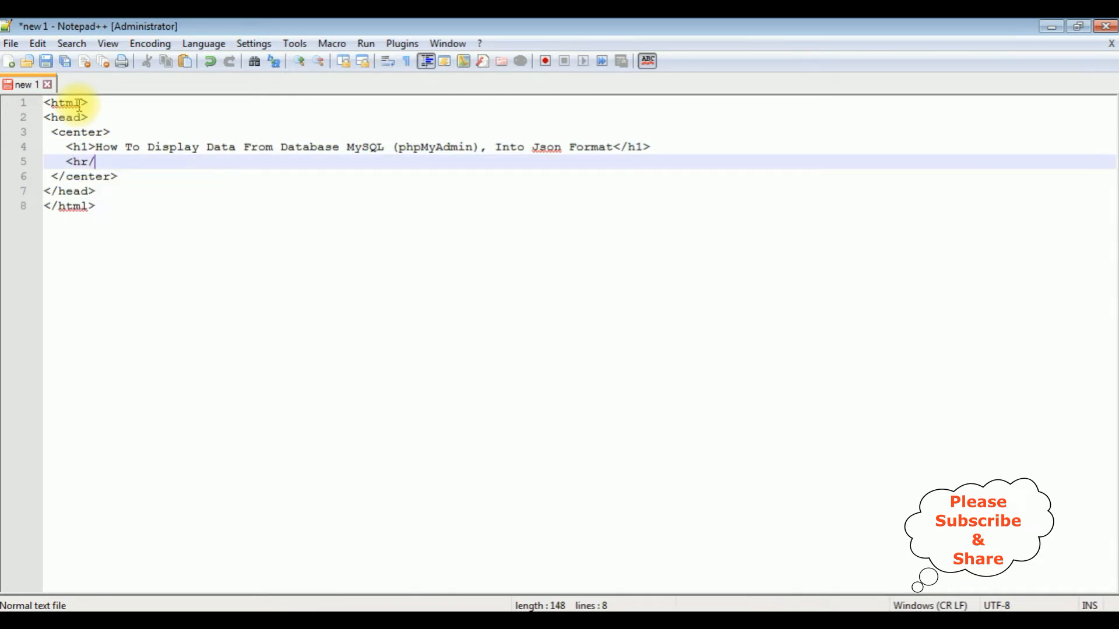
type(">")
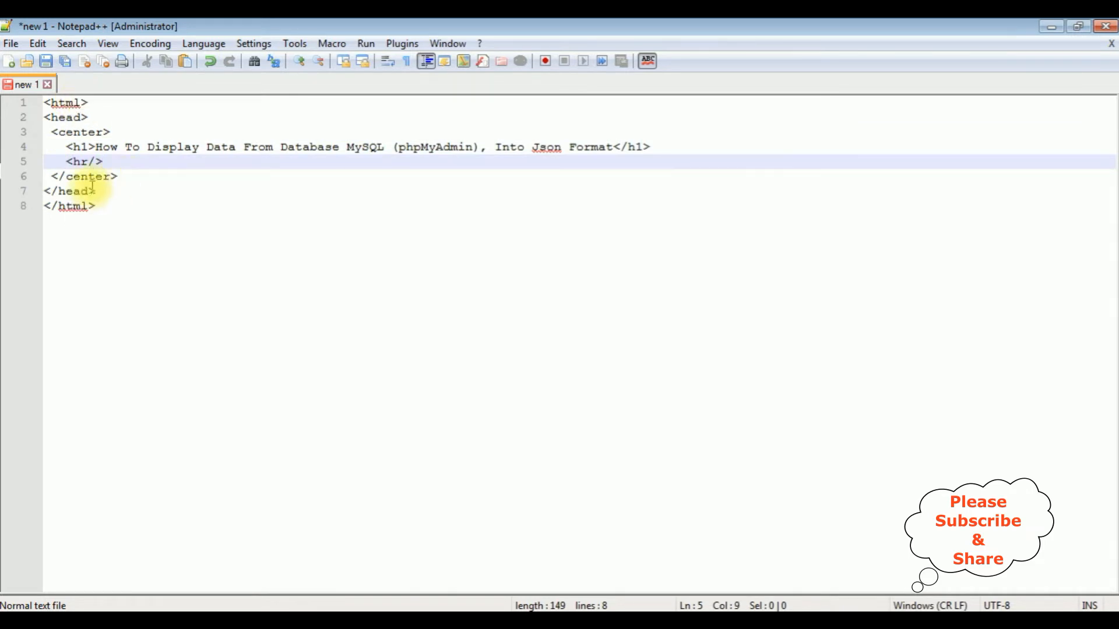
Add the body closing tag and close the center block inside the body
key("Enter")
type("<body>")
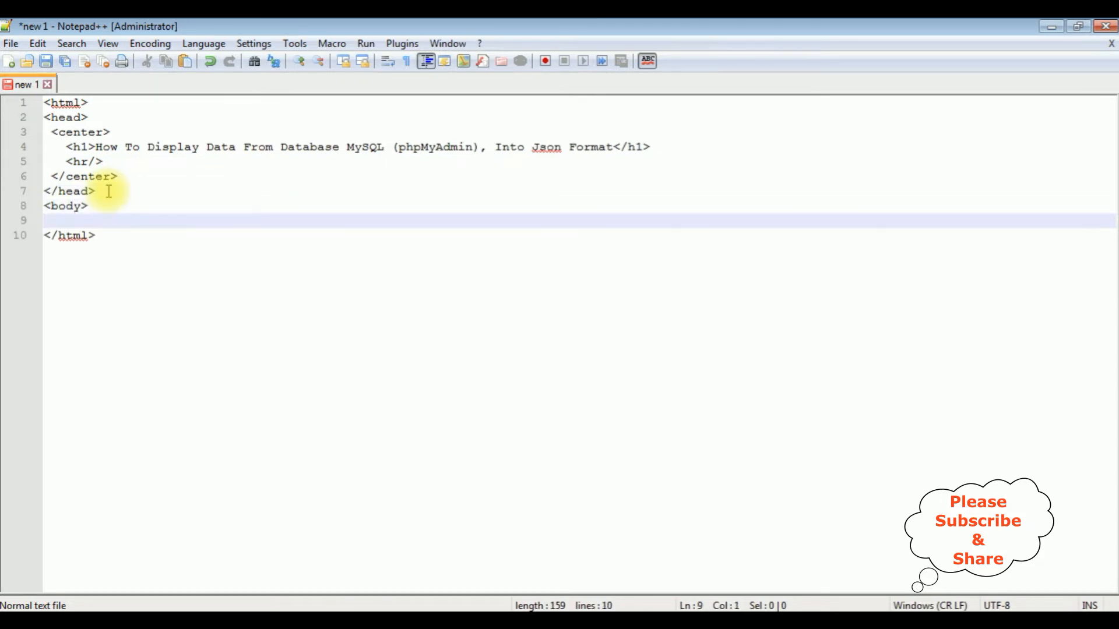
type("</")
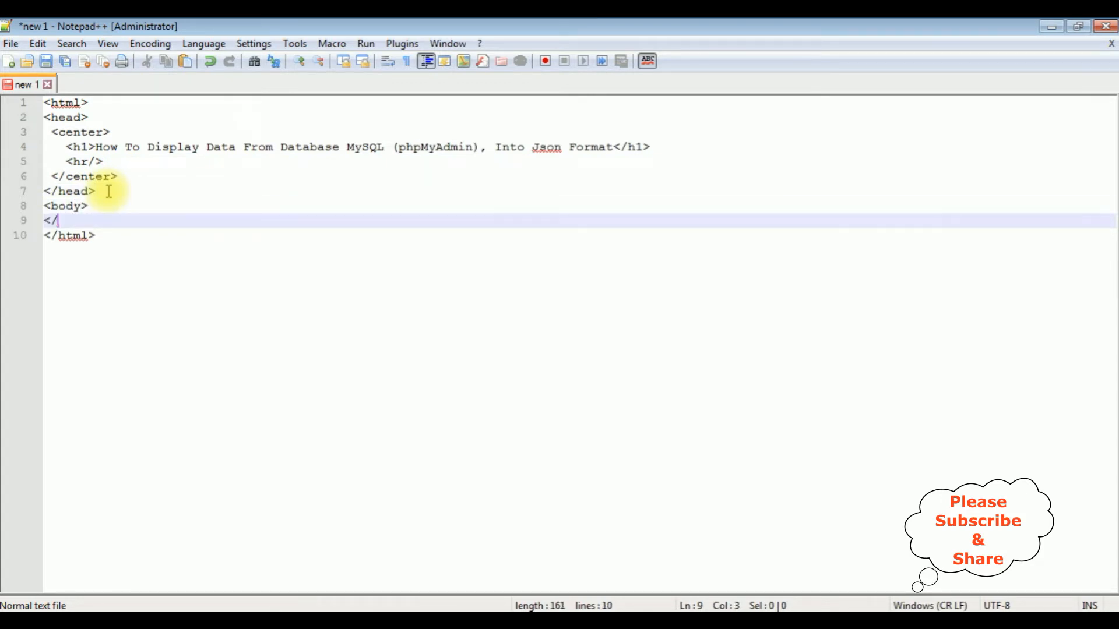
type("body>")
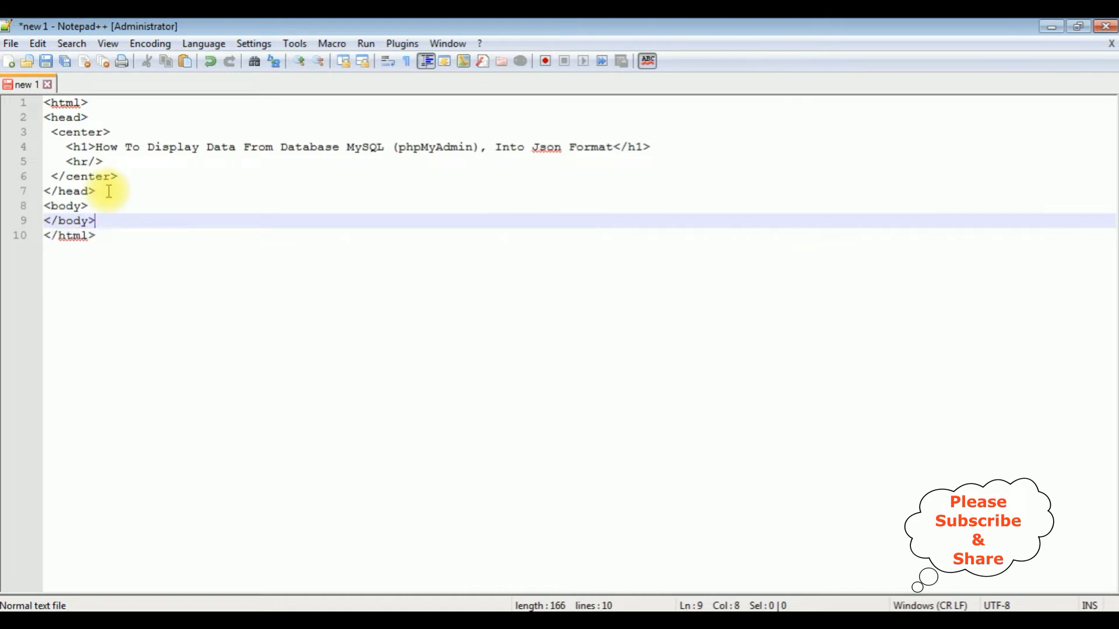
key("Enter")
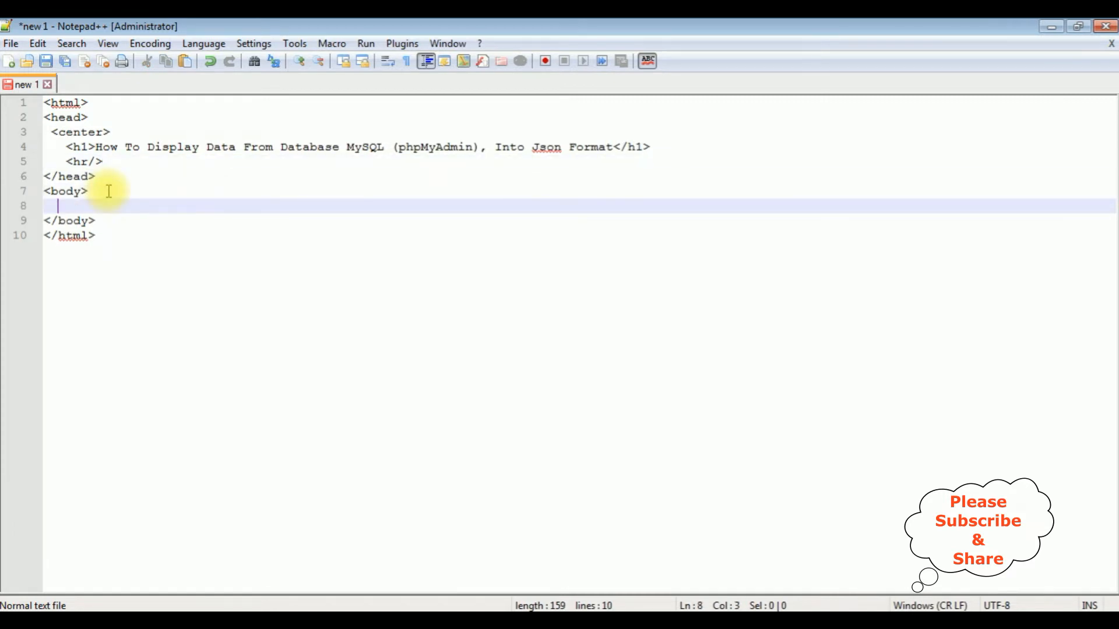
type("</center>")
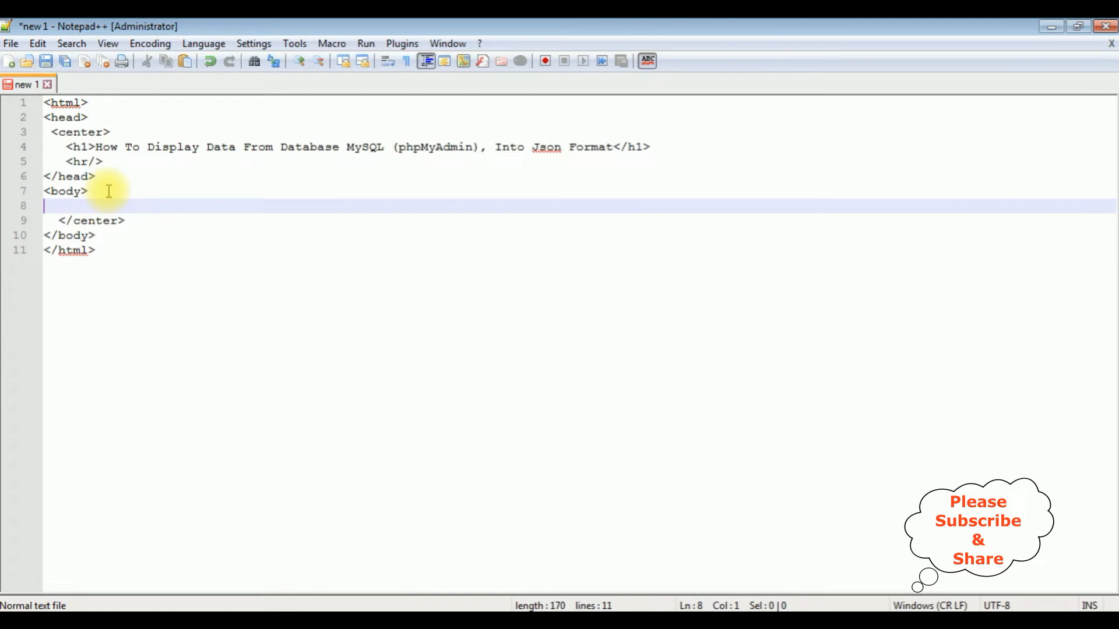
Start a <?php ... ?> code block with a blank line inside
type("<")
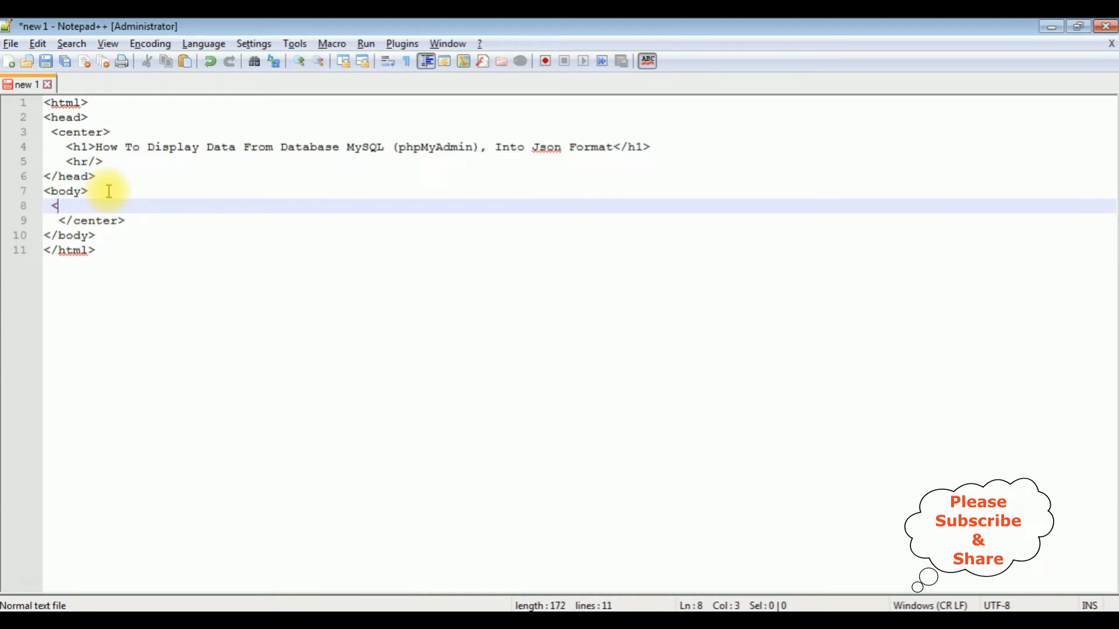
type("php")
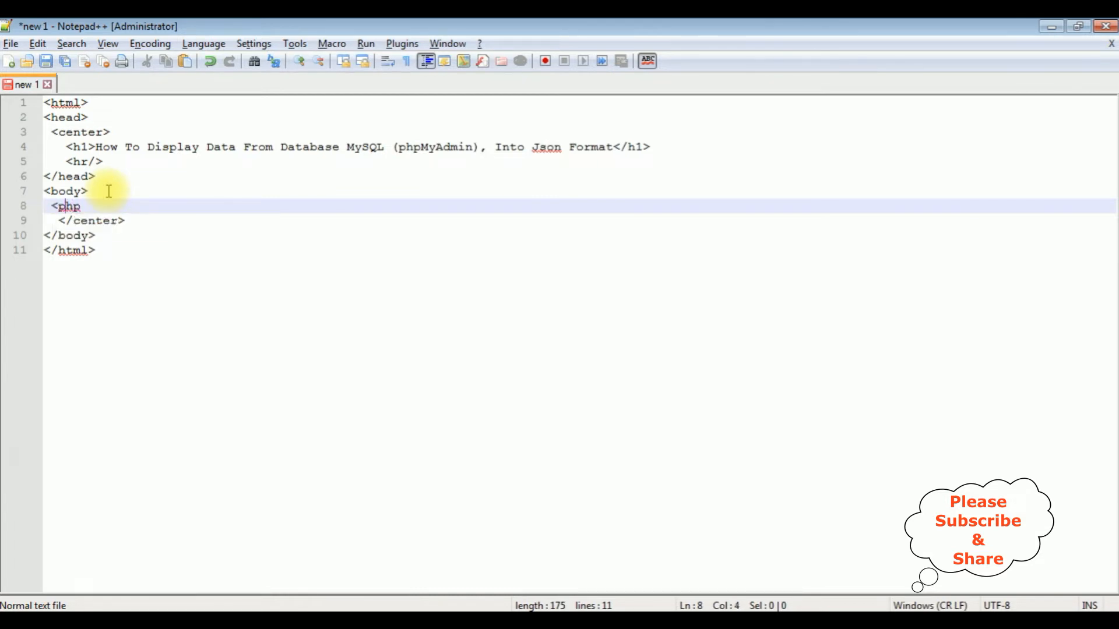
type("?")
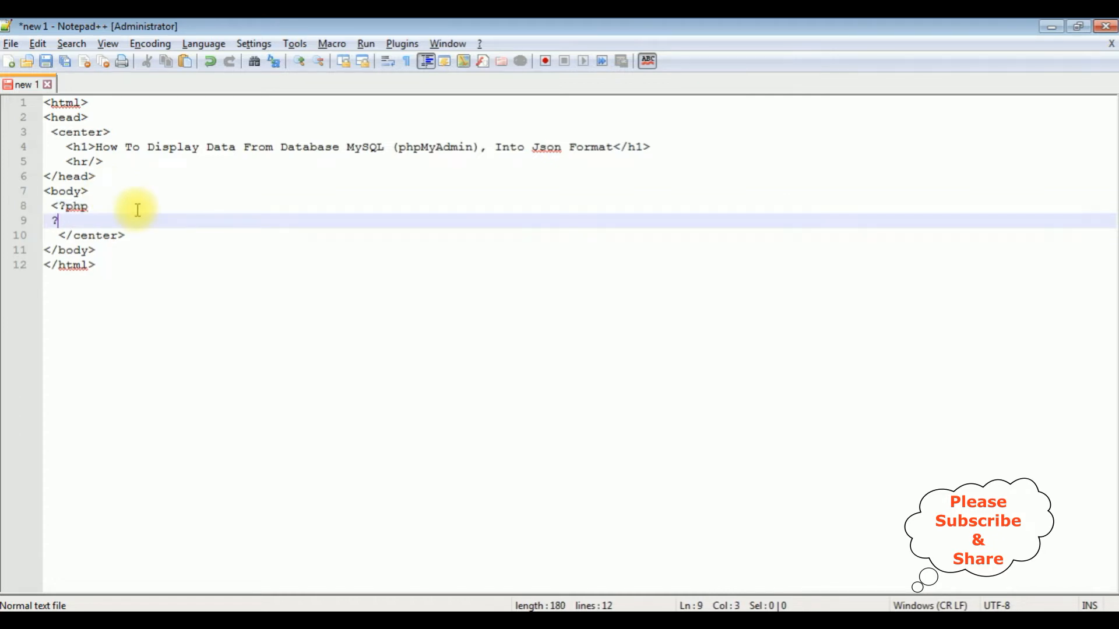
key("Enter")
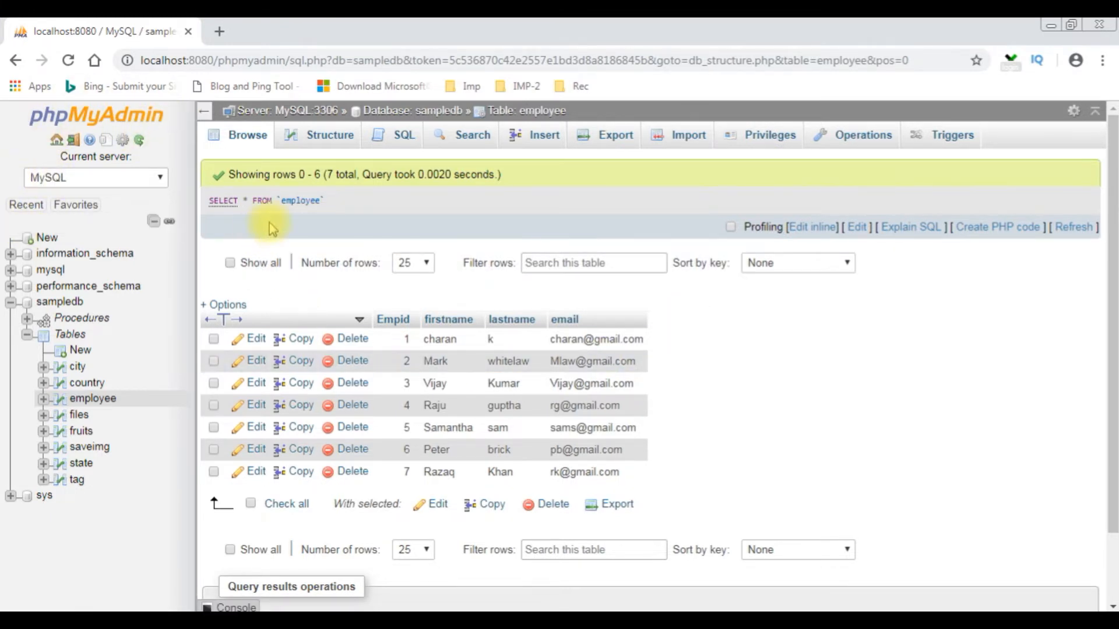
mouse_move(685, 396)
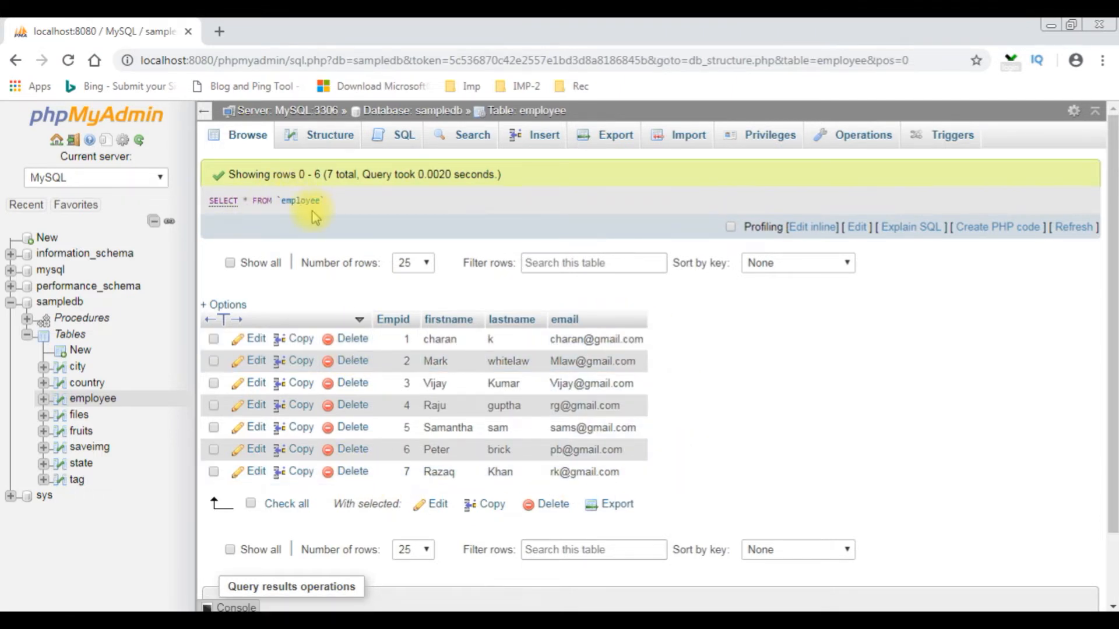
mouse_move(393, 319)
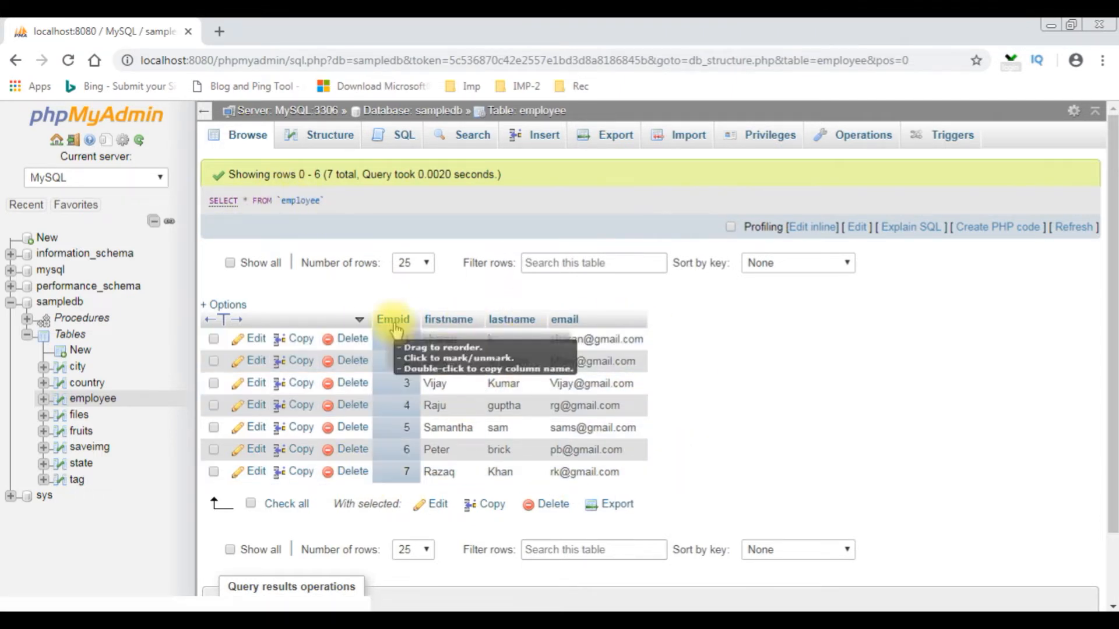
mouse_move(565, 320)
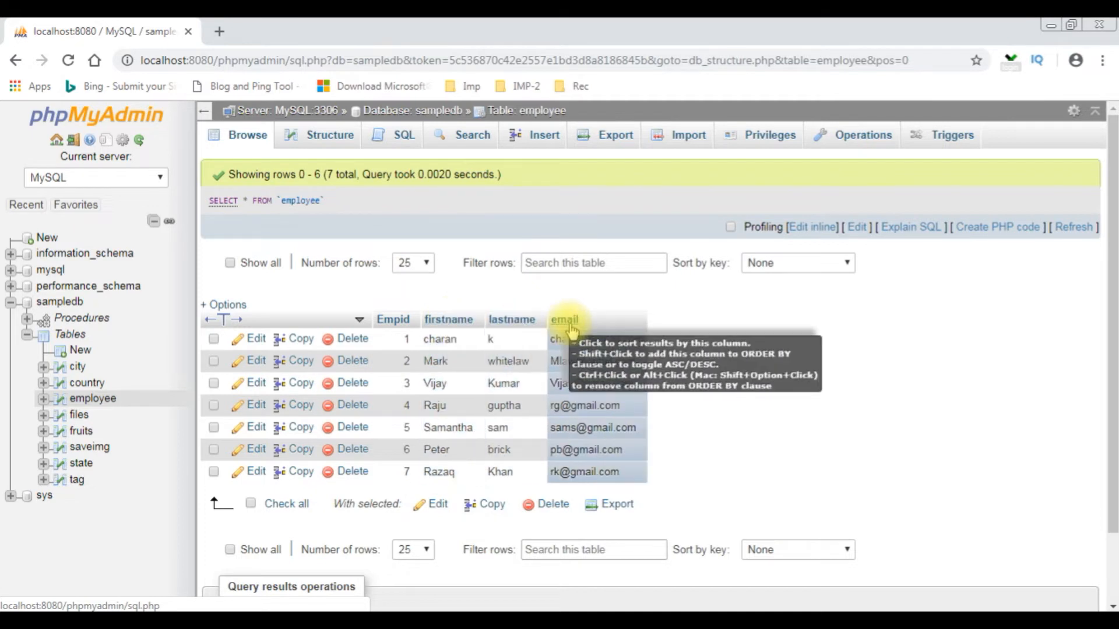
mouse_move(683, 330)
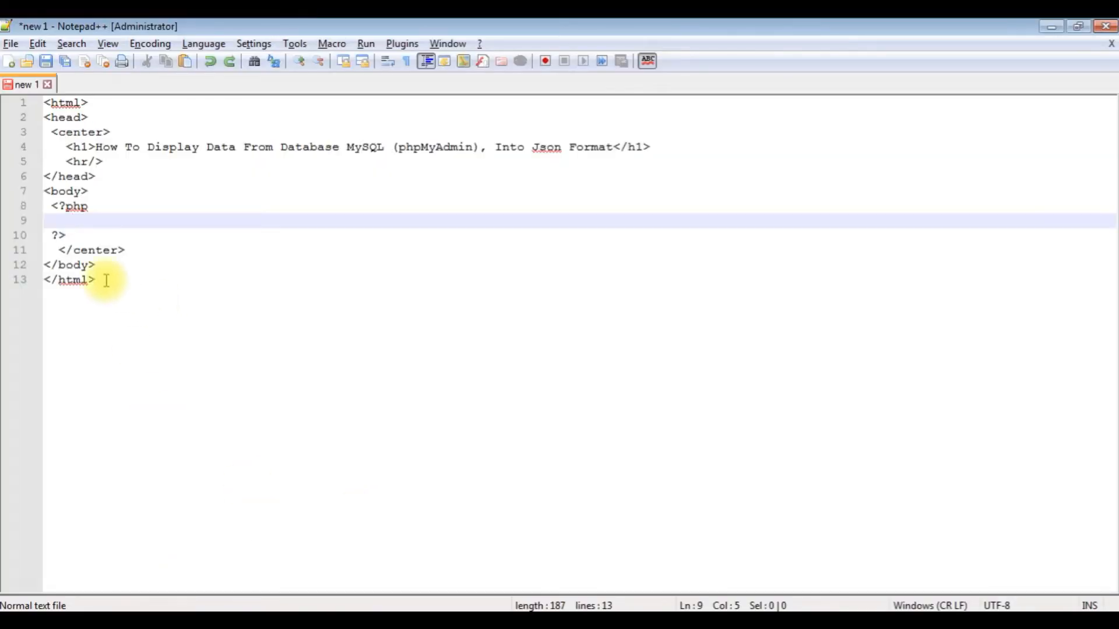
Define $hostname as "localhost" and $dbname as "sampledb"
type("$")
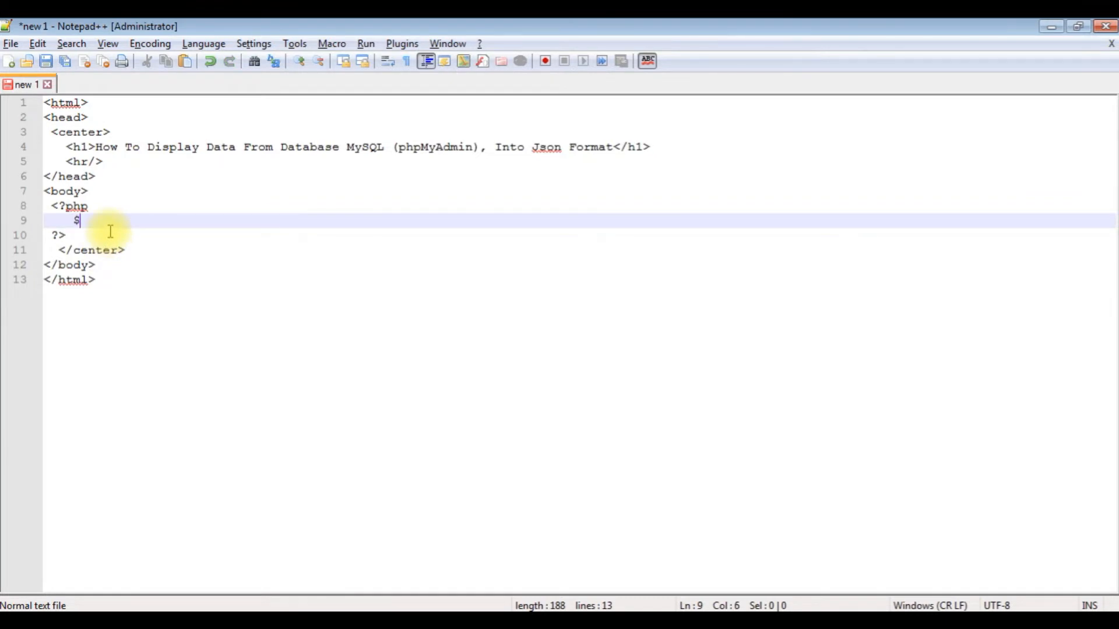
type("hostname")
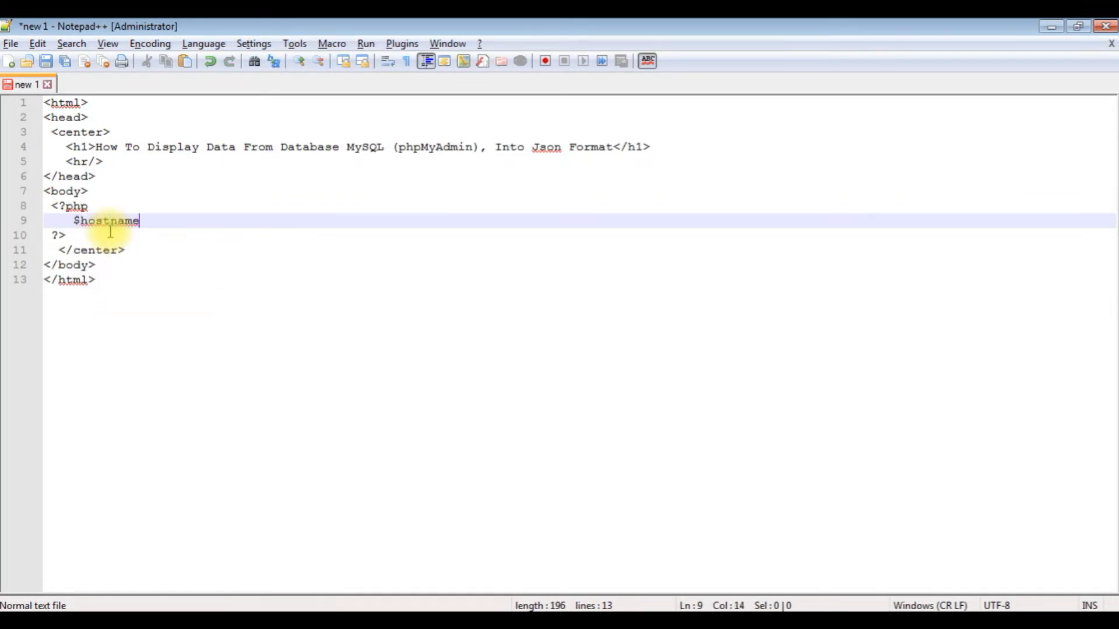
type("=\"1\"")
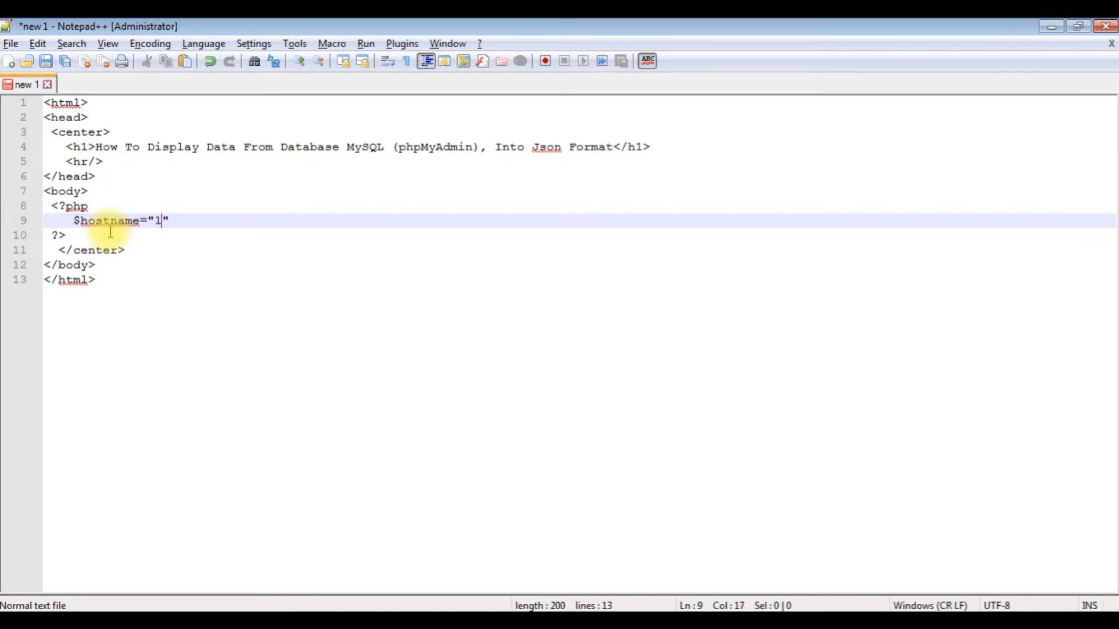
type("localhost")
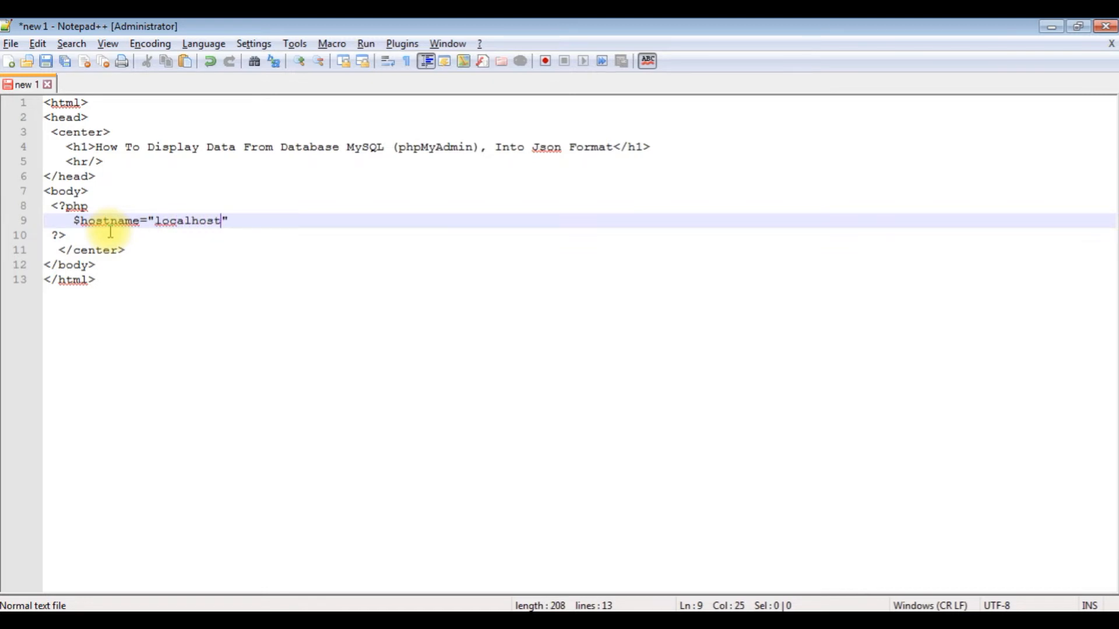
type(";")
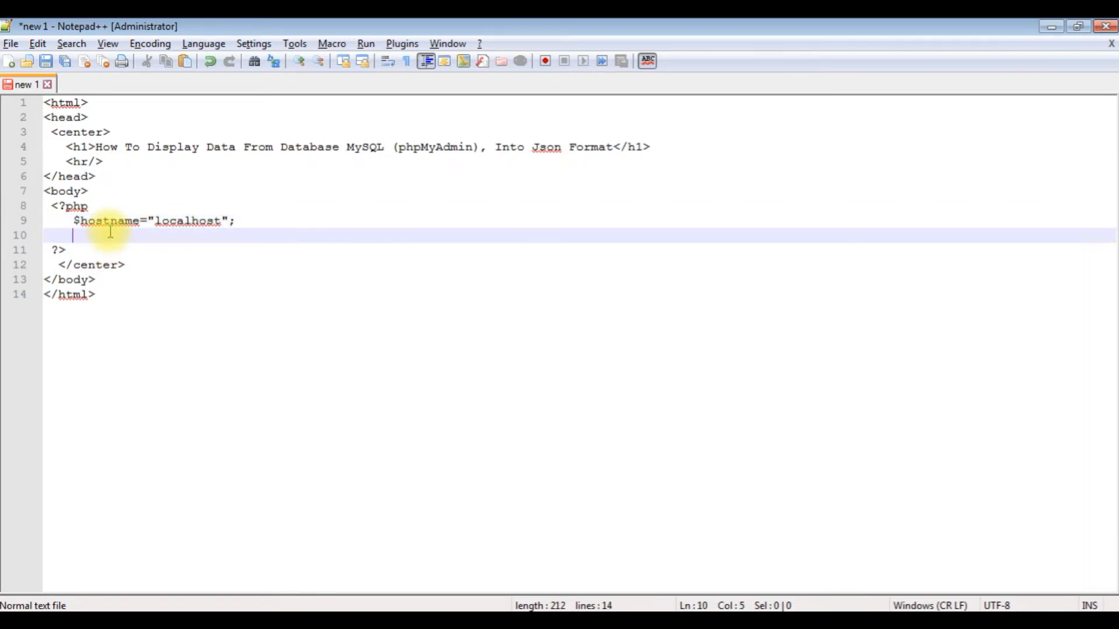
type("$dbna")
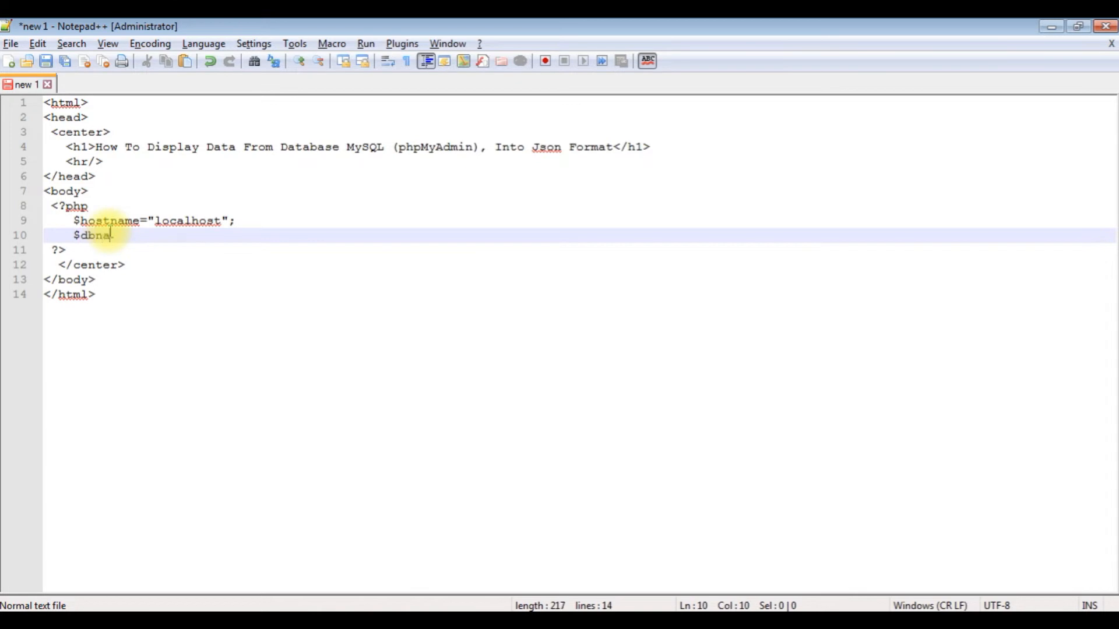
type("me=\"\";")
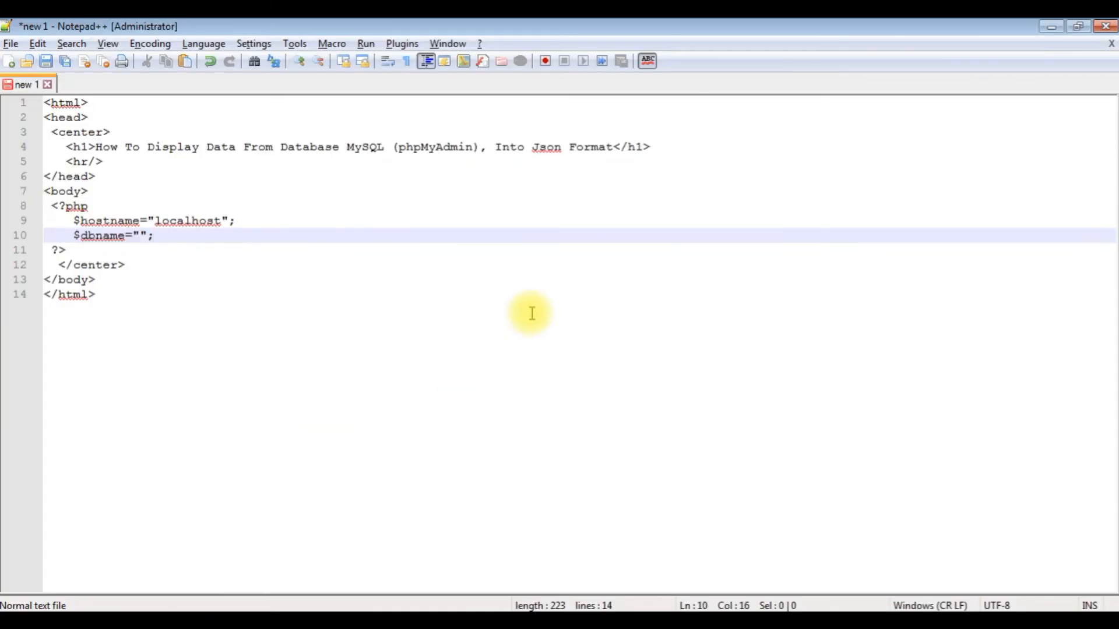
type("sample")
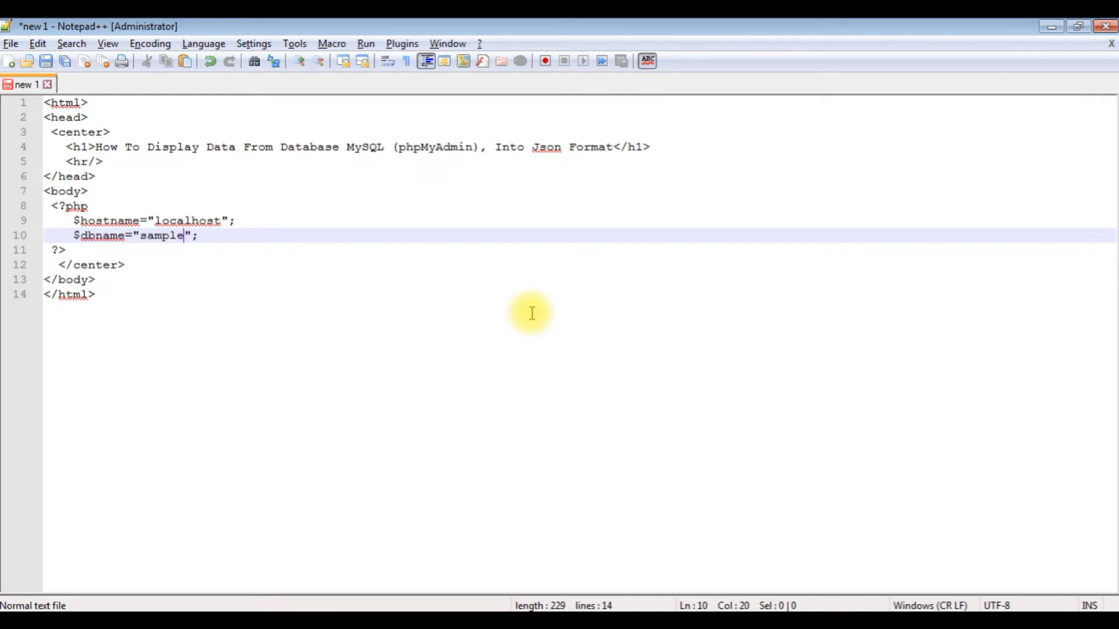
type("db")
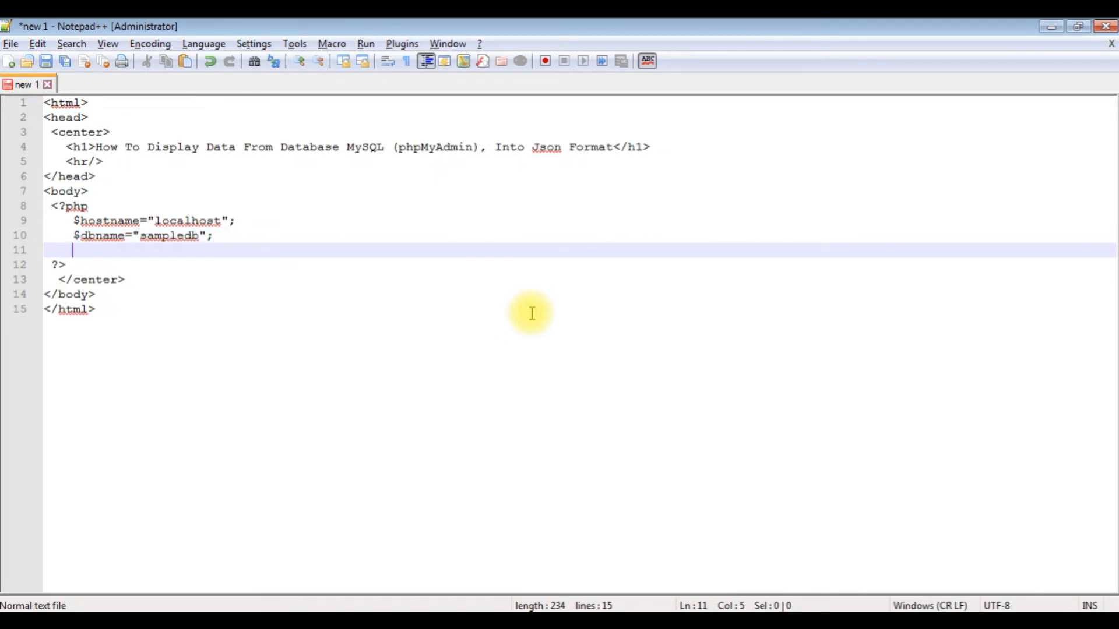
Define $Username as "root" and an empty $password
type("$User")
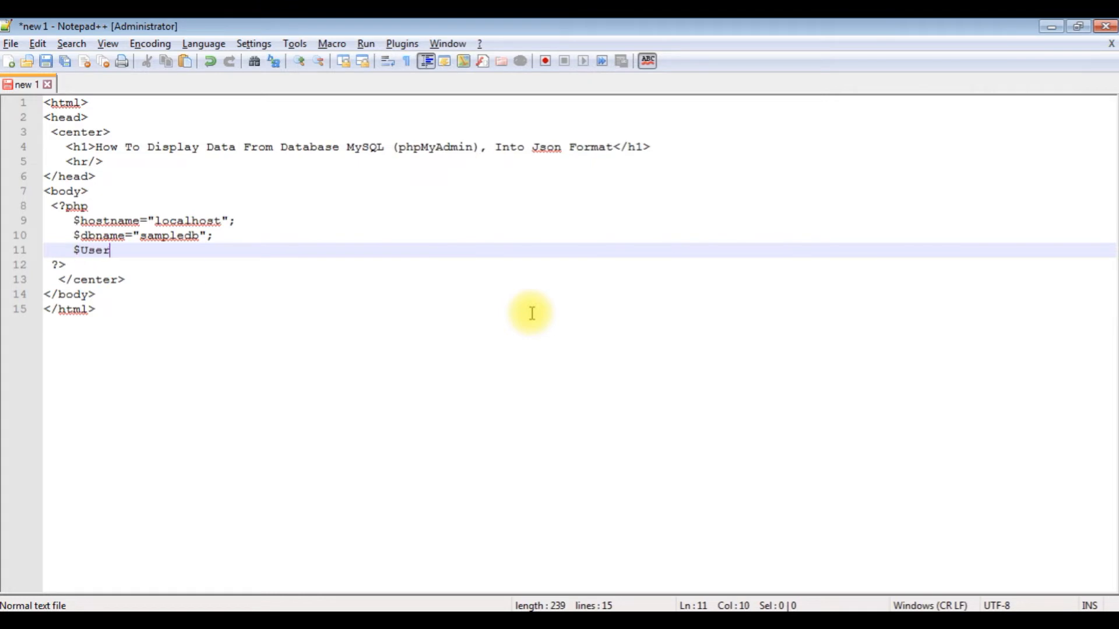
type("name=")
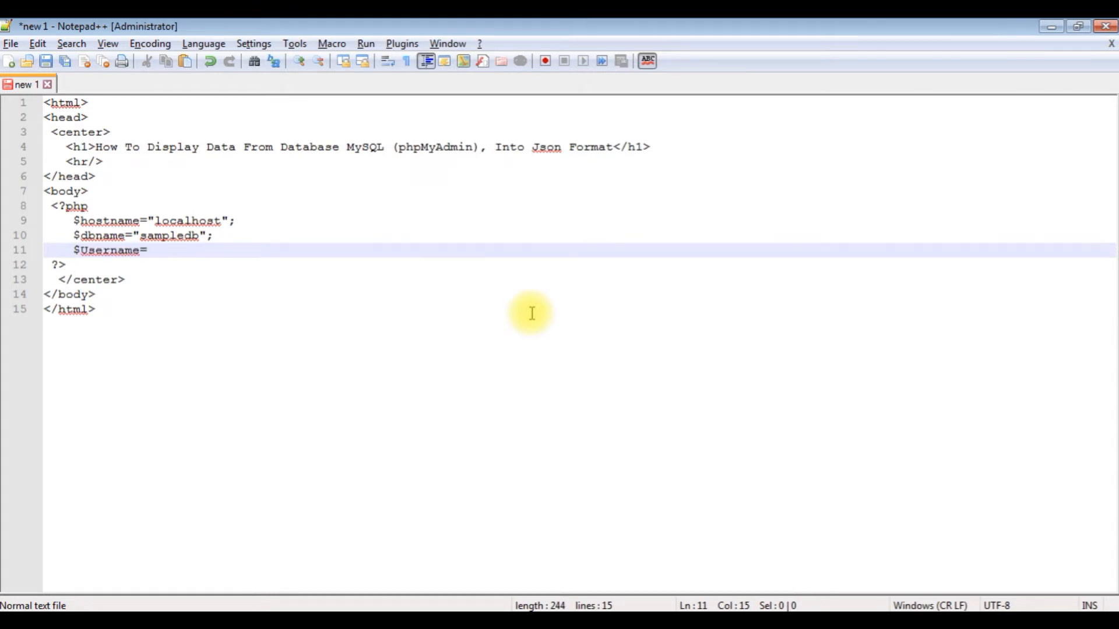
type("\"\";")
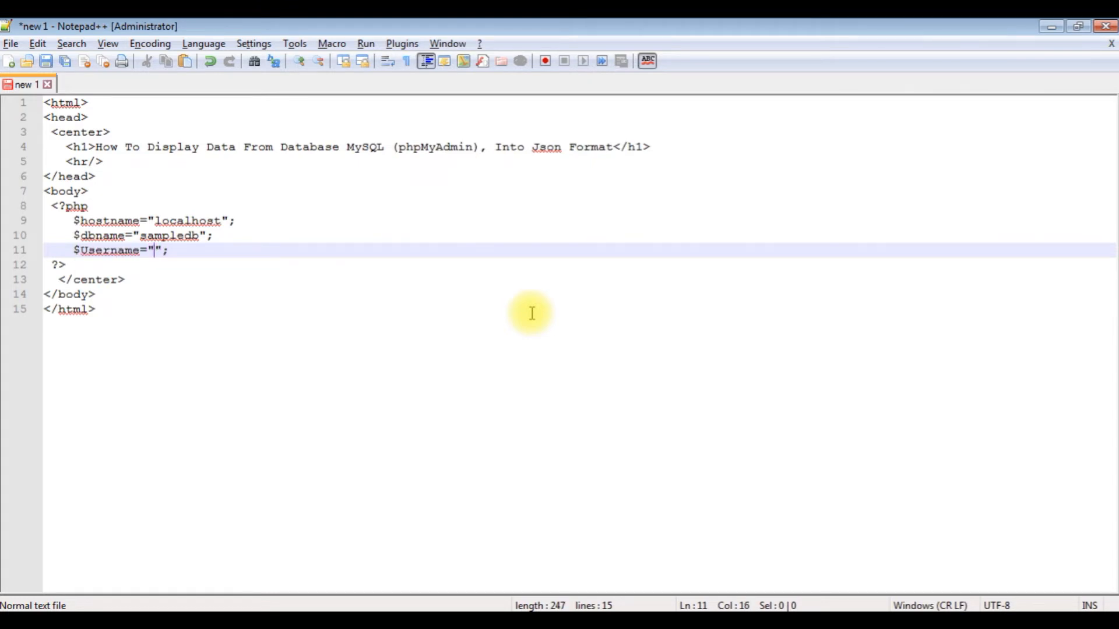
type("root")
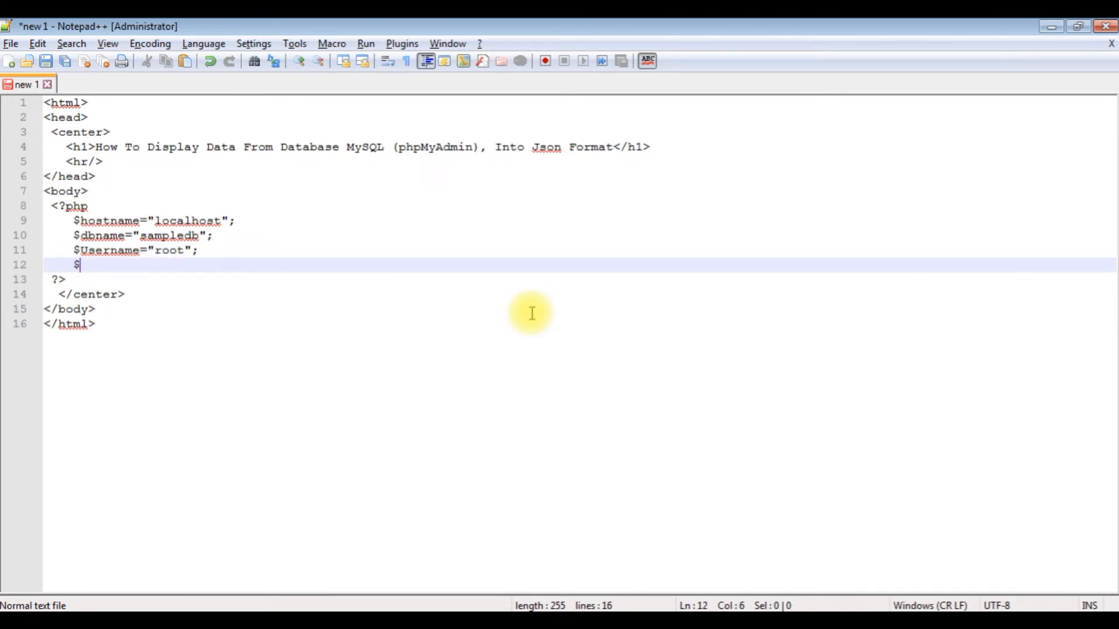
type("password")
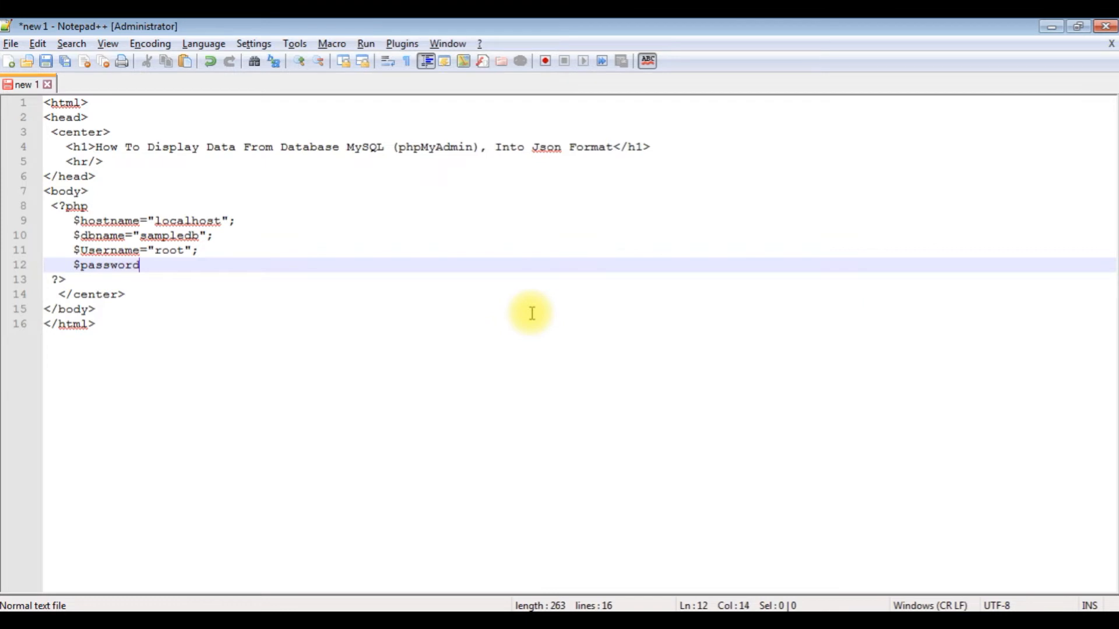
type("=\"\";")
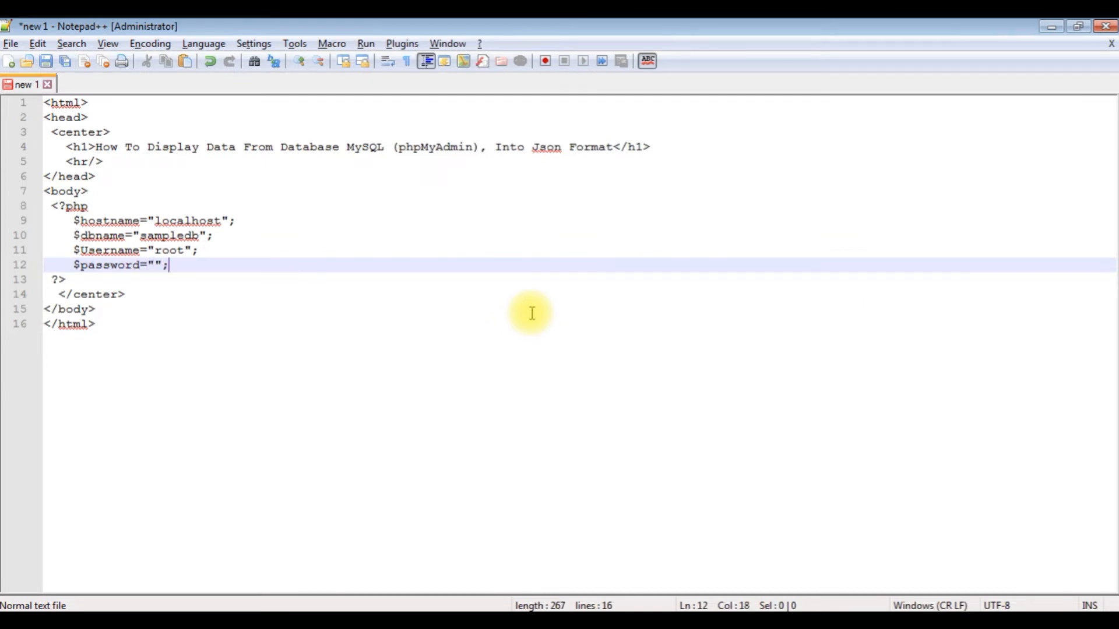
mouse_move(163, 265)
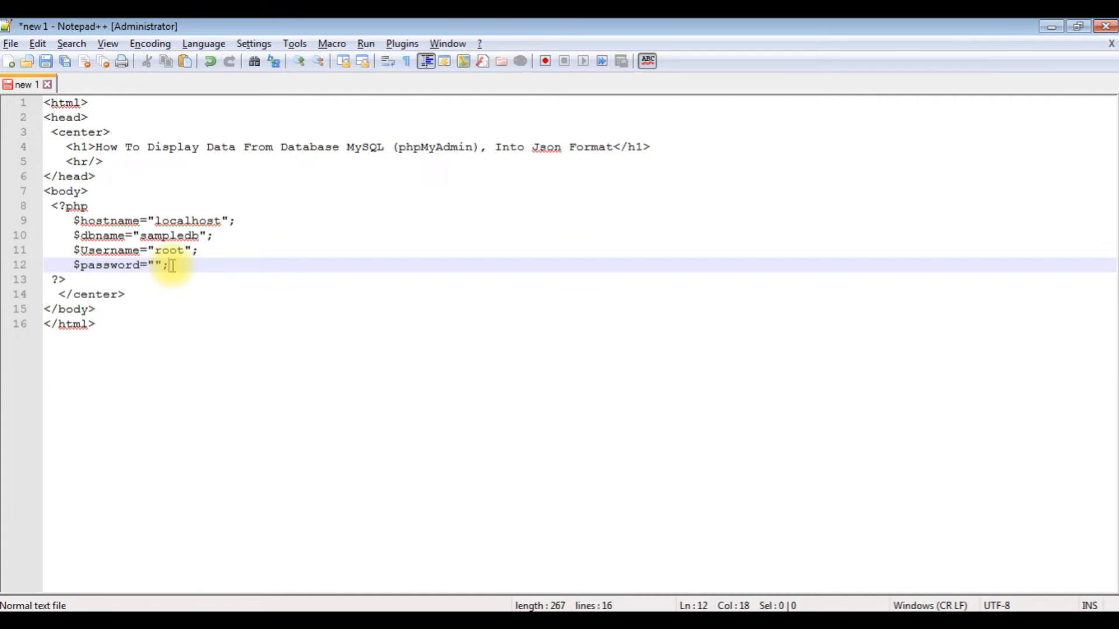
Begin $dbconnection=new PDO("mysql::host=$hostname") on a new line
key("Enter")
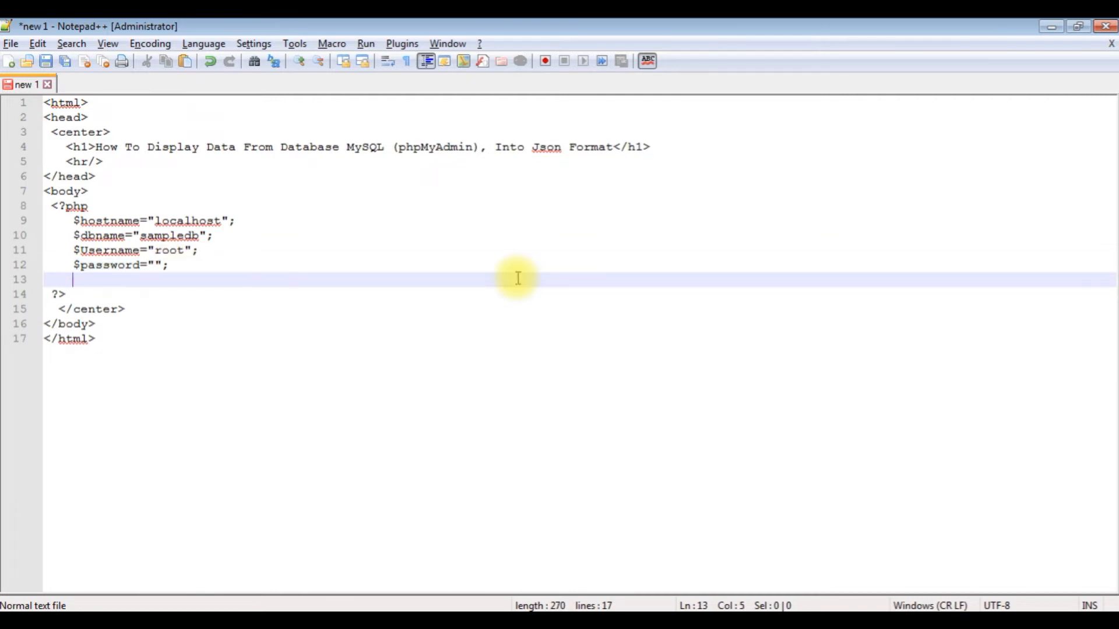
type("$dbconnec")
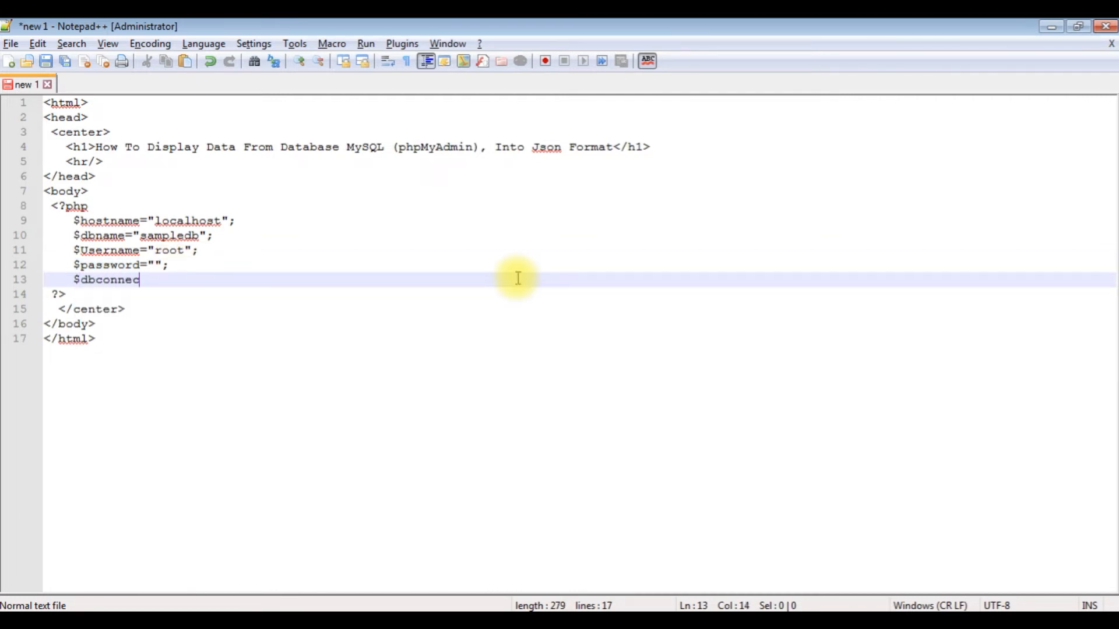
type("tion=")
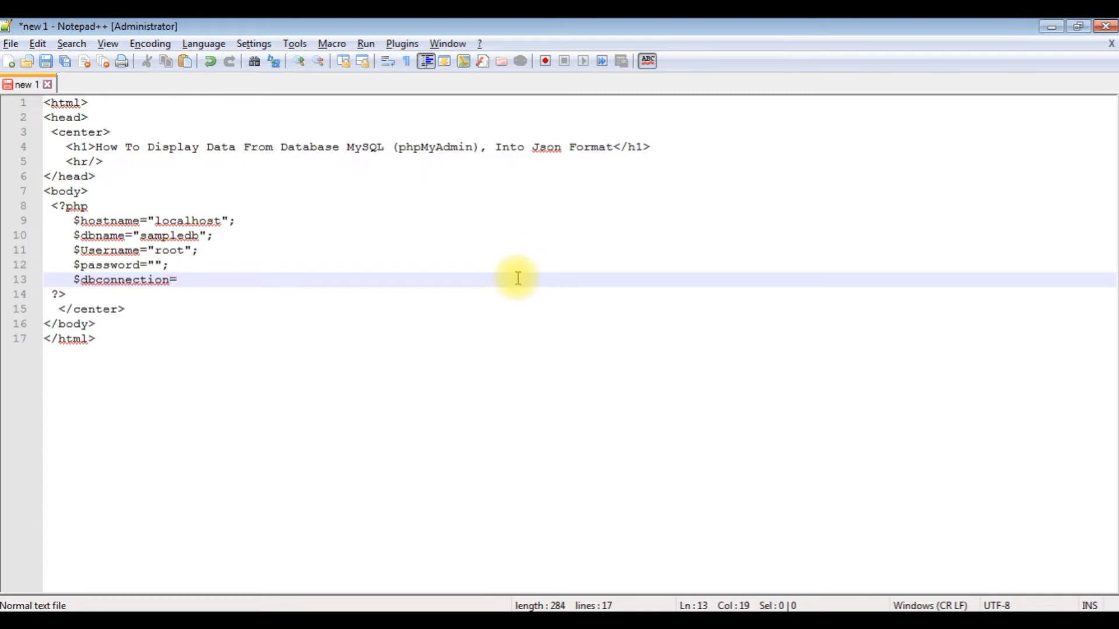
type("new PDO")
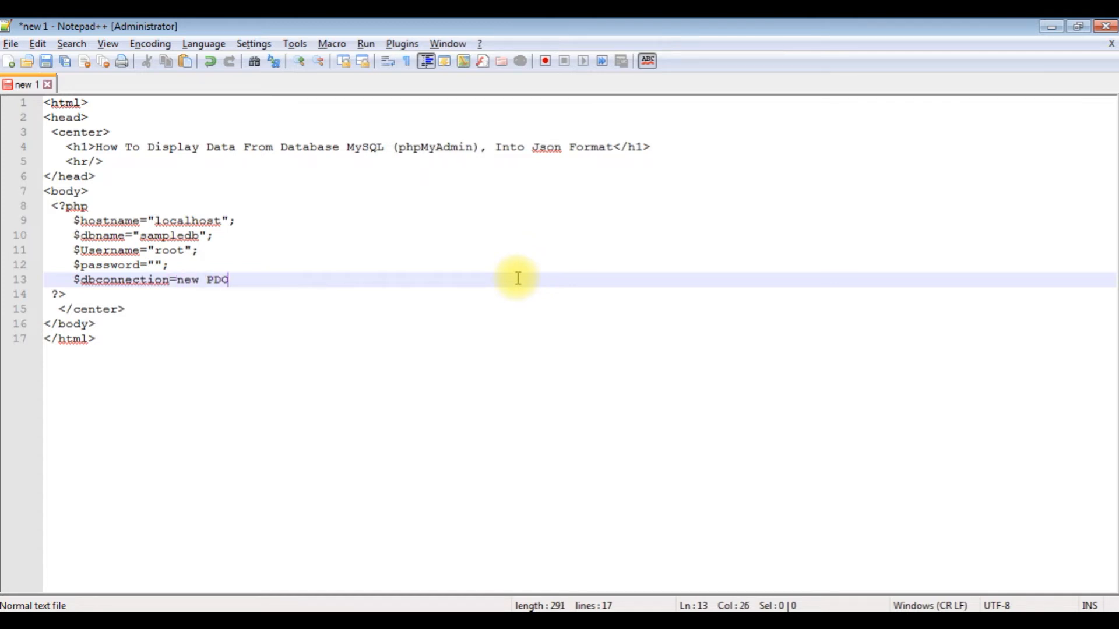
type("()")
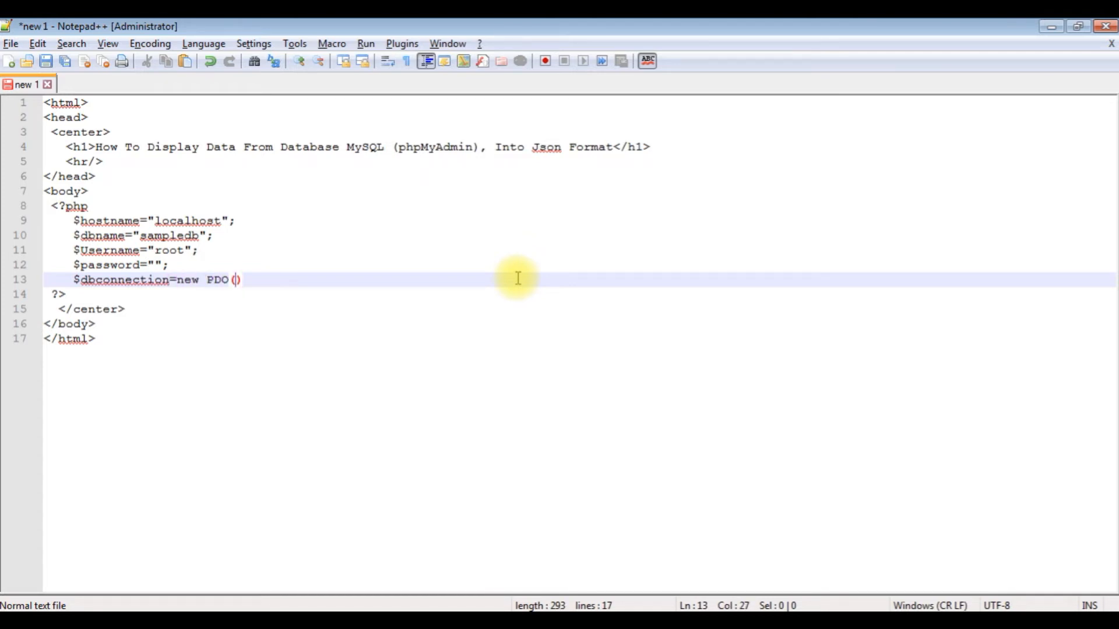
type("\"\"")
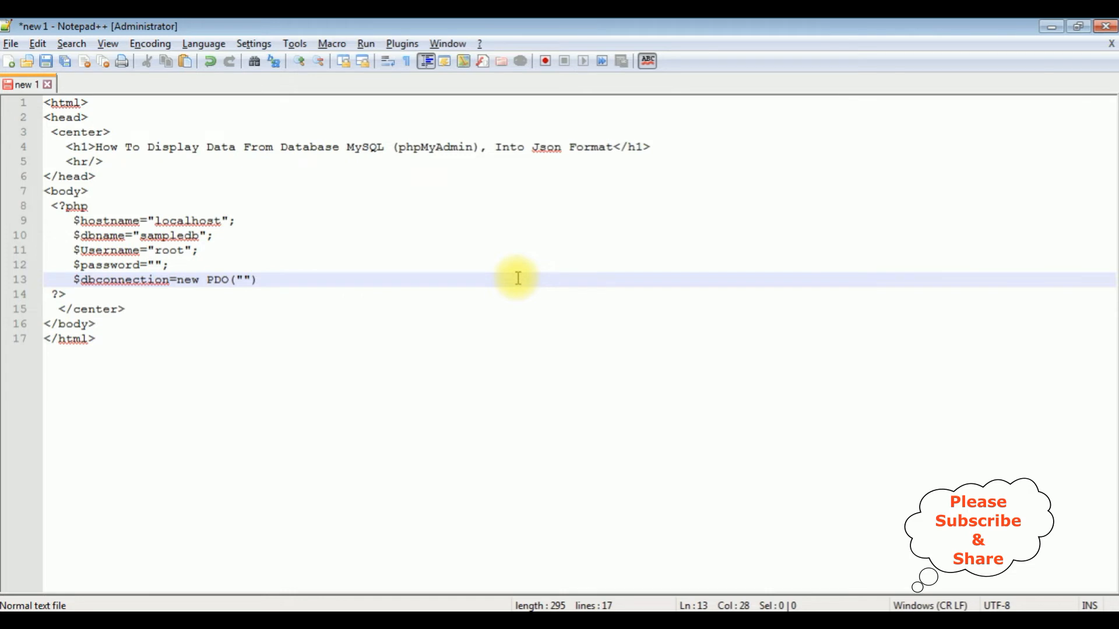
type("m")
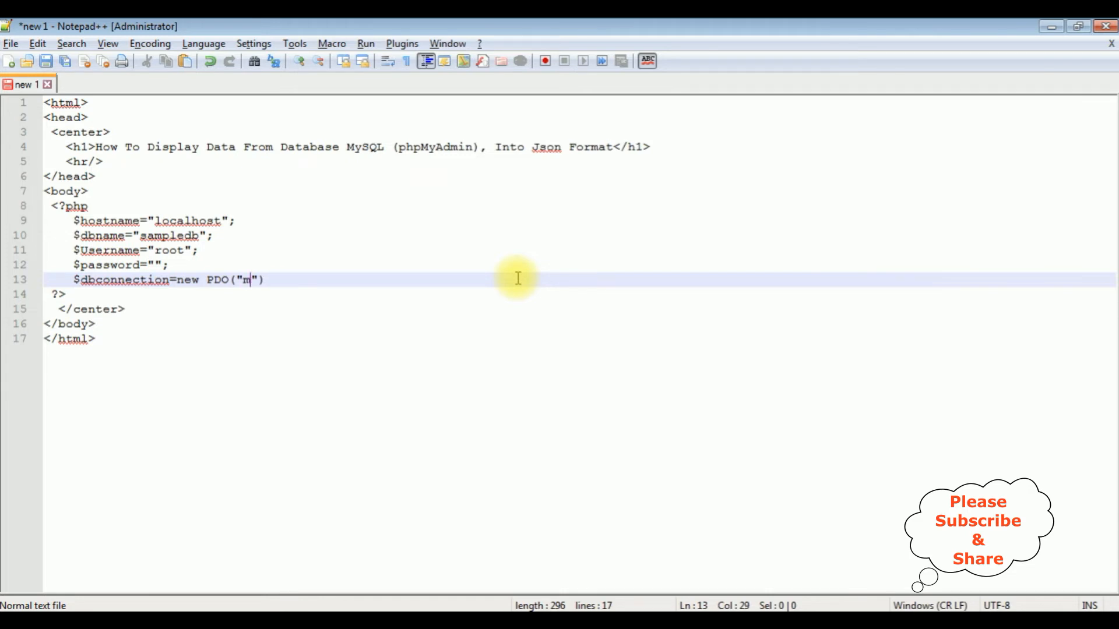
type("ysql:")
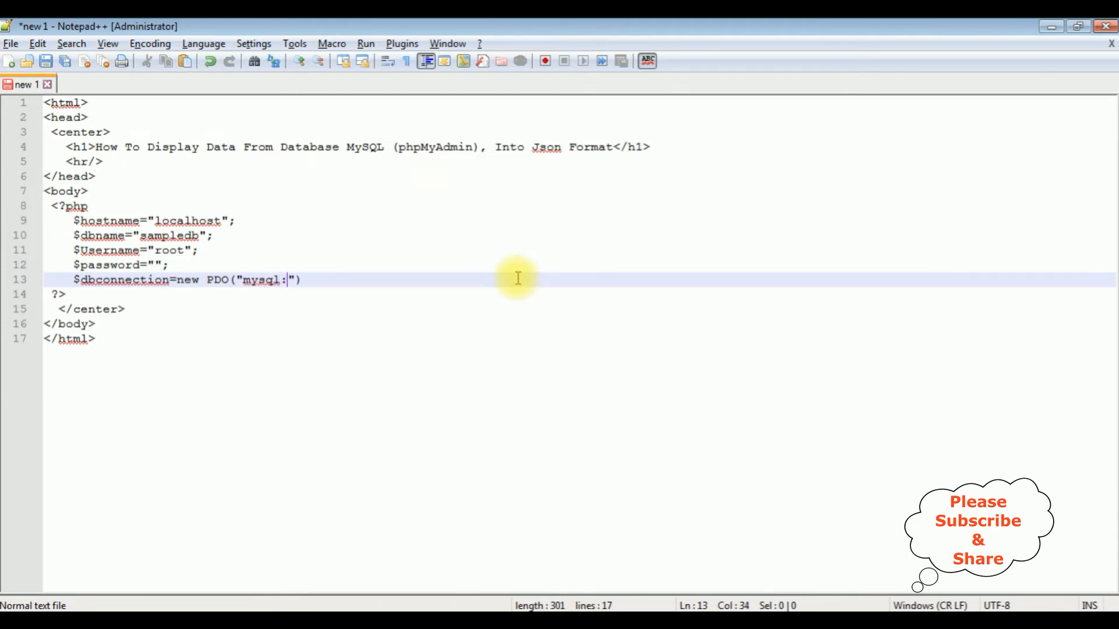
type(":")
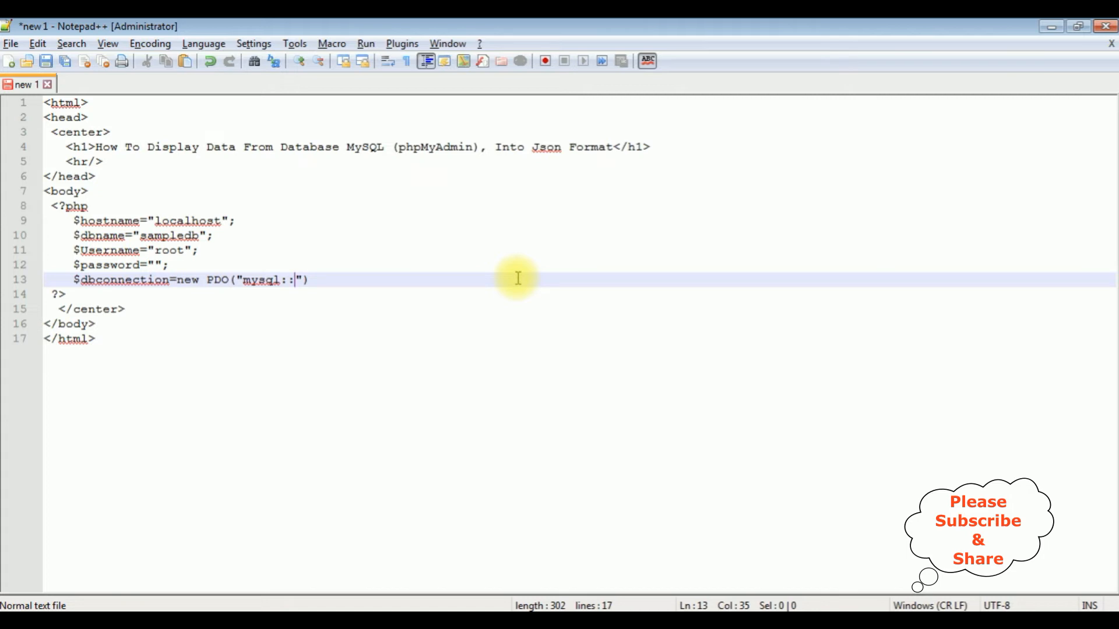
type("host=")
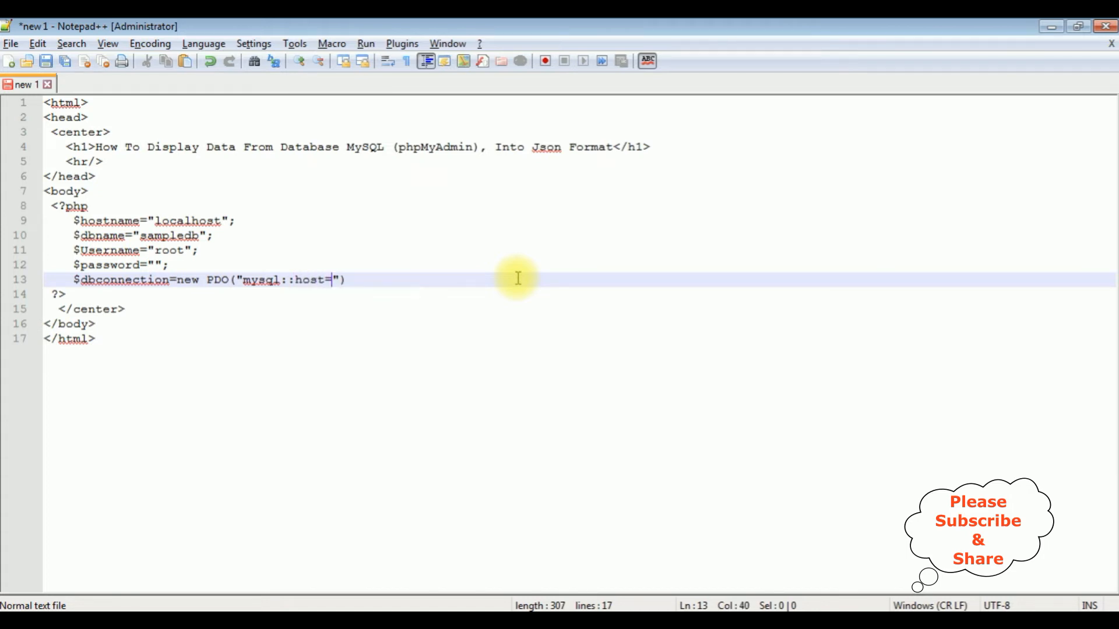
type("$hostname")
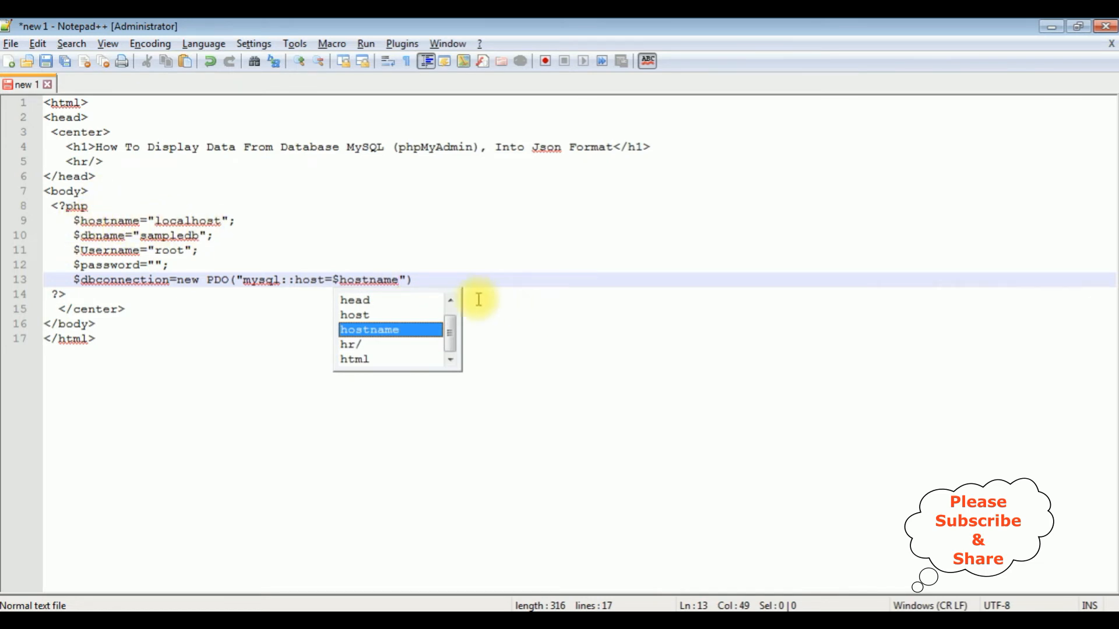
Add dbname=$dbname to the connection string, then the $Username and $password arguments
type(",")
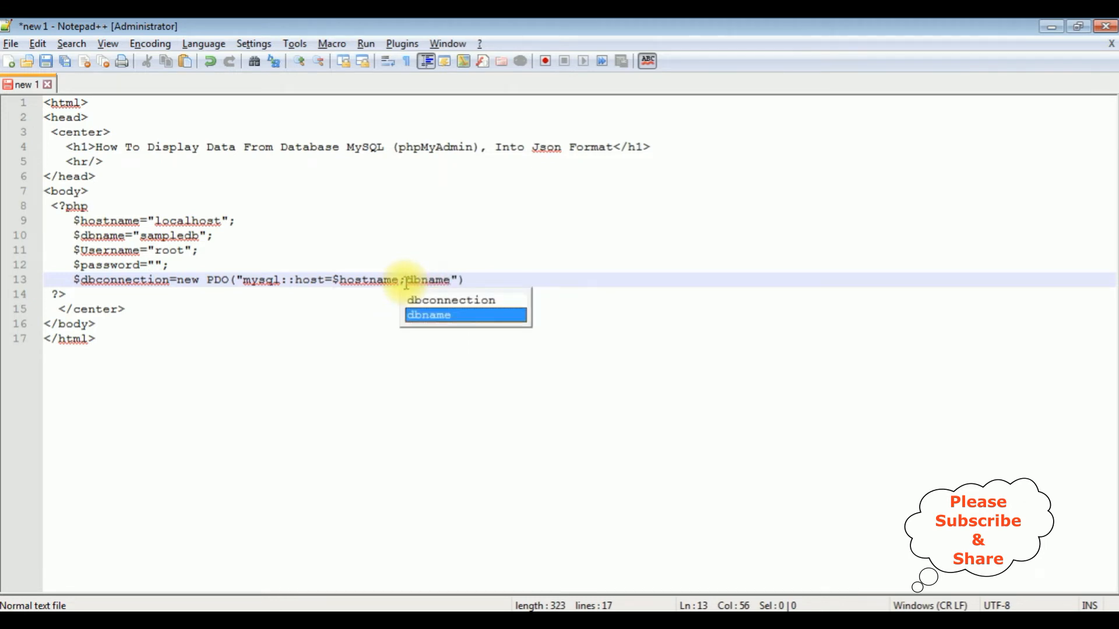
type("=")
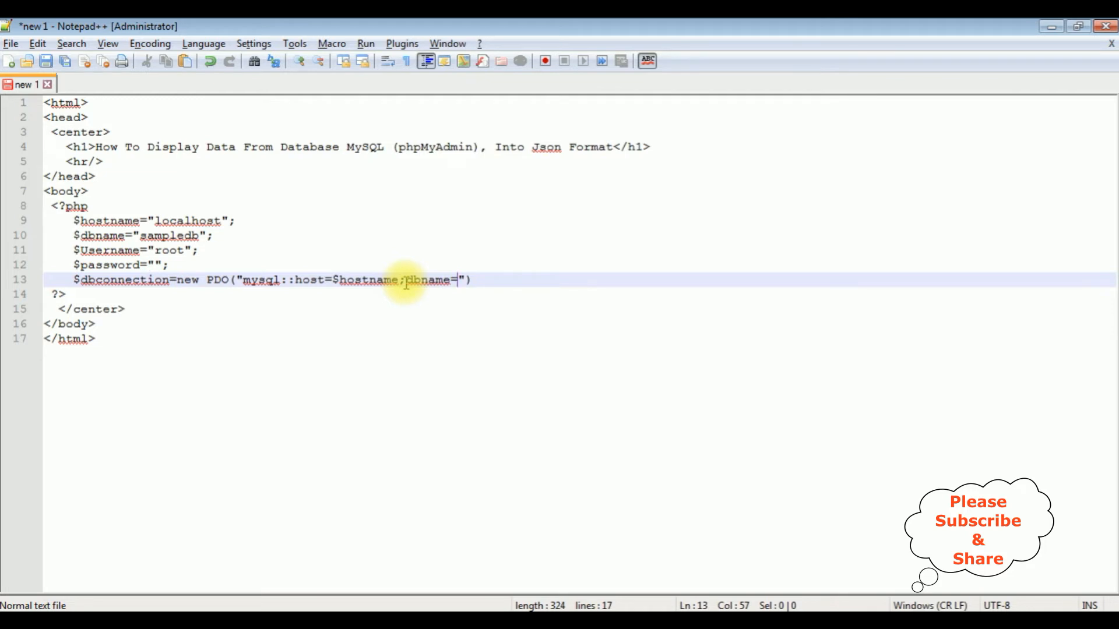
type("$dbname")
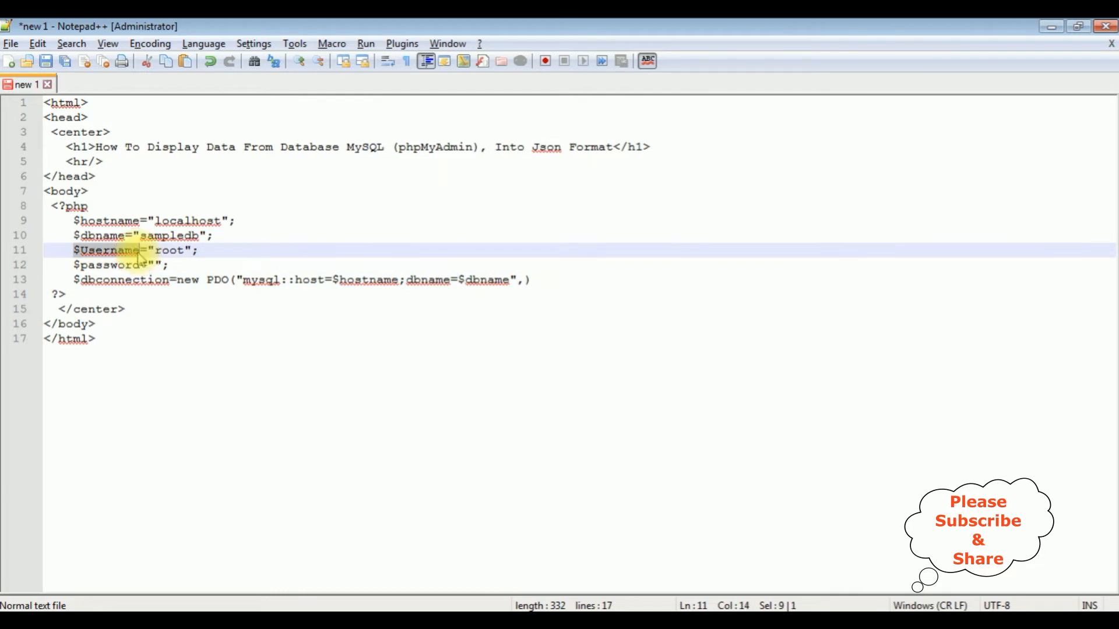
left_click(525, 279)
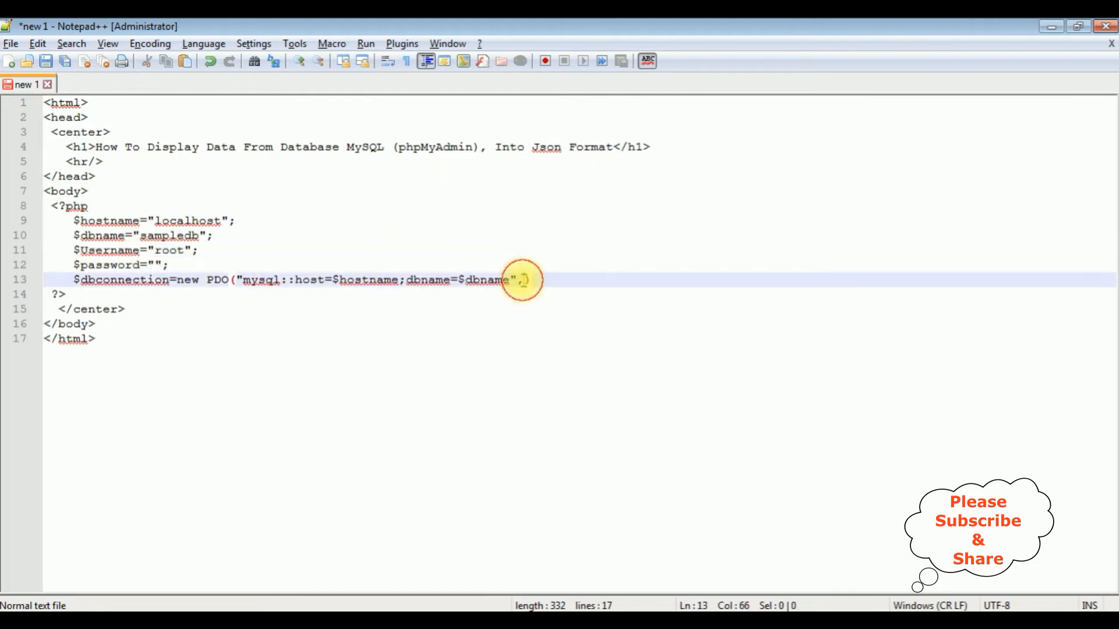
type(",$Username,)")
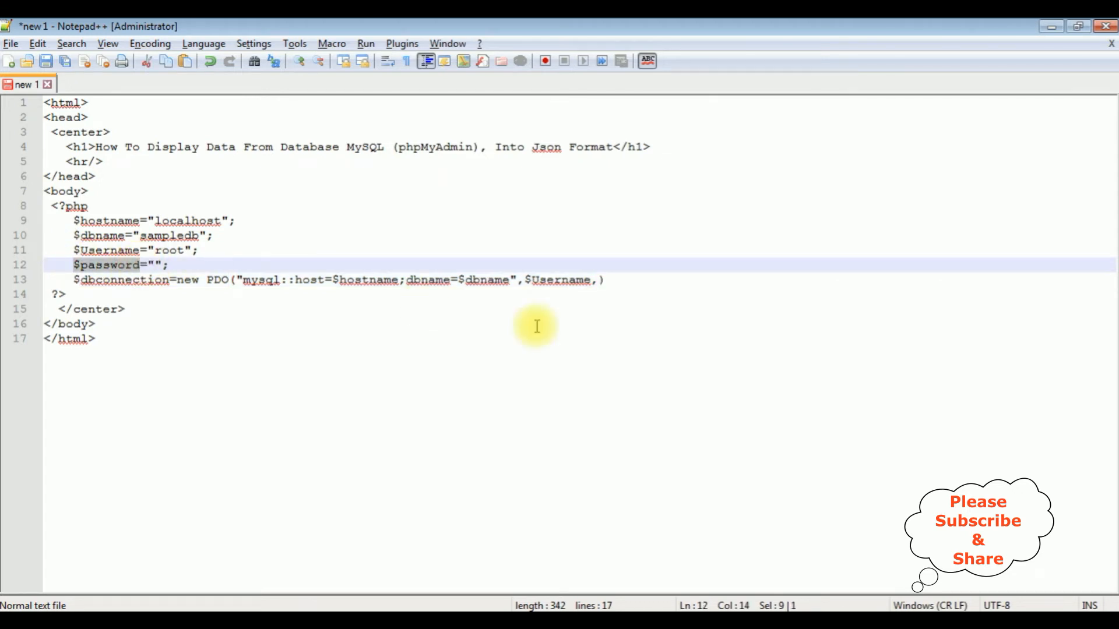
type("$password")
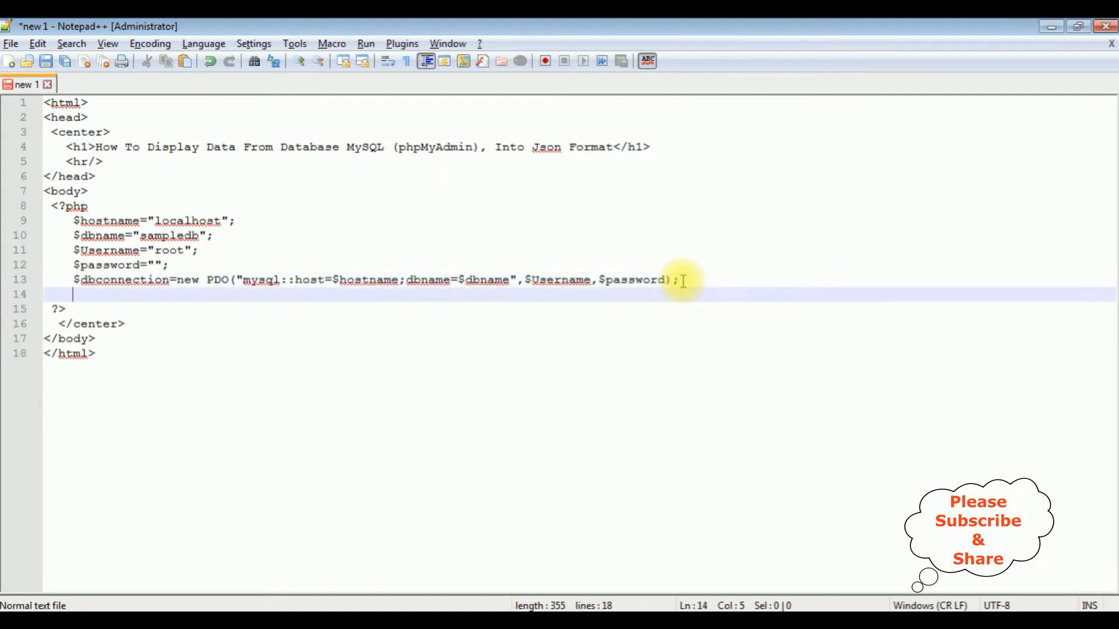
Type $row=$dbconnection->prepare(""); and start the select query inside the quotes
type("$row=")
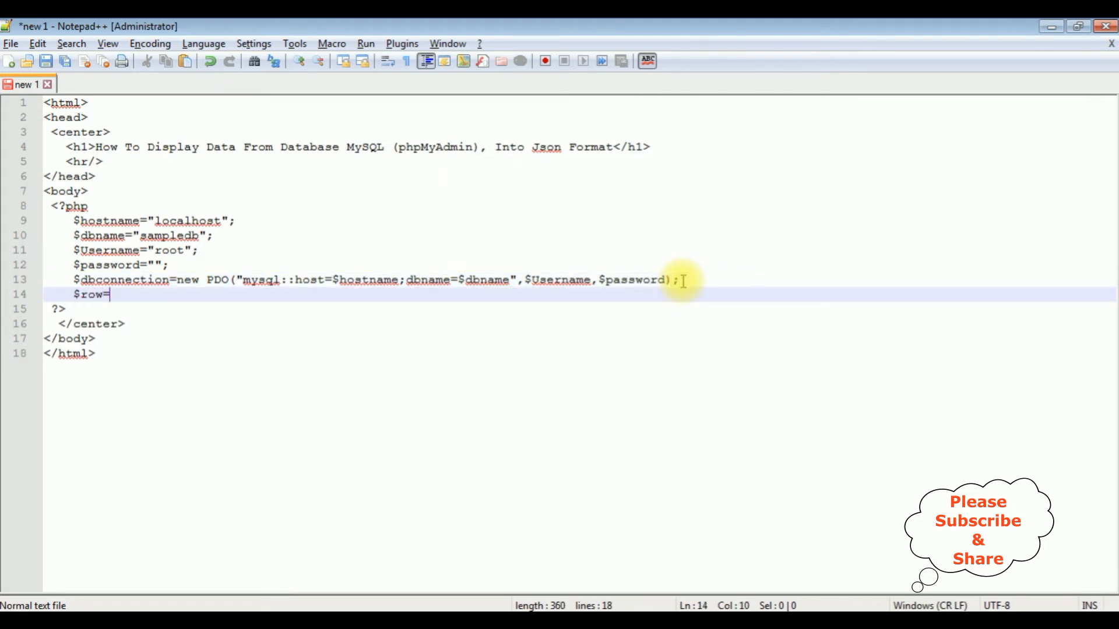
type("$dbconnection")
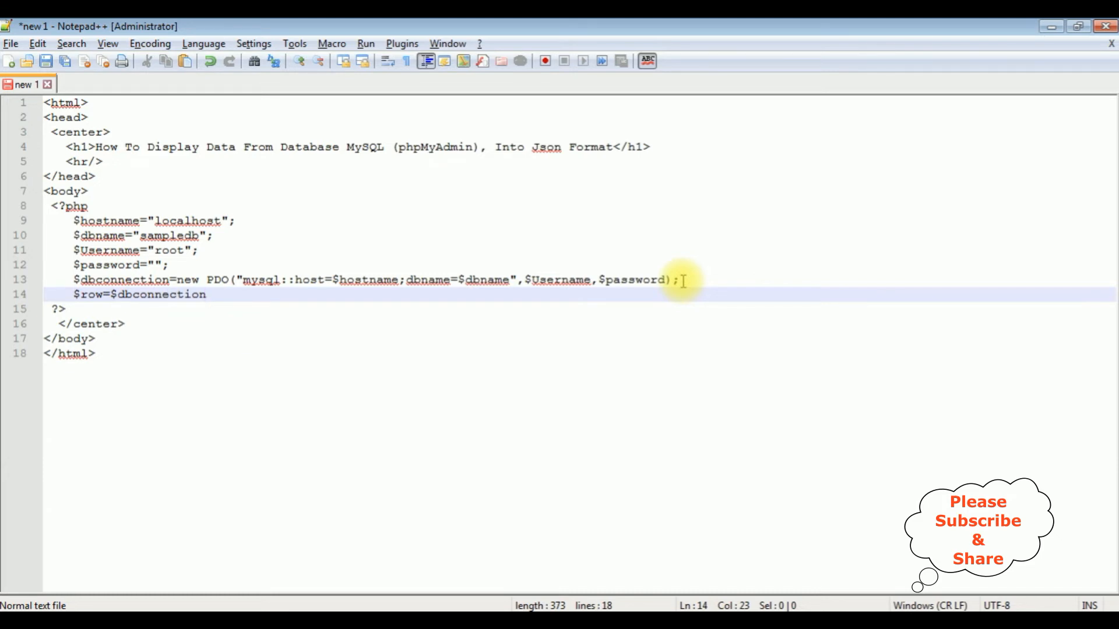
type("->")
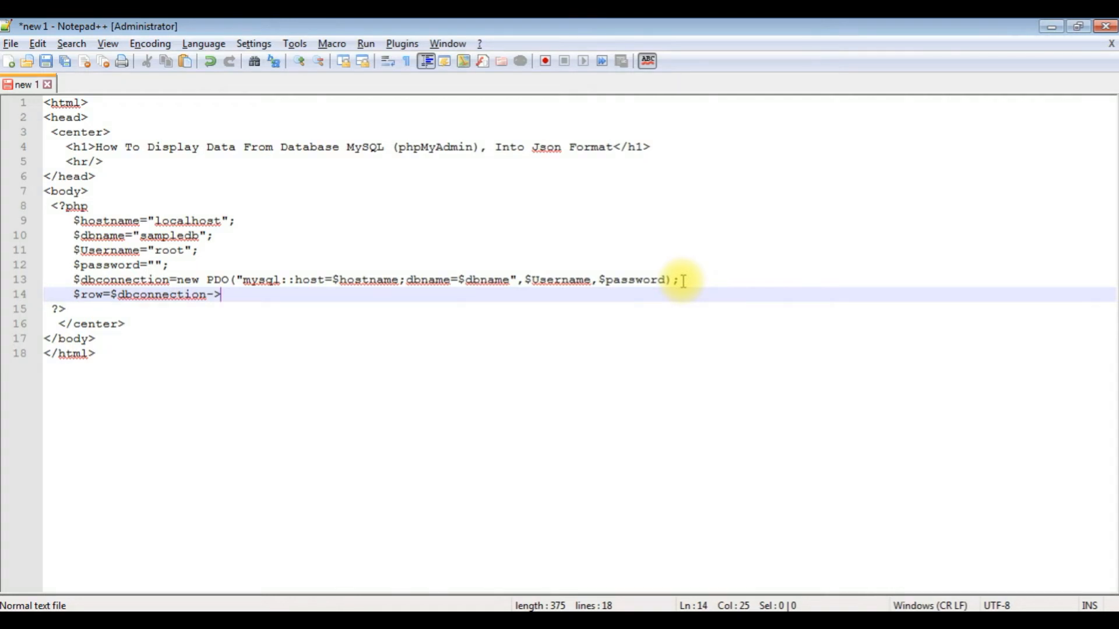
type("prepare(")
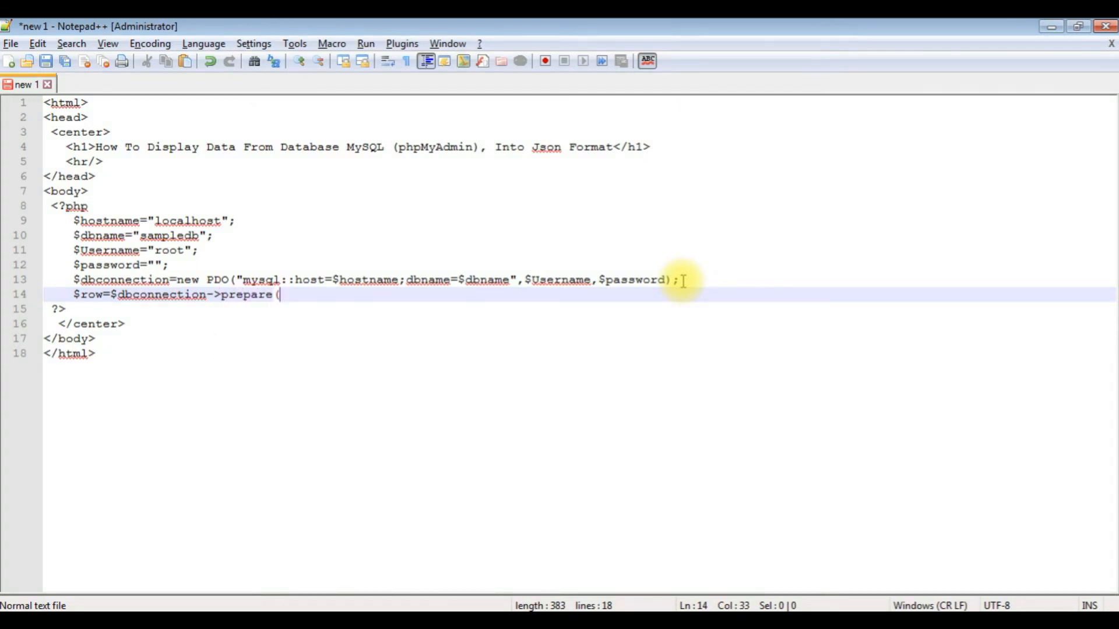
type("\"\")")
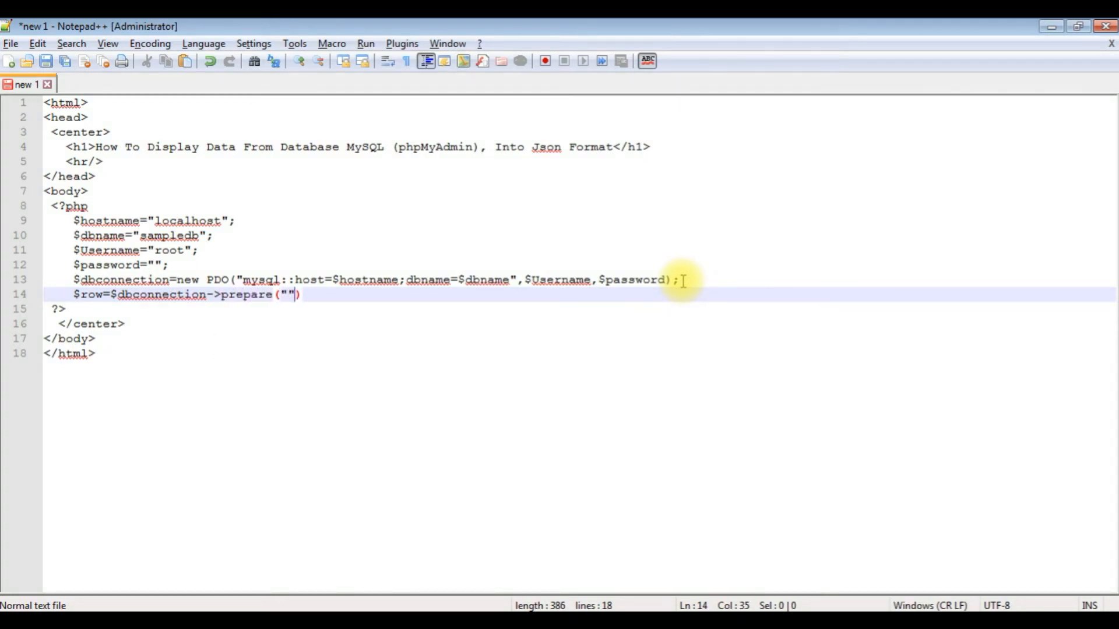
type(";")
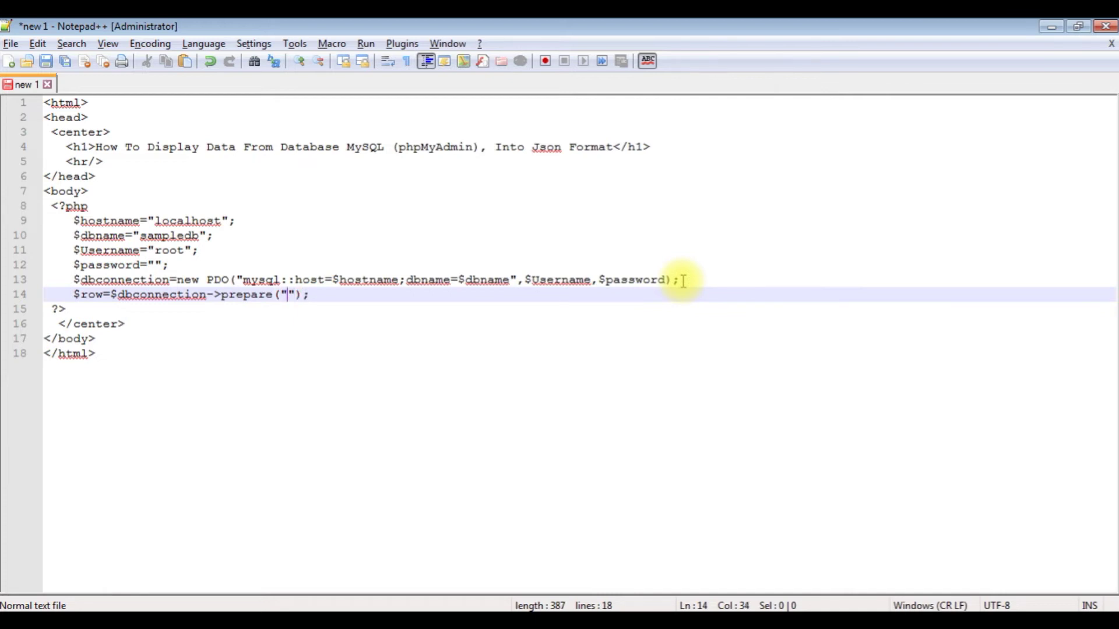
type("selec")
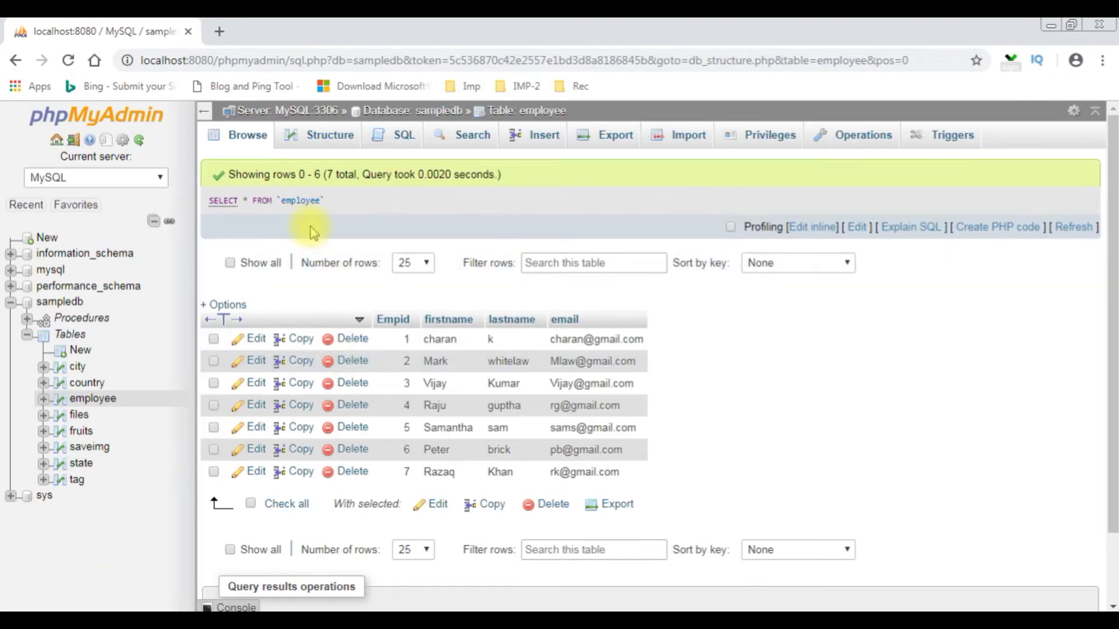
double_click(296, 201)
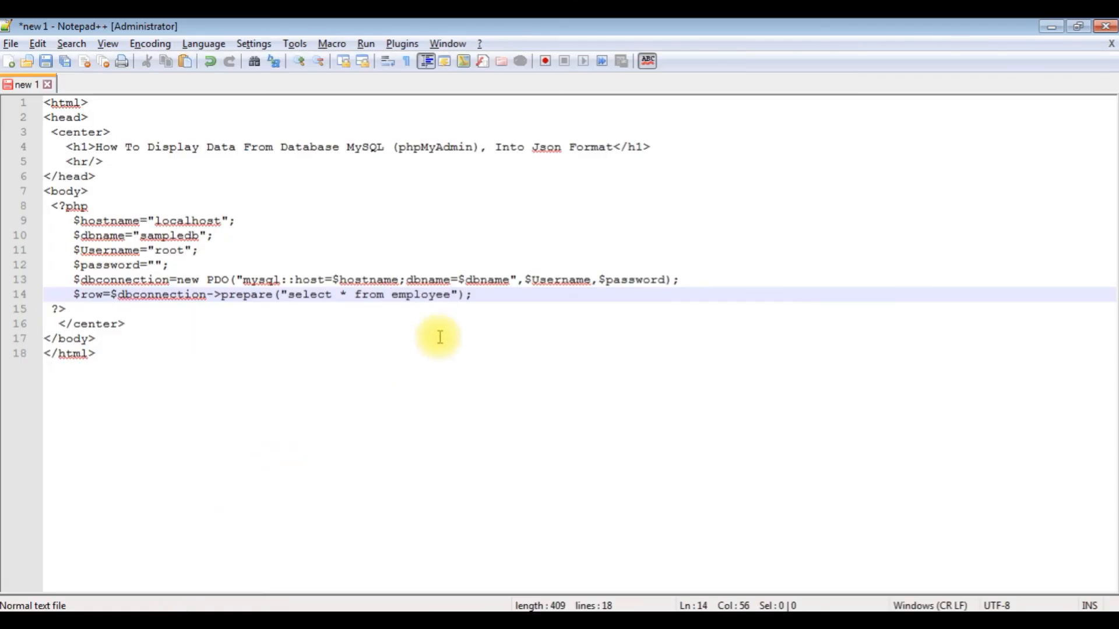
Add $row->execute(); on line 15, followed by a blank line
key("Enter")
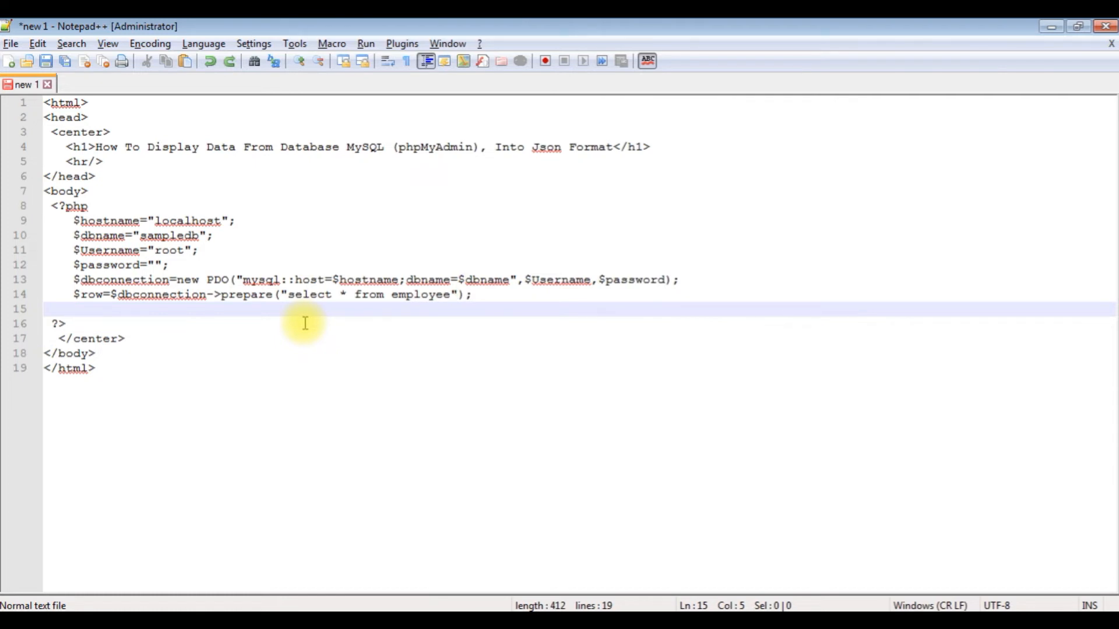
type("$")
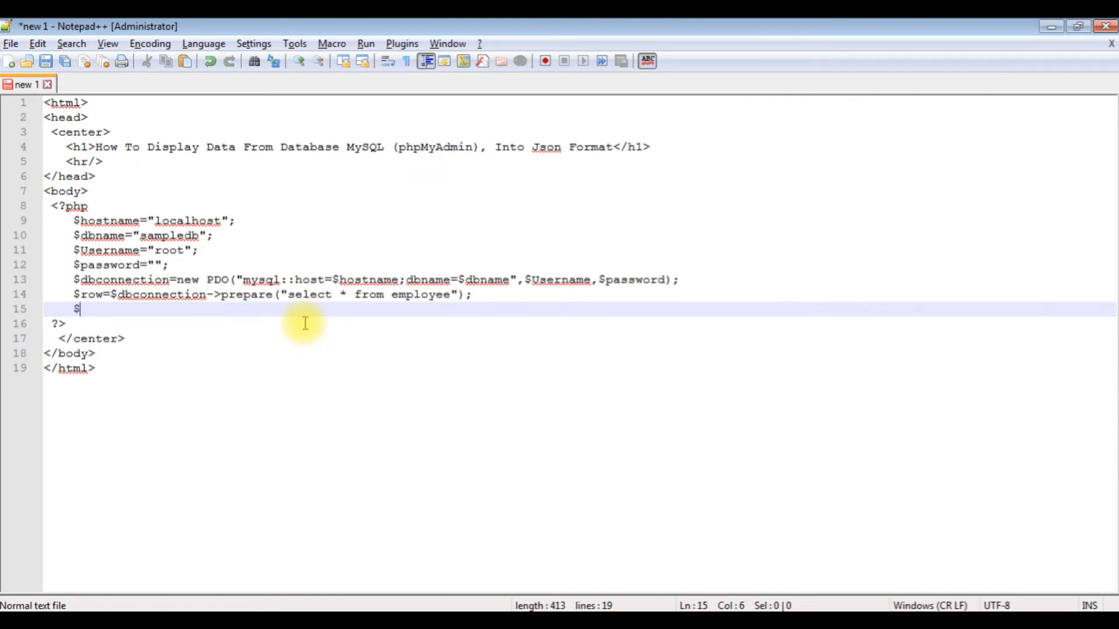
type("row->")
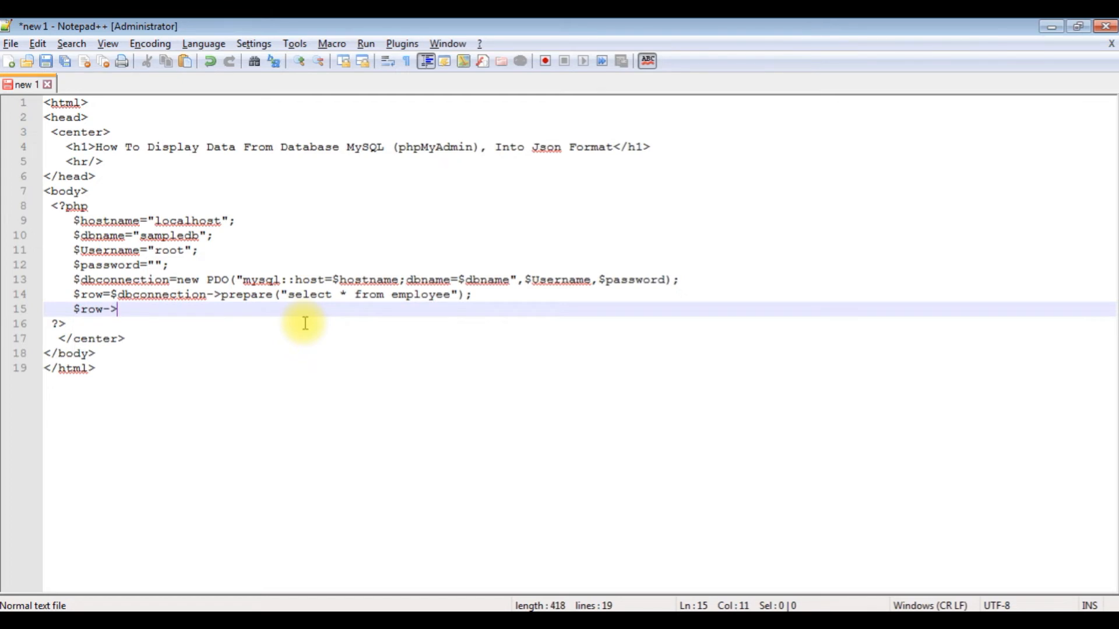
type("exc")
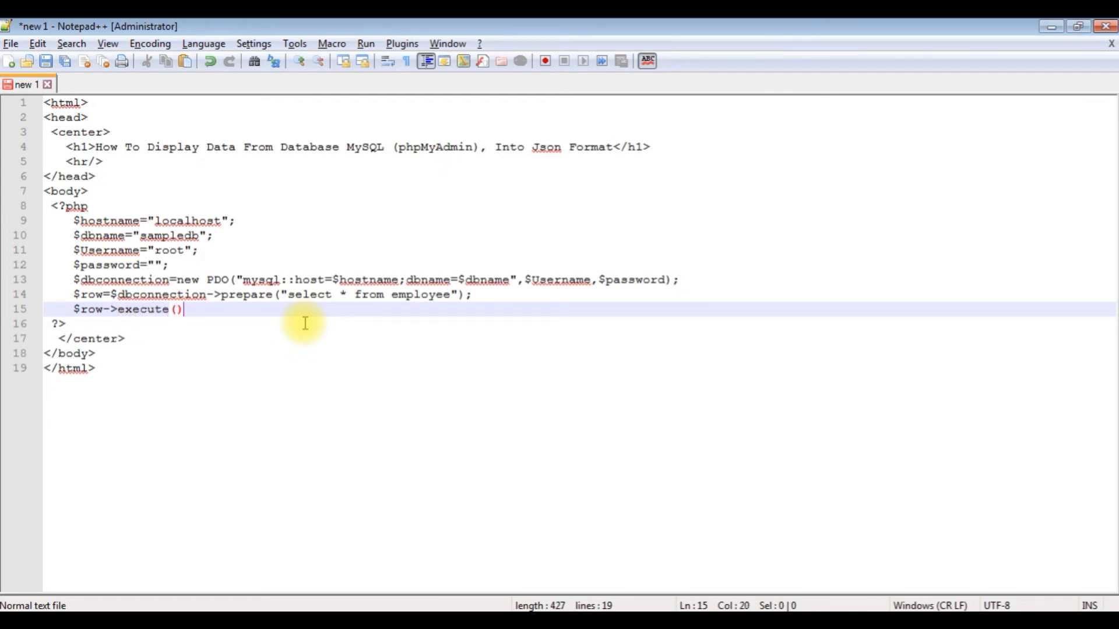
type(";")
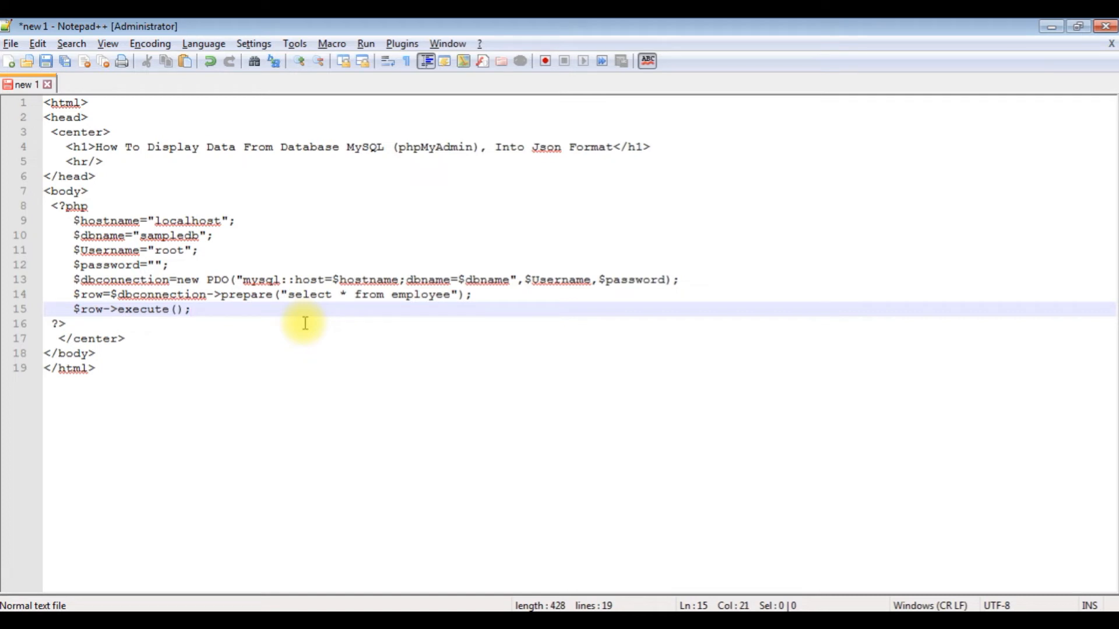
key("Enter")
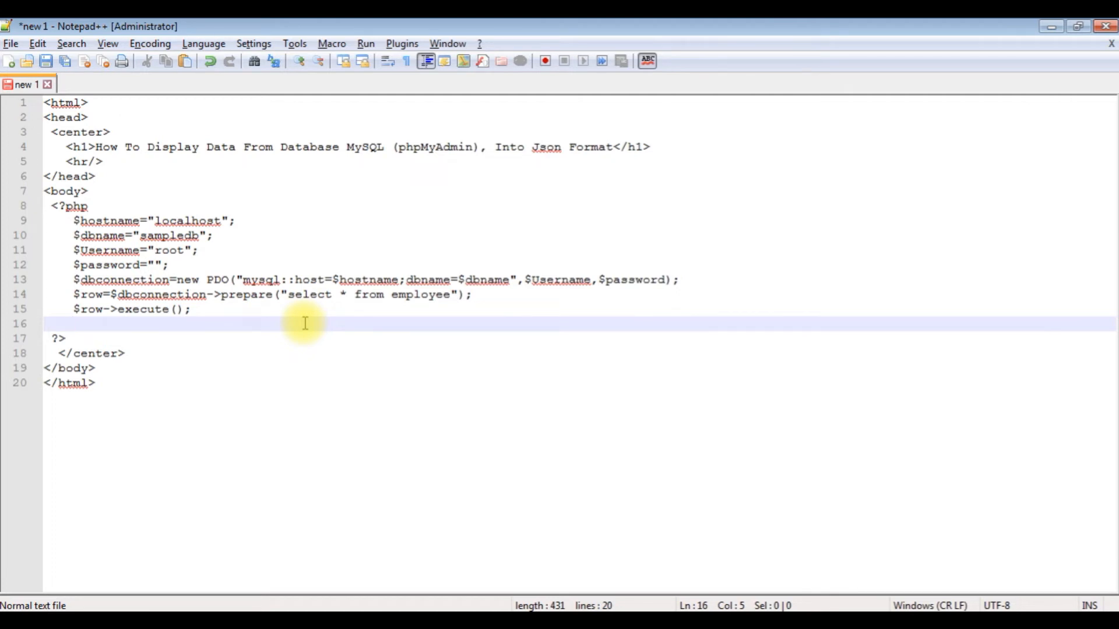
Declare $data=array(); and open a foreach($row as $result) loop
type("$data")
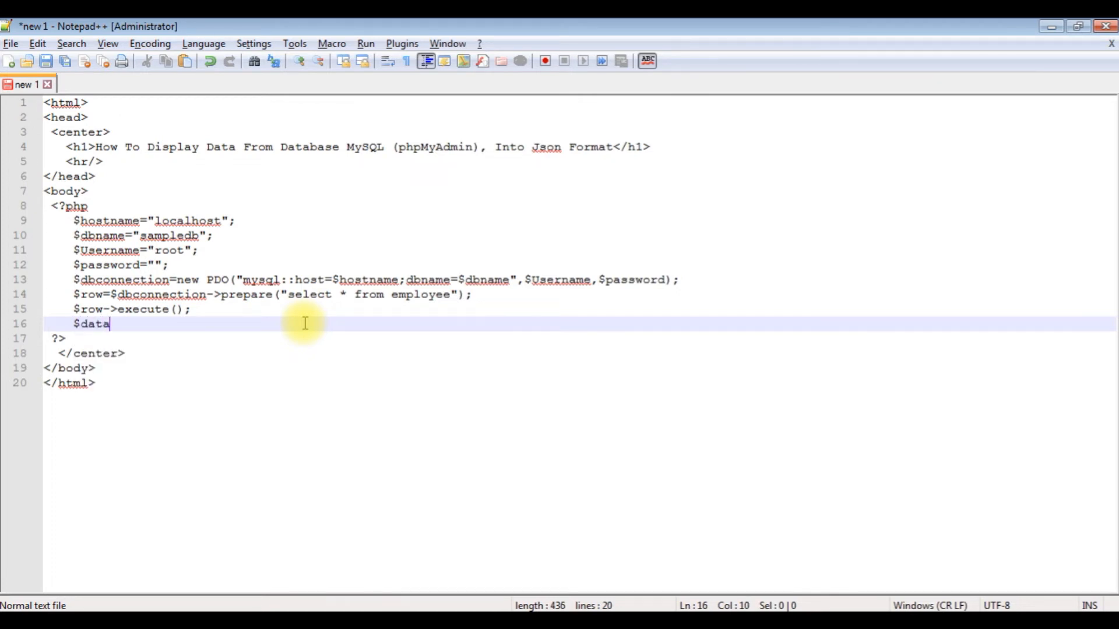
type("=ar")
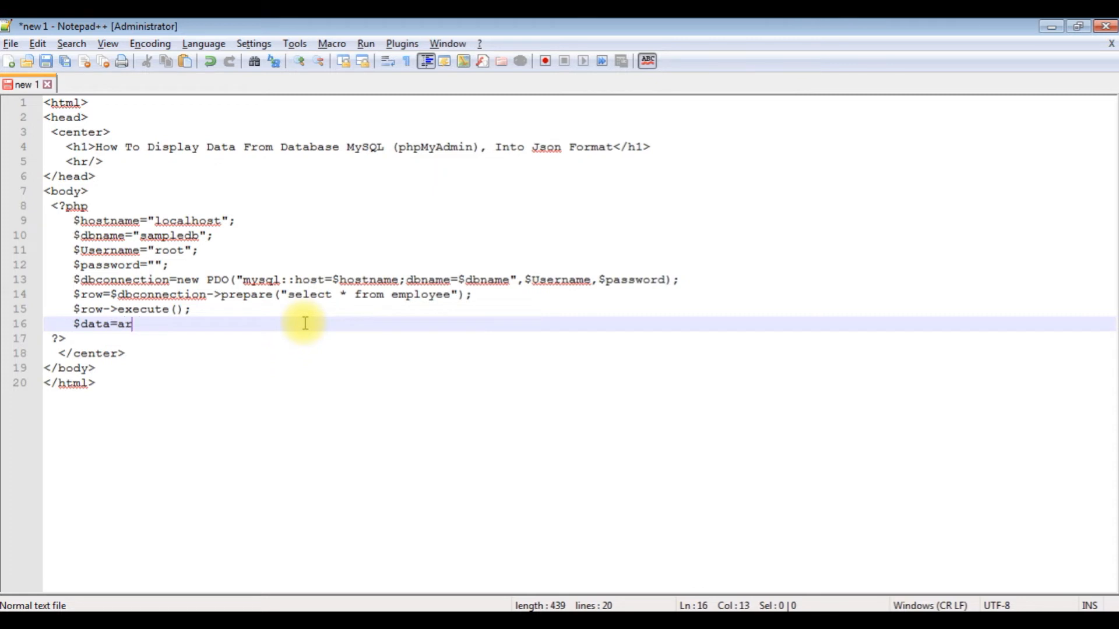
type("ray();")
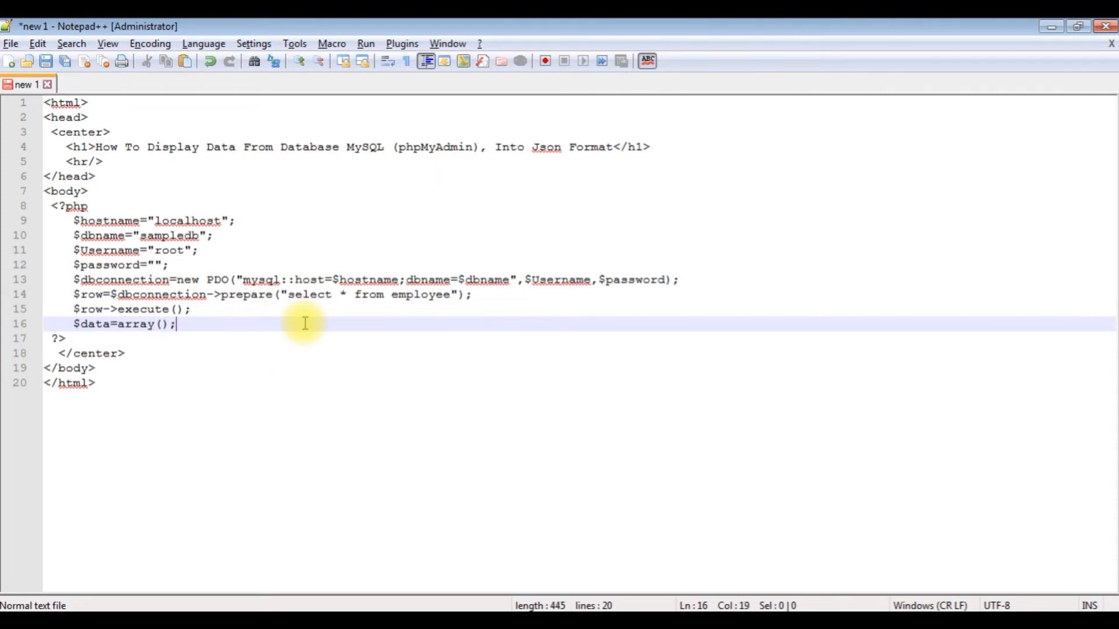
type("foreach(")
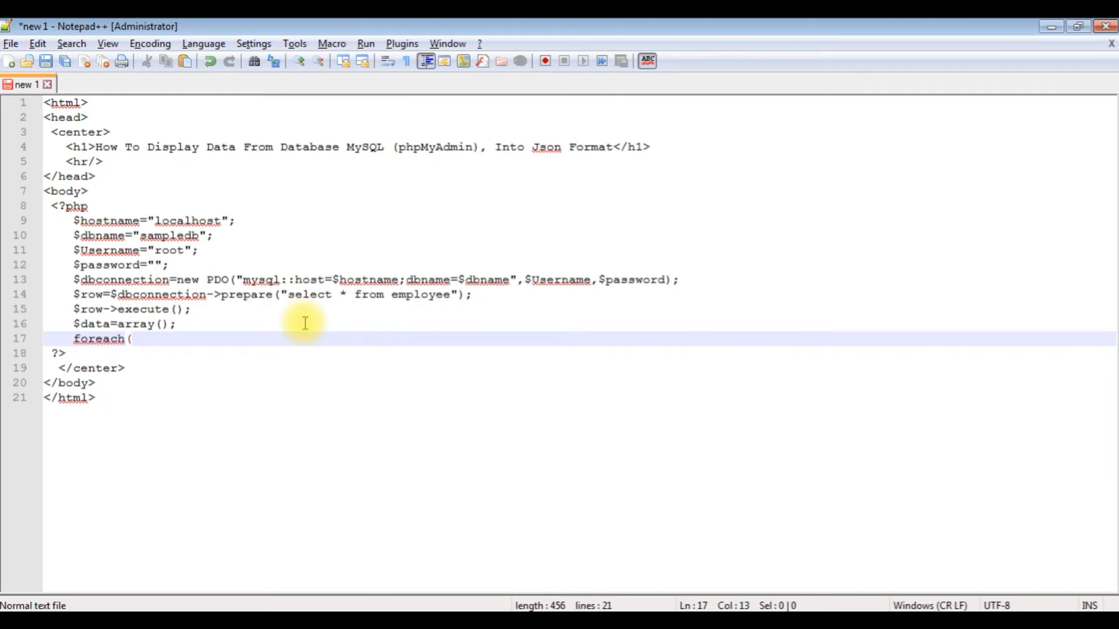
type("$)")
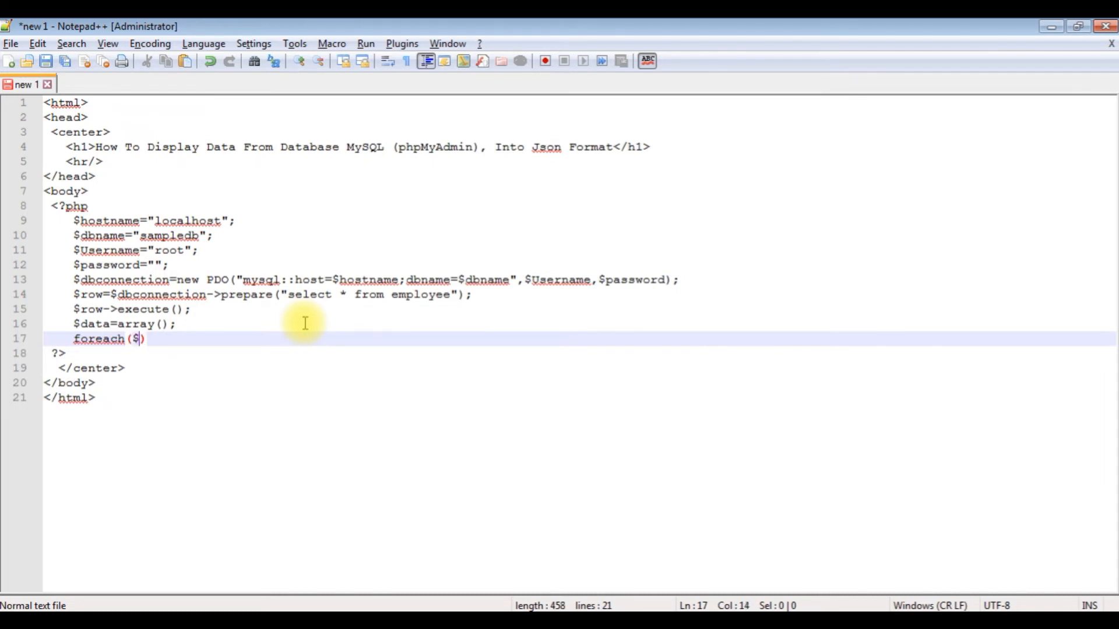
type("row as")
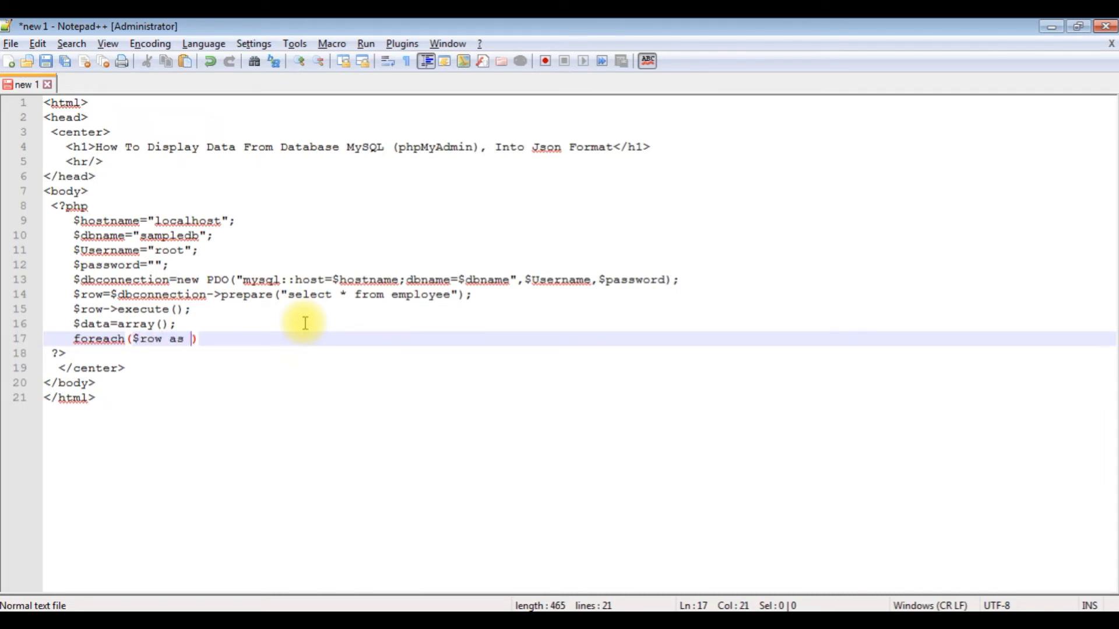
type("$result")
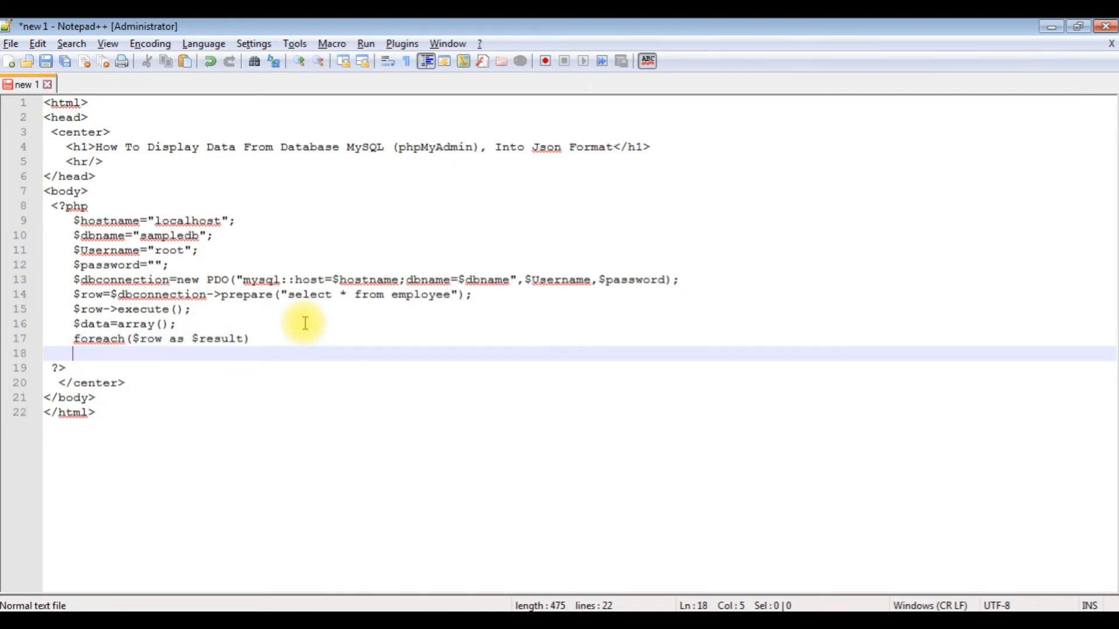
type("{")
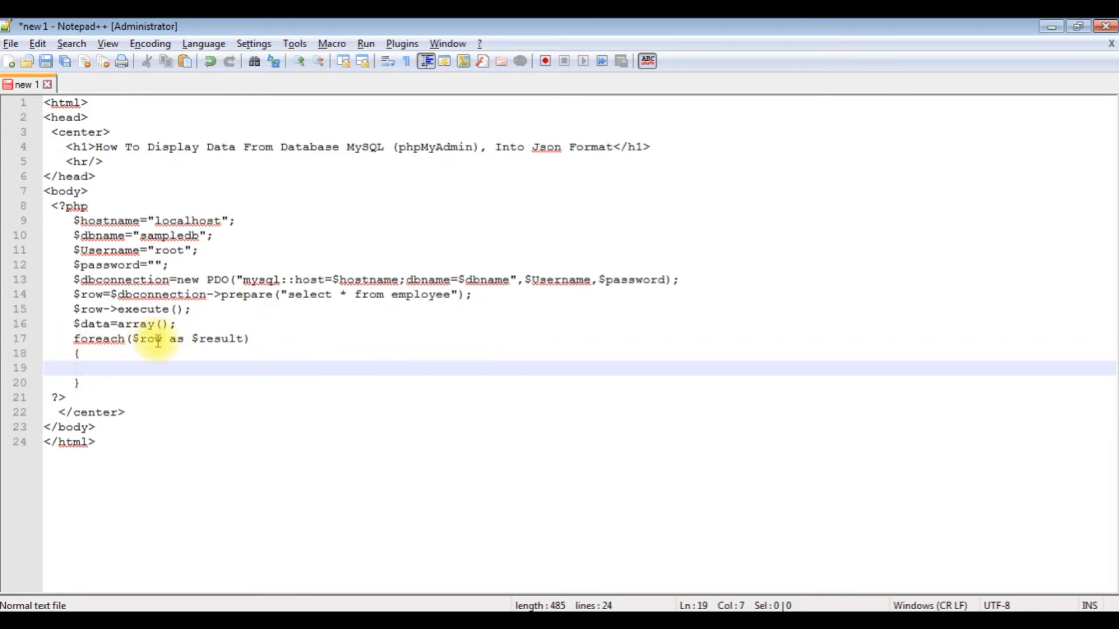
Inside the loop, assign $jsonformat['Empid'] from $result['Empid']
left_click(99, 367)
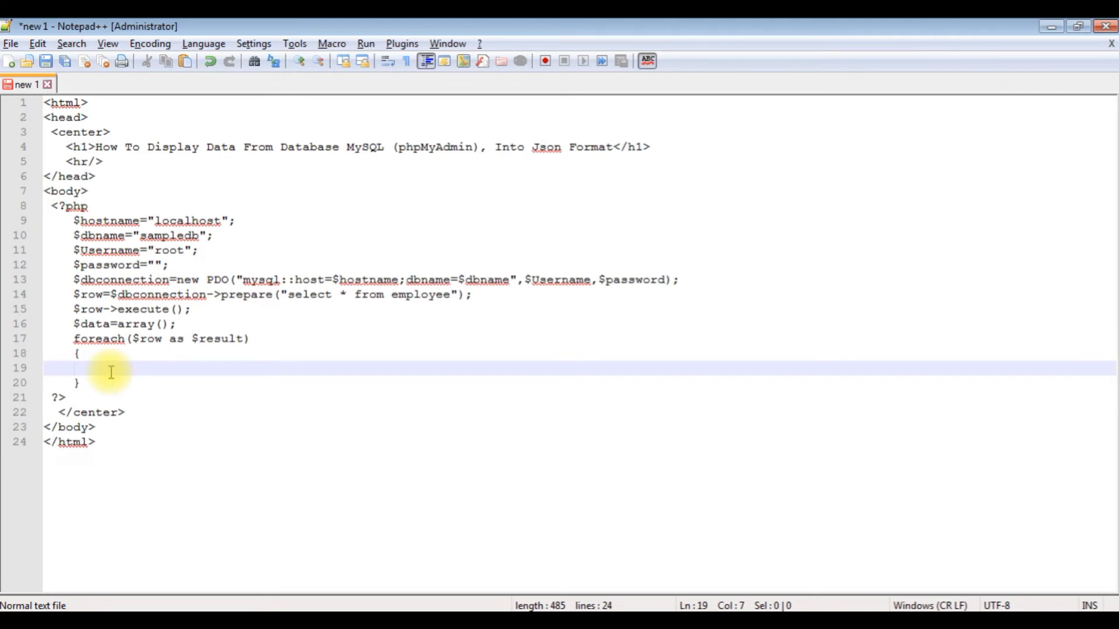
type("$")
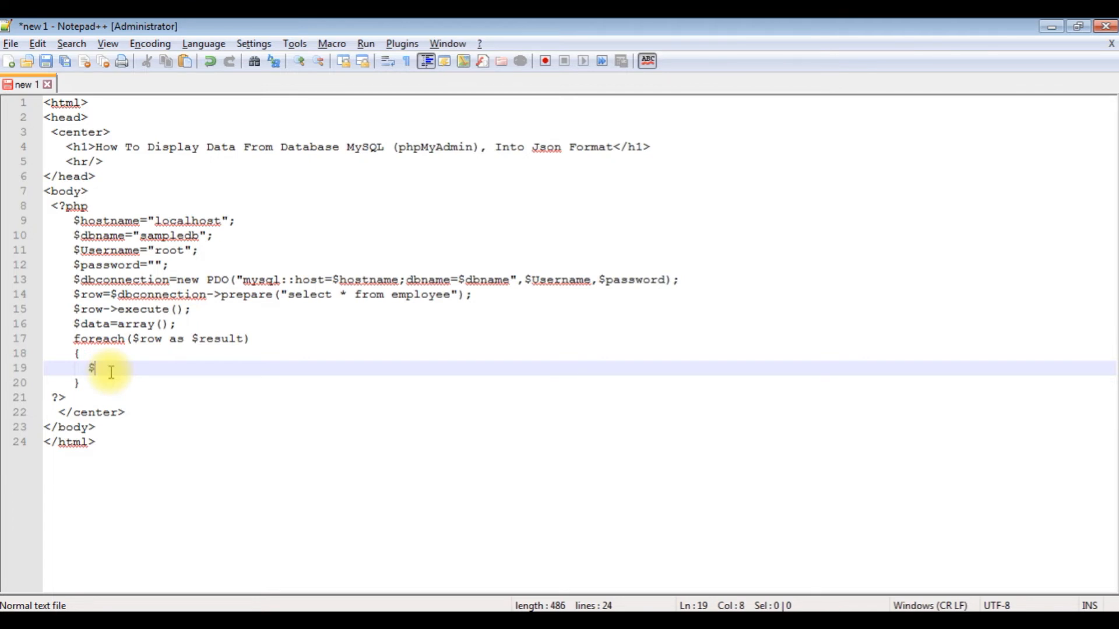
type("jsonformat")
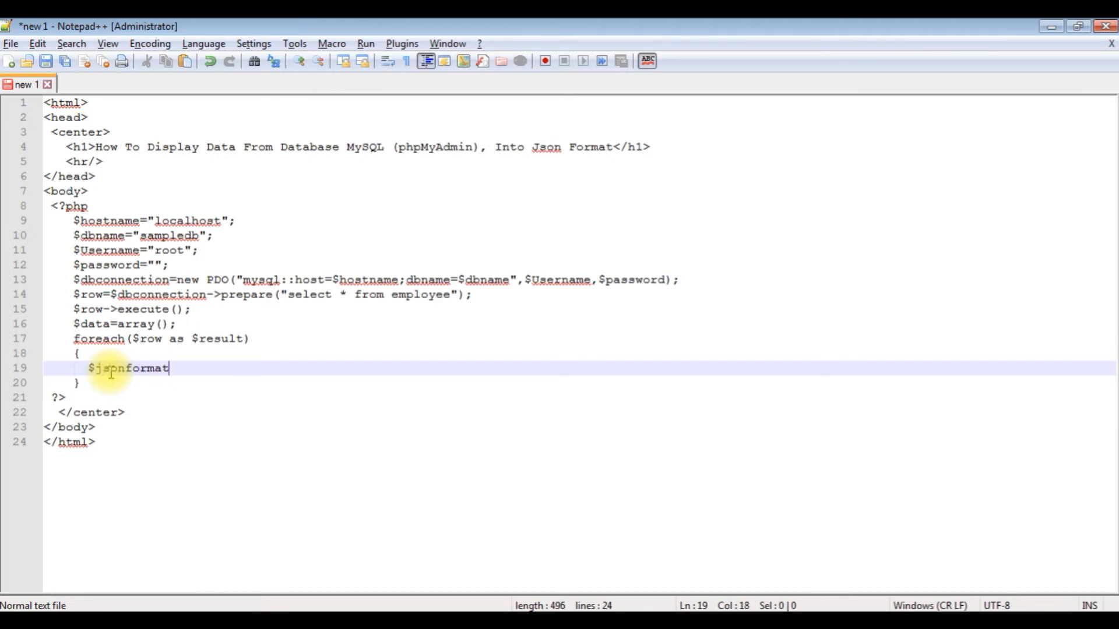
type("[]")
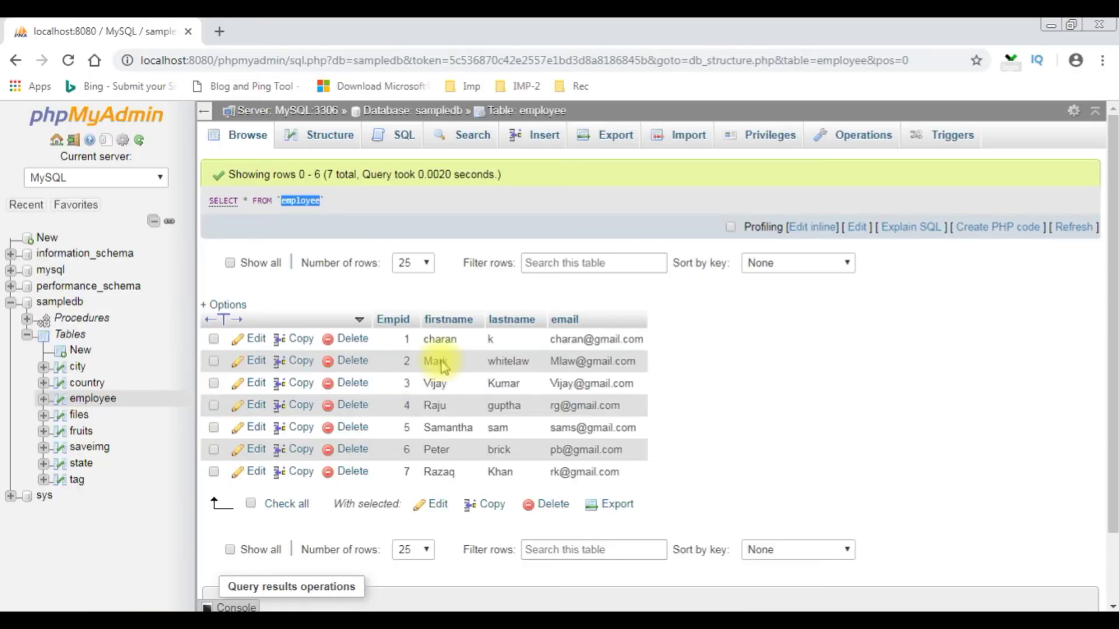
mouse_move(393, 319)
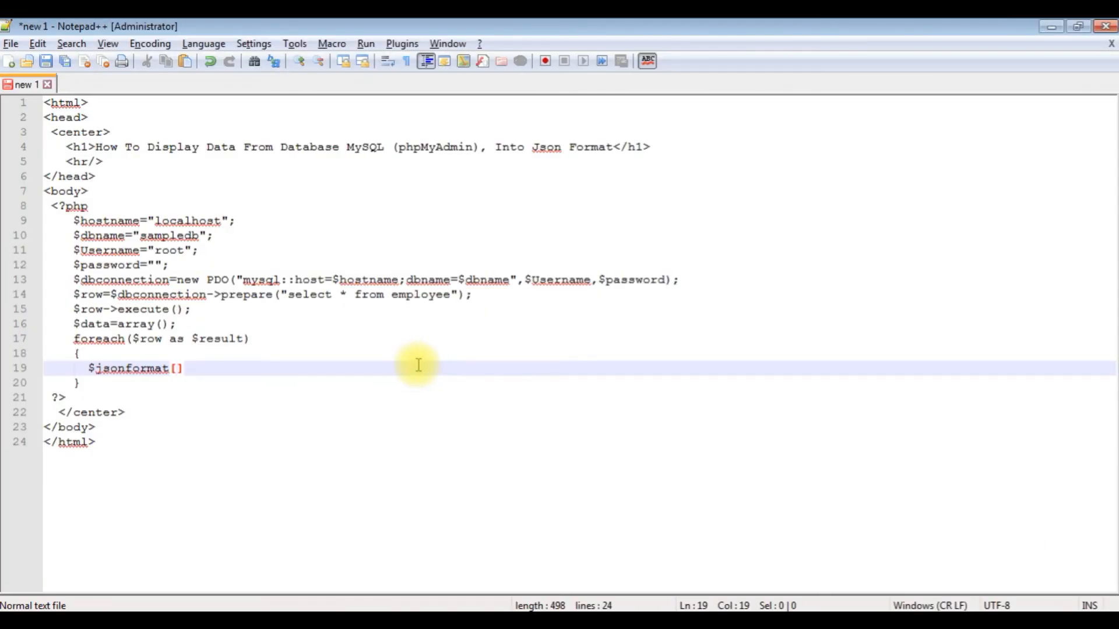
type("''")
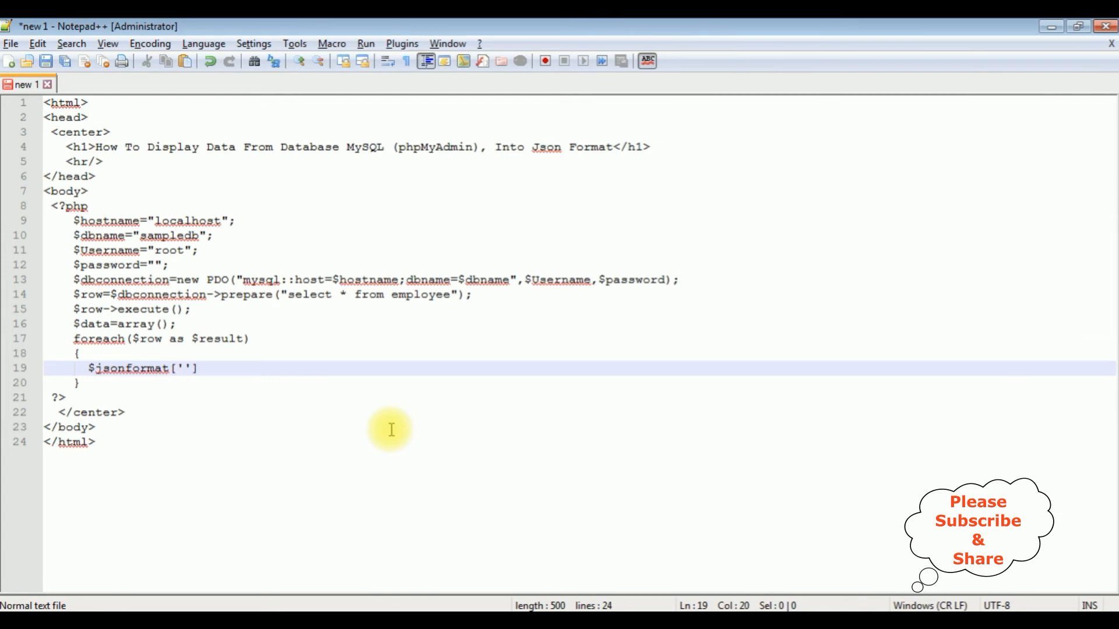
type("Empid")
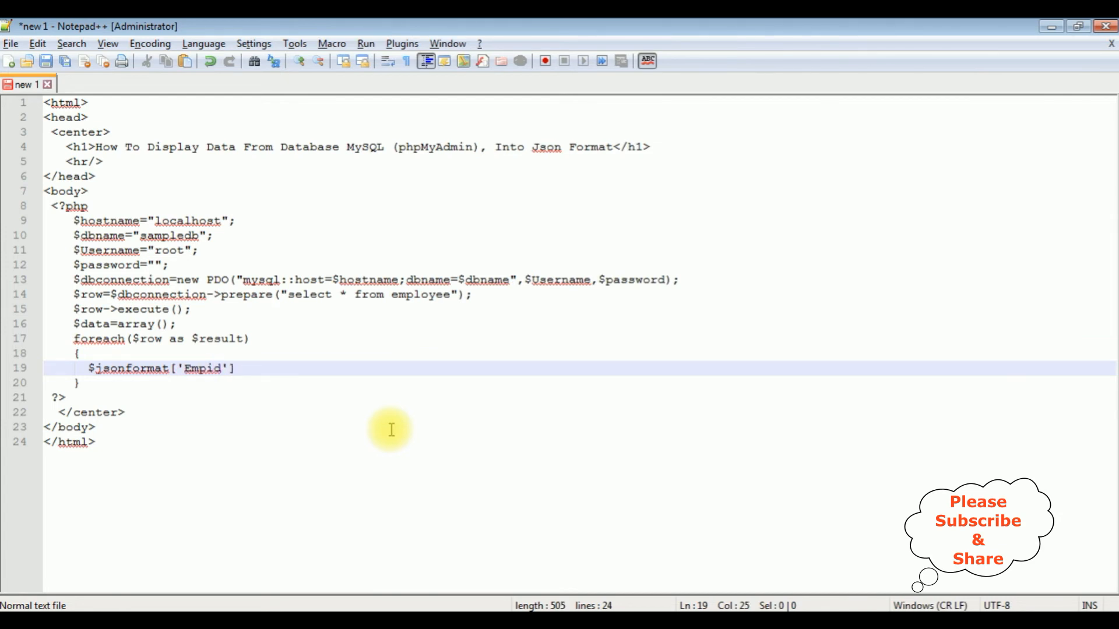
type("=")
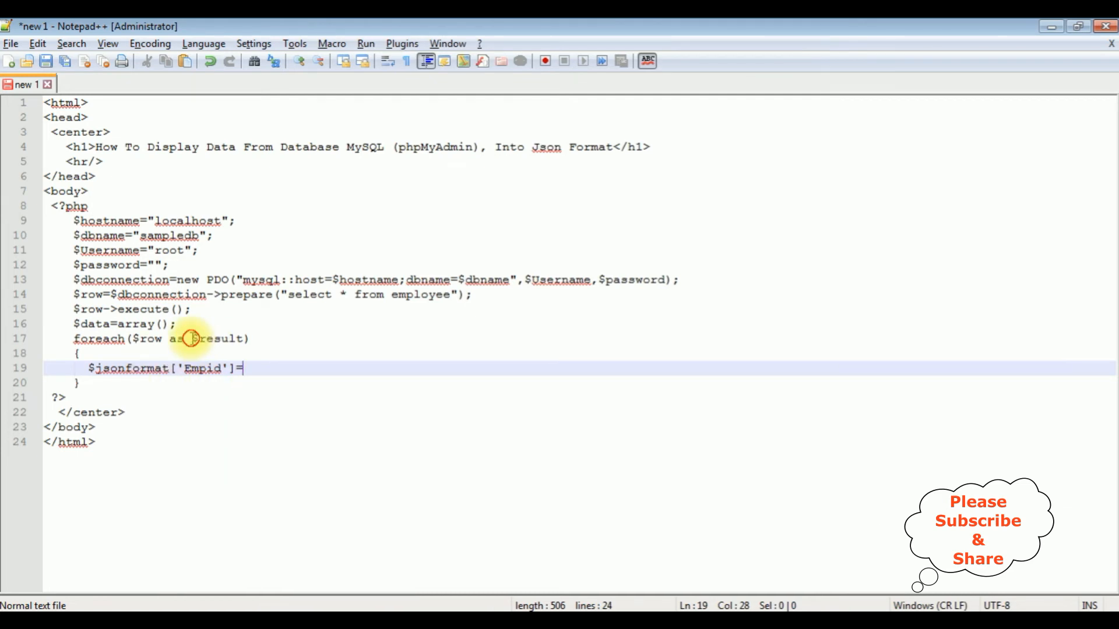
double_click(216, 339)
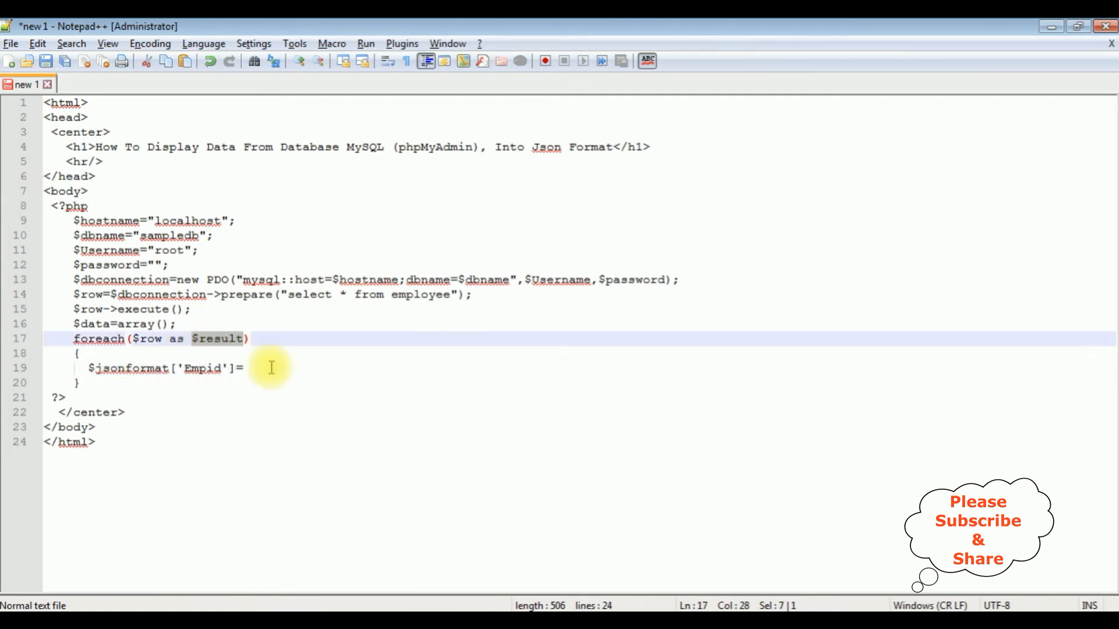
type("$result['")
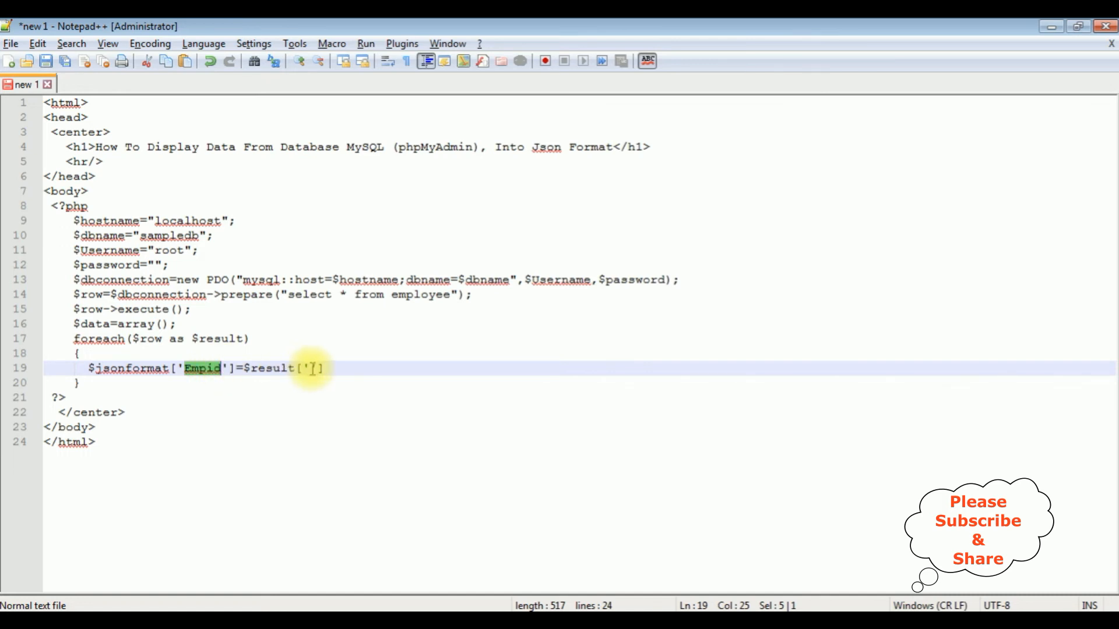
type("Empid")
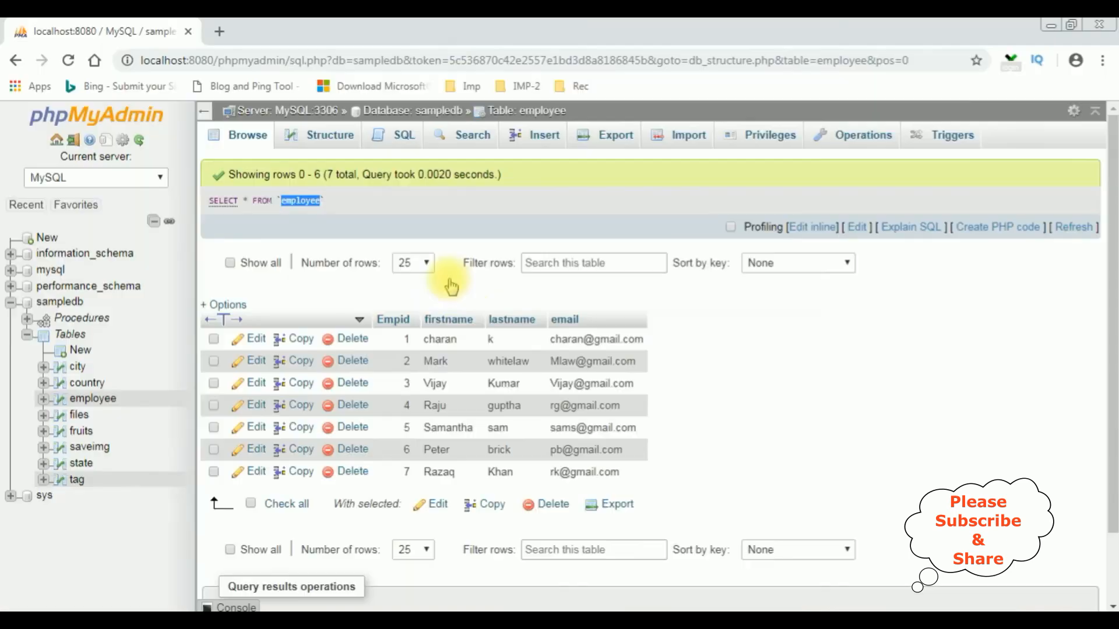
mouse_move(511, 319)
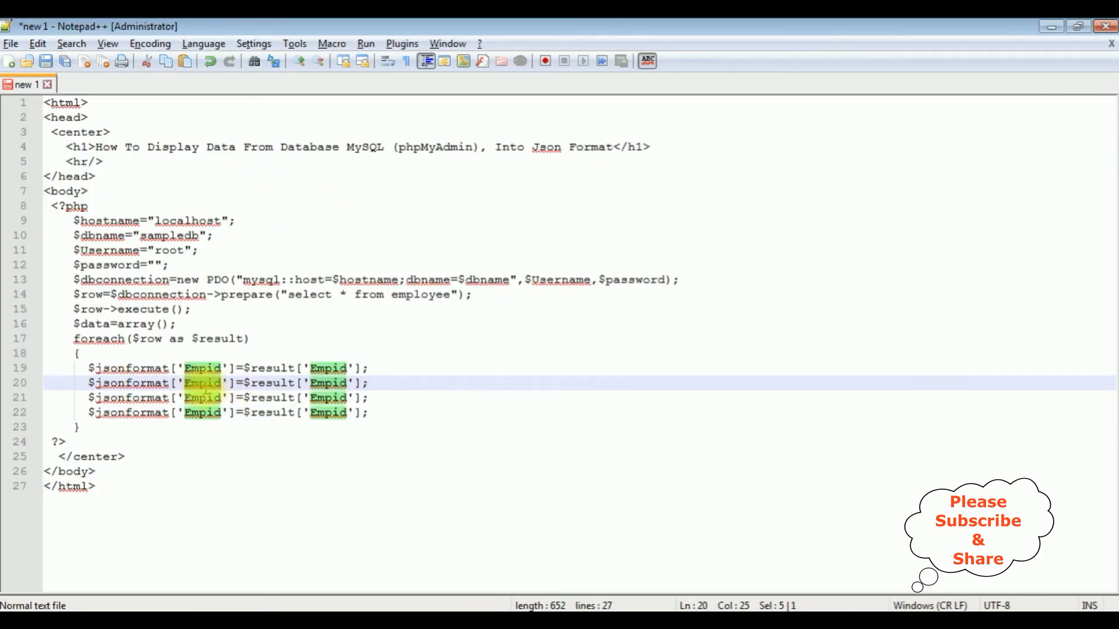
Edit the copied lines' keys to firstname, lastname and email, then add a new line
type("firstname")
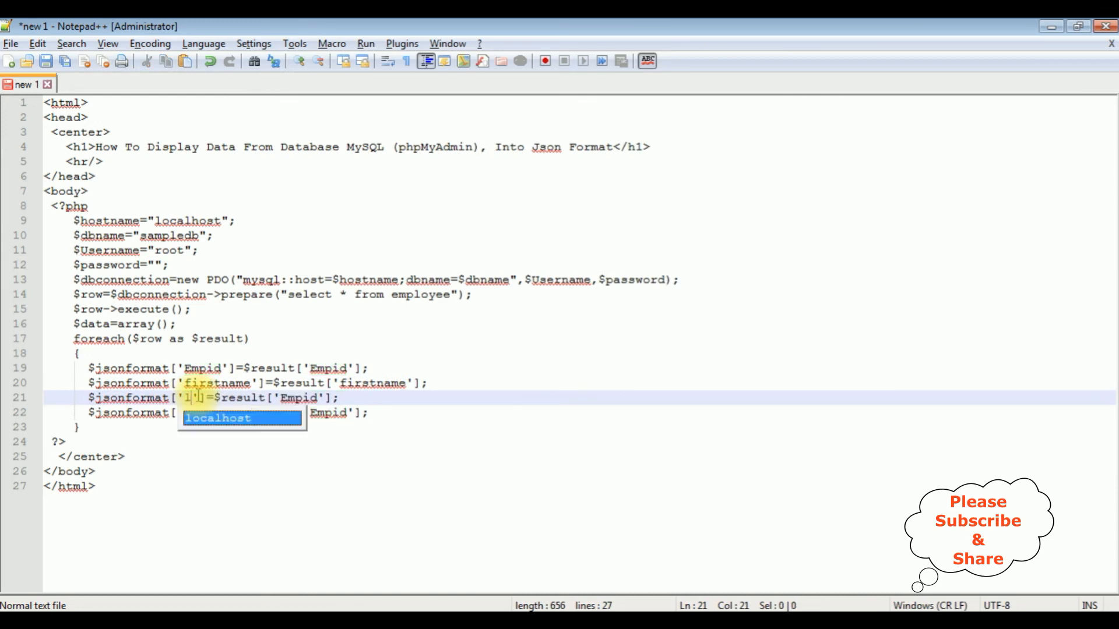
type("lastname")
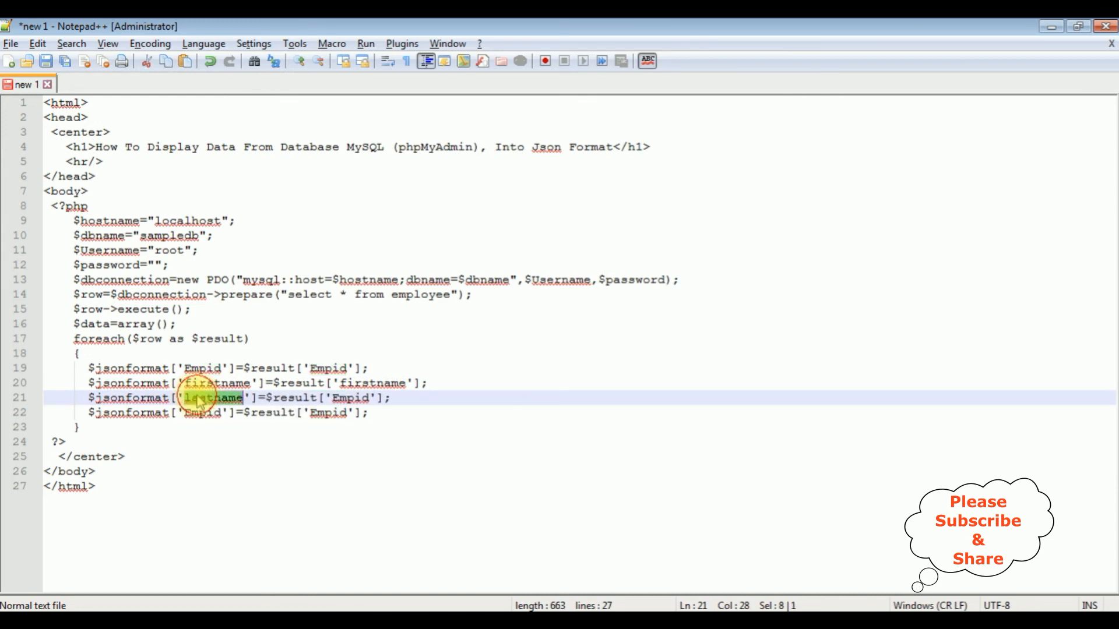
type("lastname")
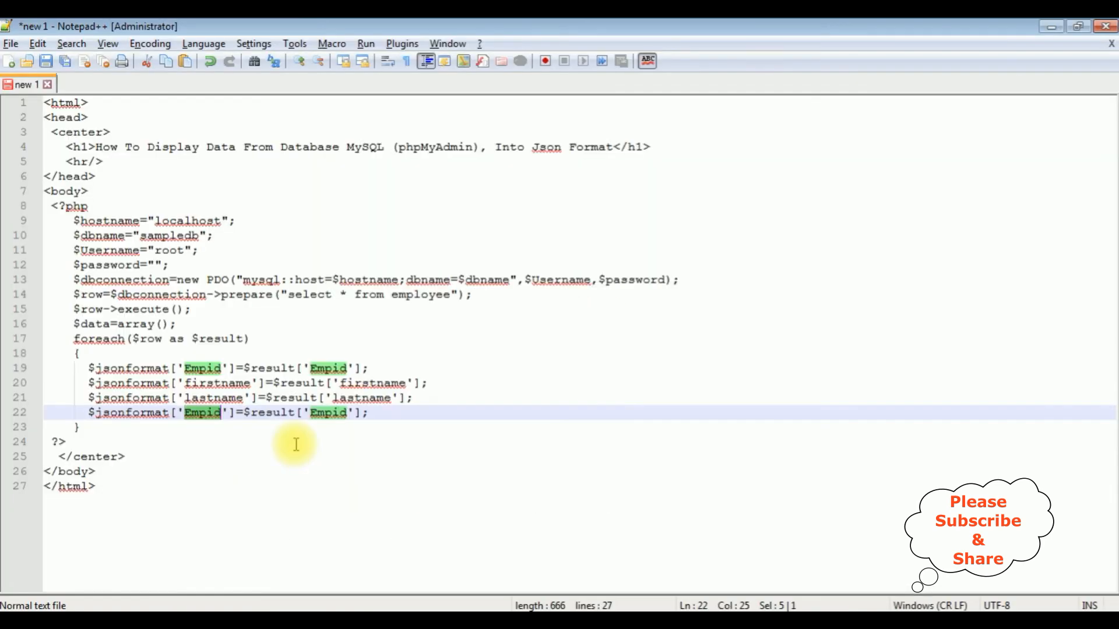
type("email")
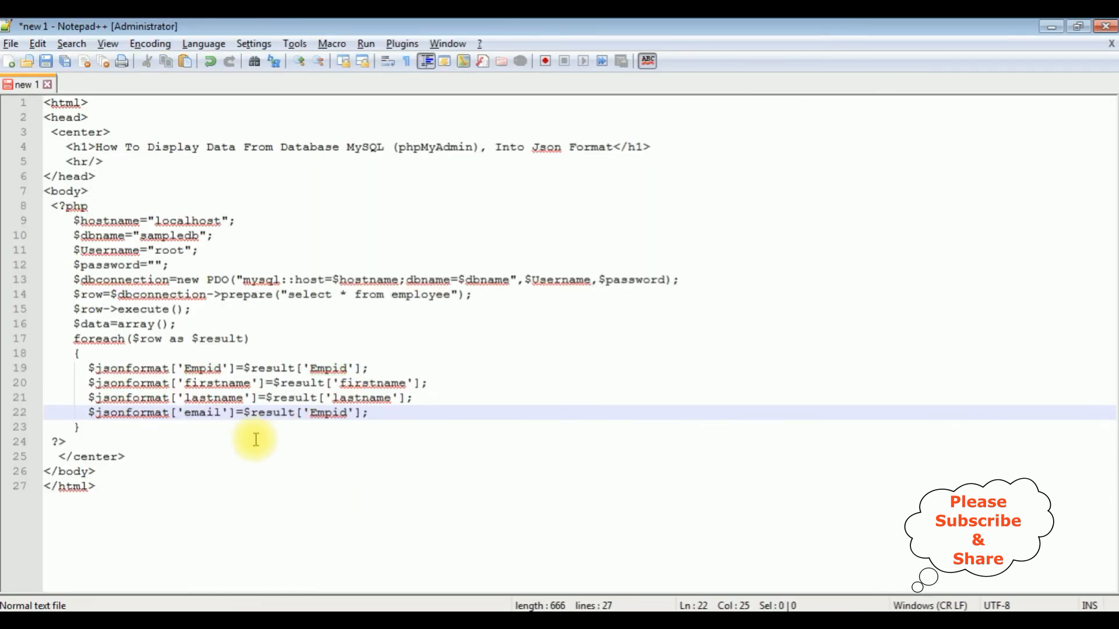
double_click(201, 413)
type("email")
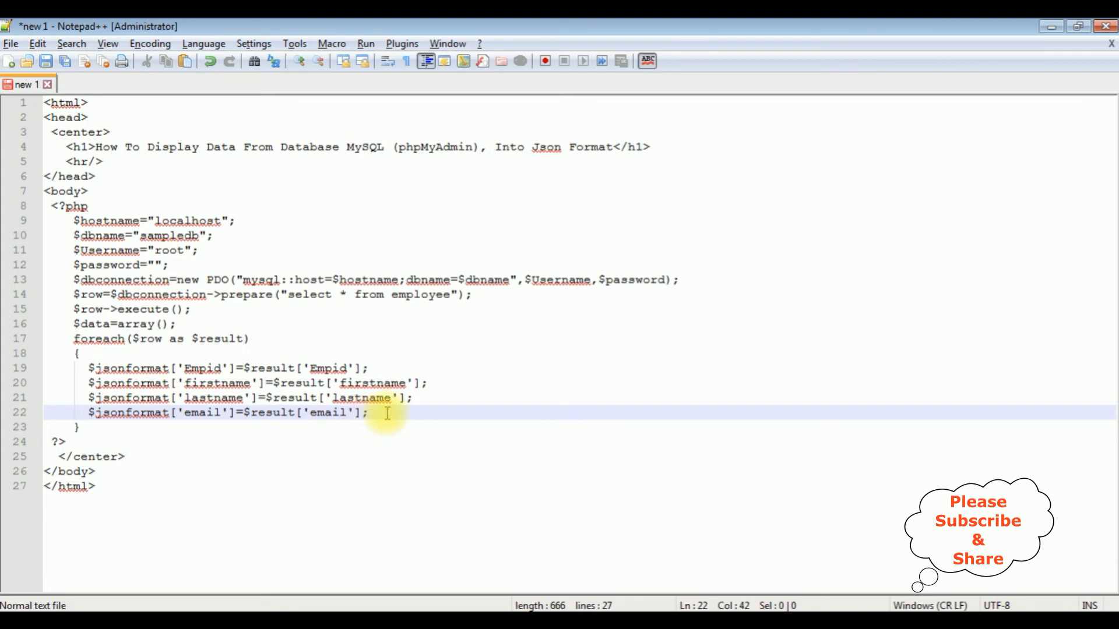
key("Enter")
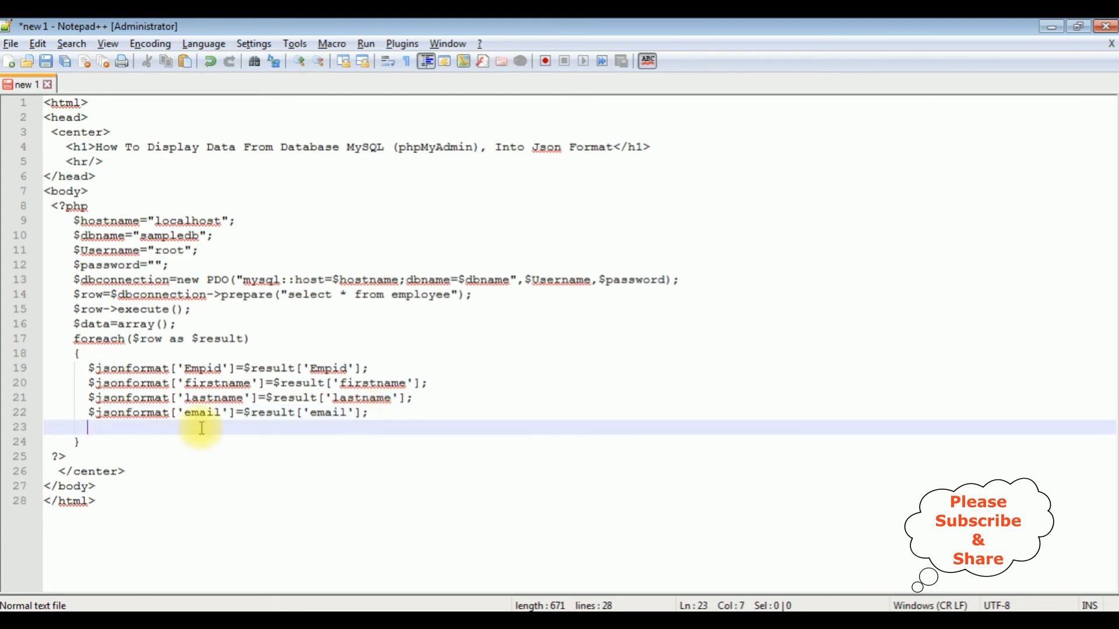
Write array_push($data,$jsonformat); and start a new line after the loop
type("array_")
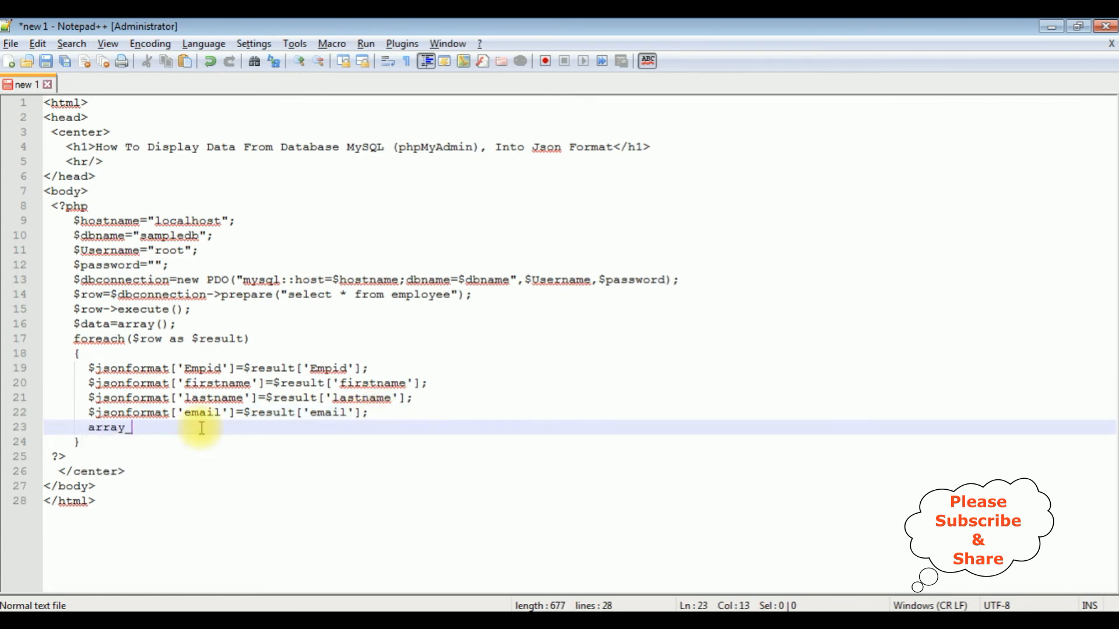
type("push()")
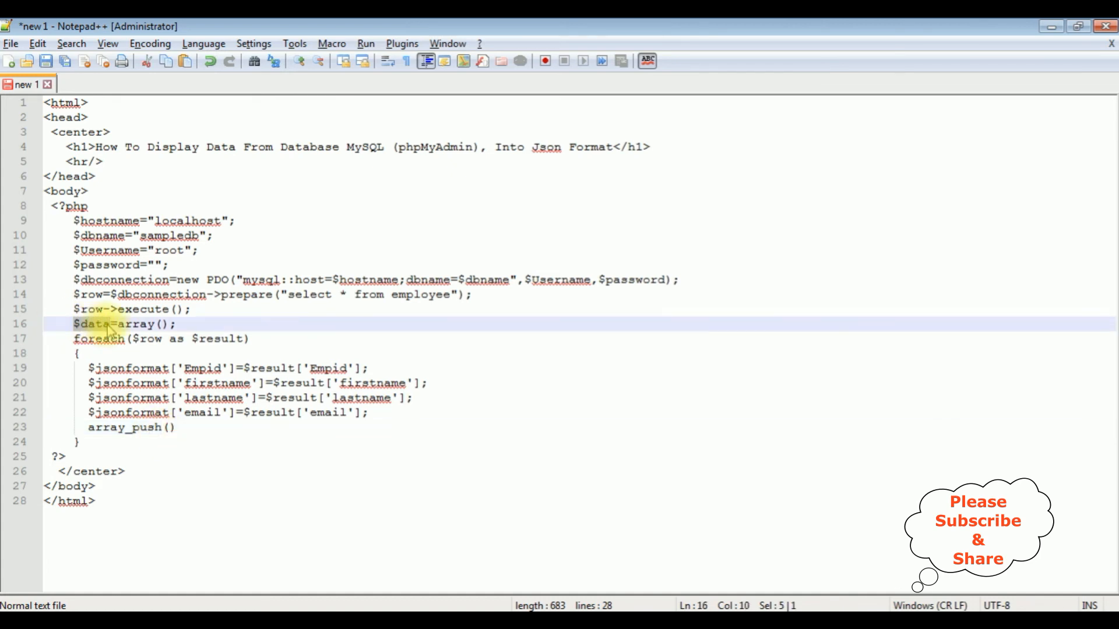
type("$data")
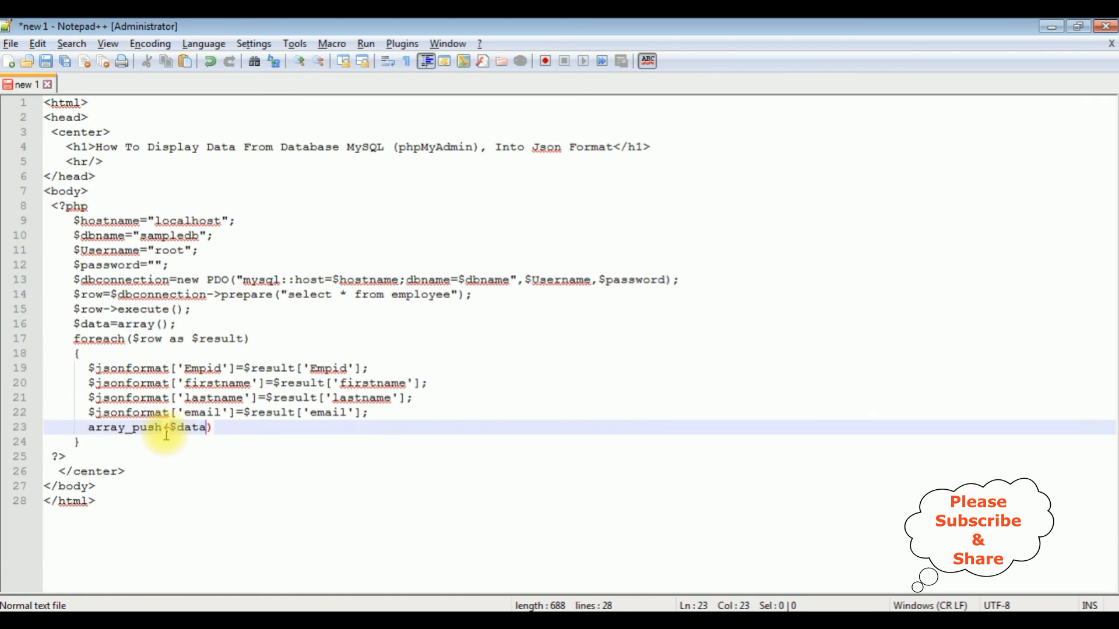
type(",")
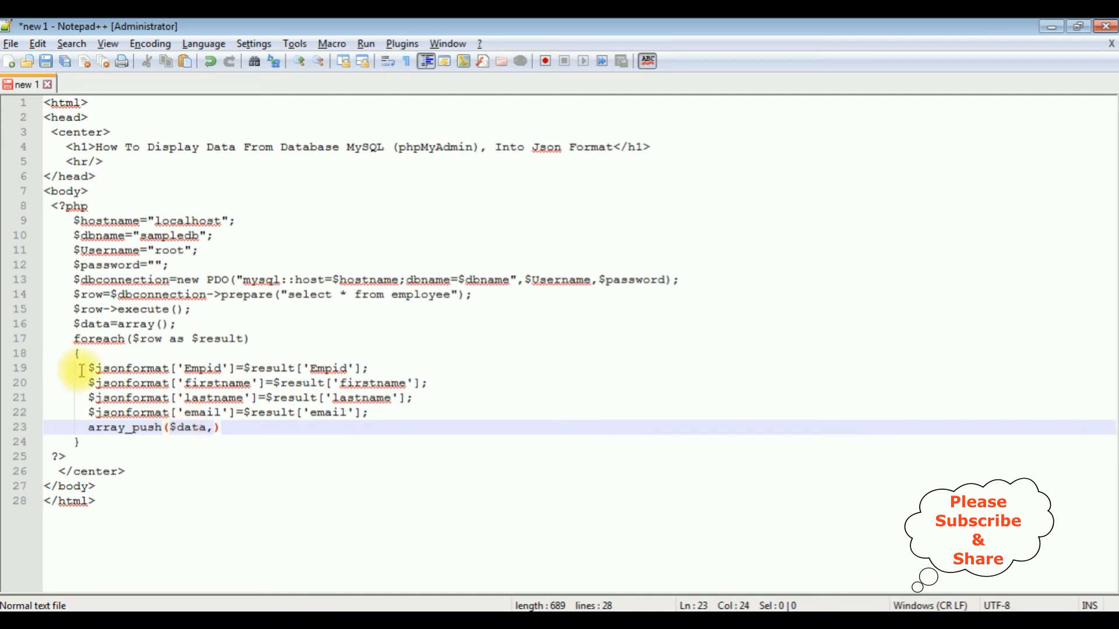
double_click(126, 368)
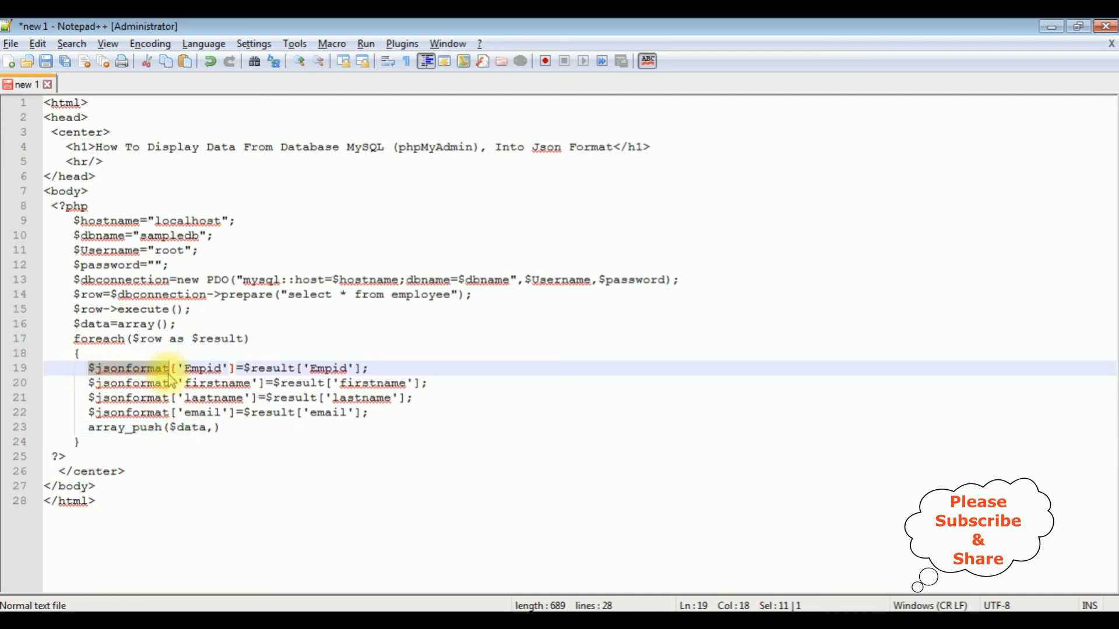
left_click(212, 428)
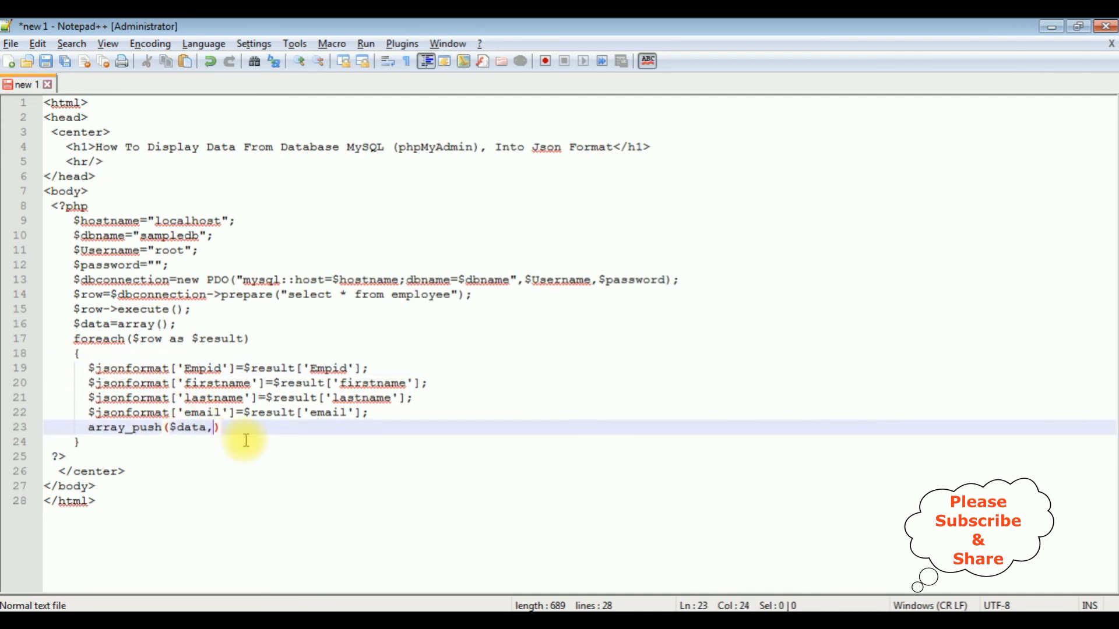
type("$jsonformat);")
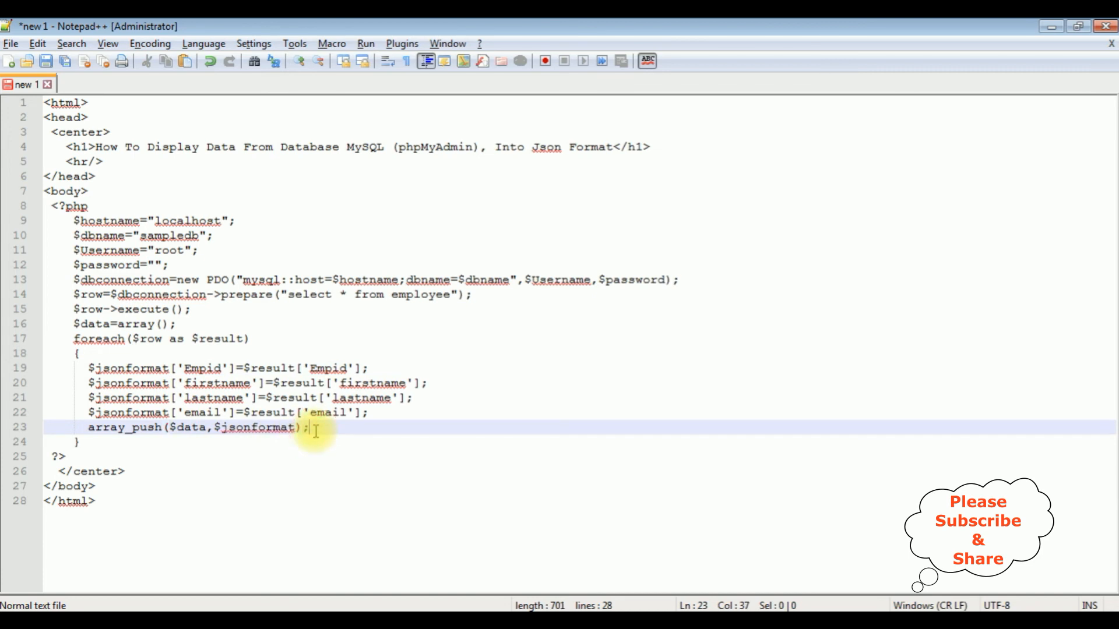
key("Enter")
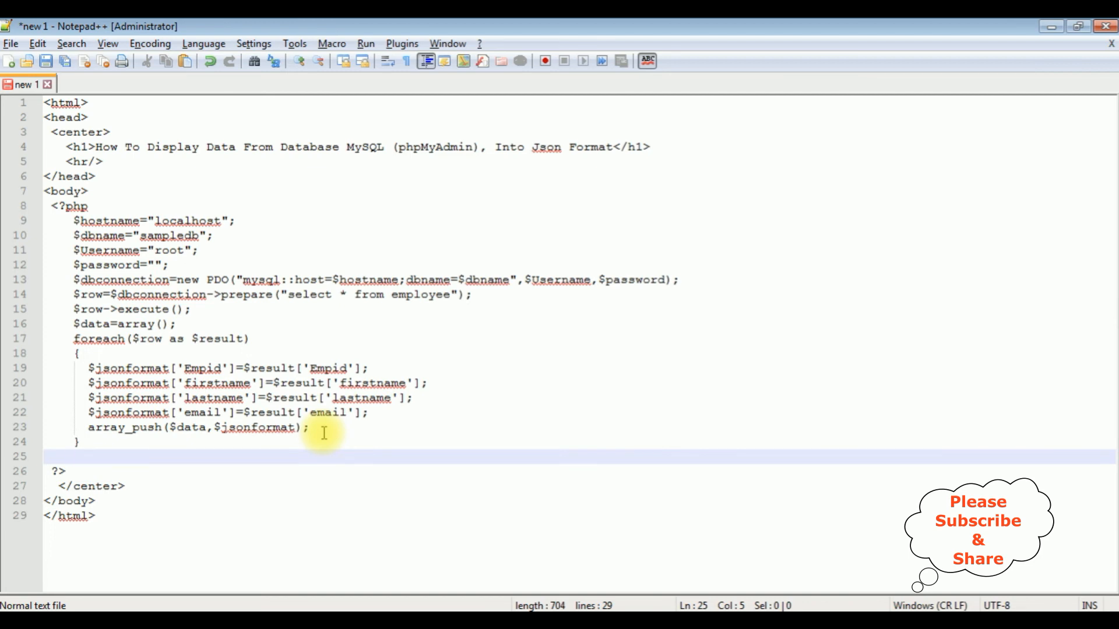
Type echo json_encode($data); on line 25 after the loop
type("ed")
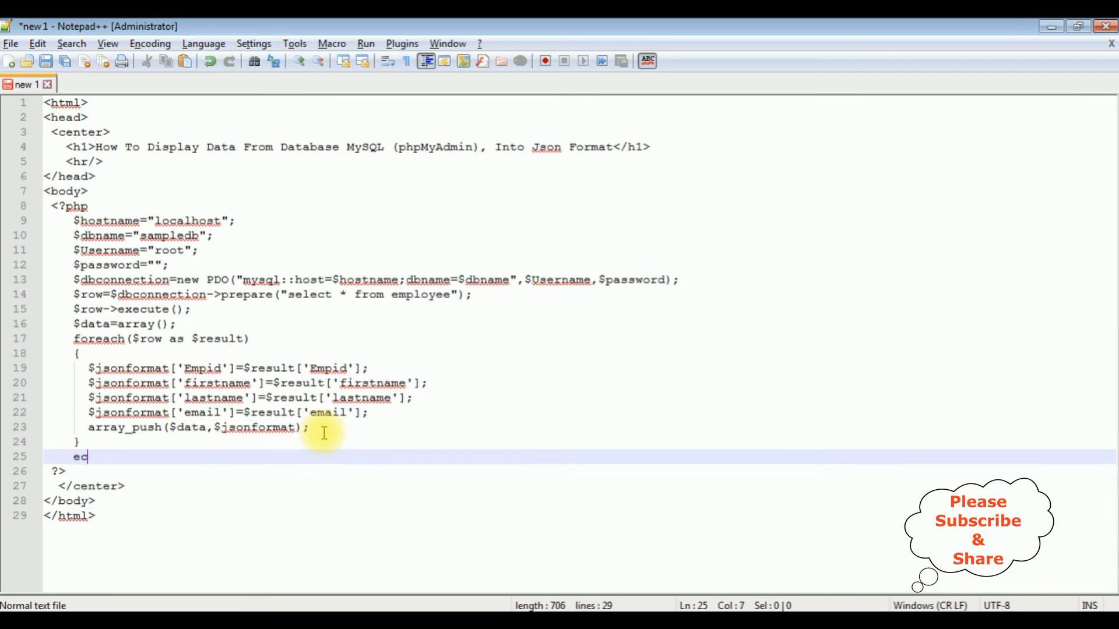
type("ho")
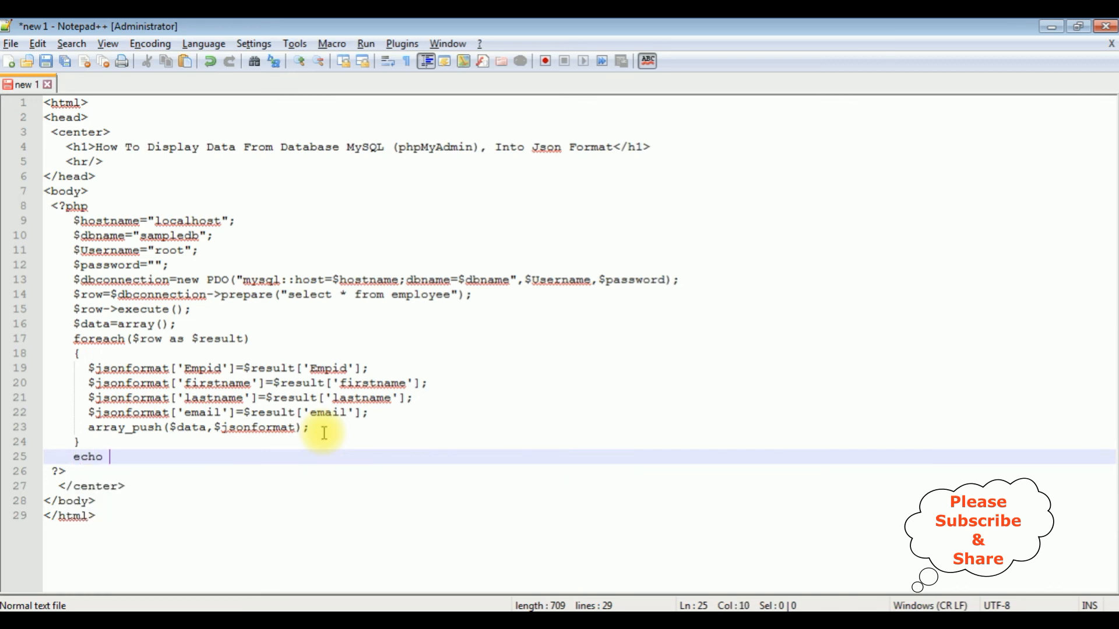
type("jso")
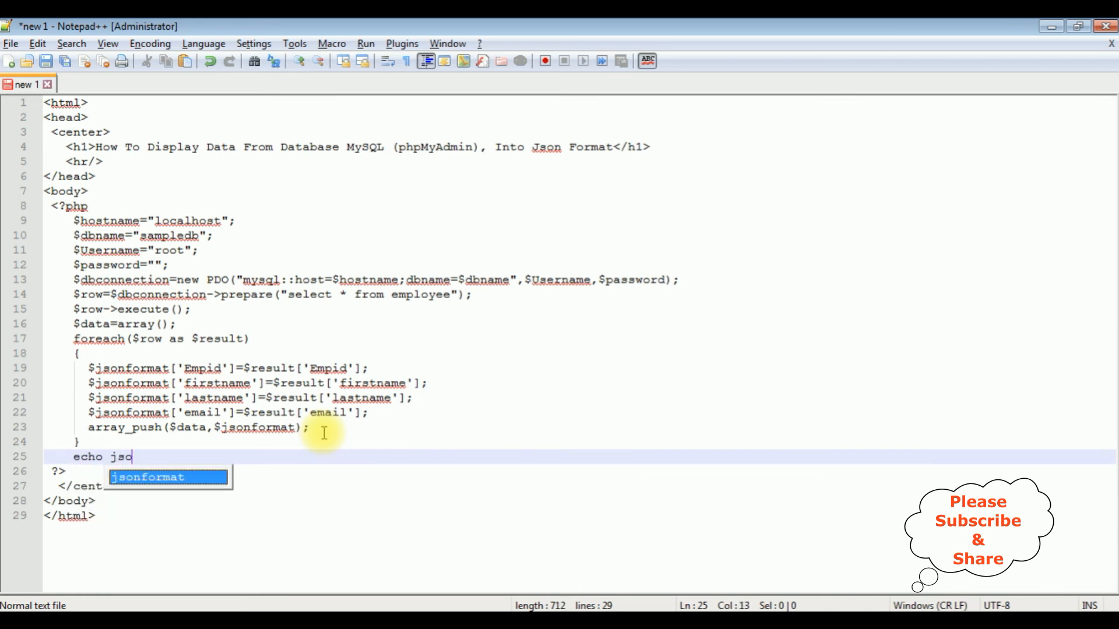
type("n_encode")
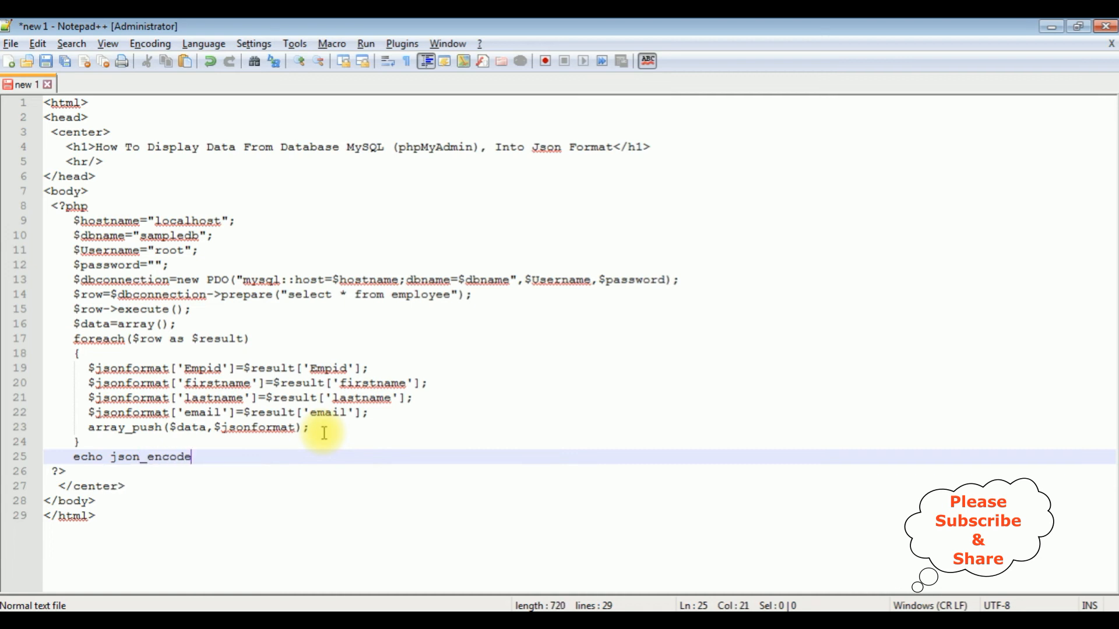
type("();")
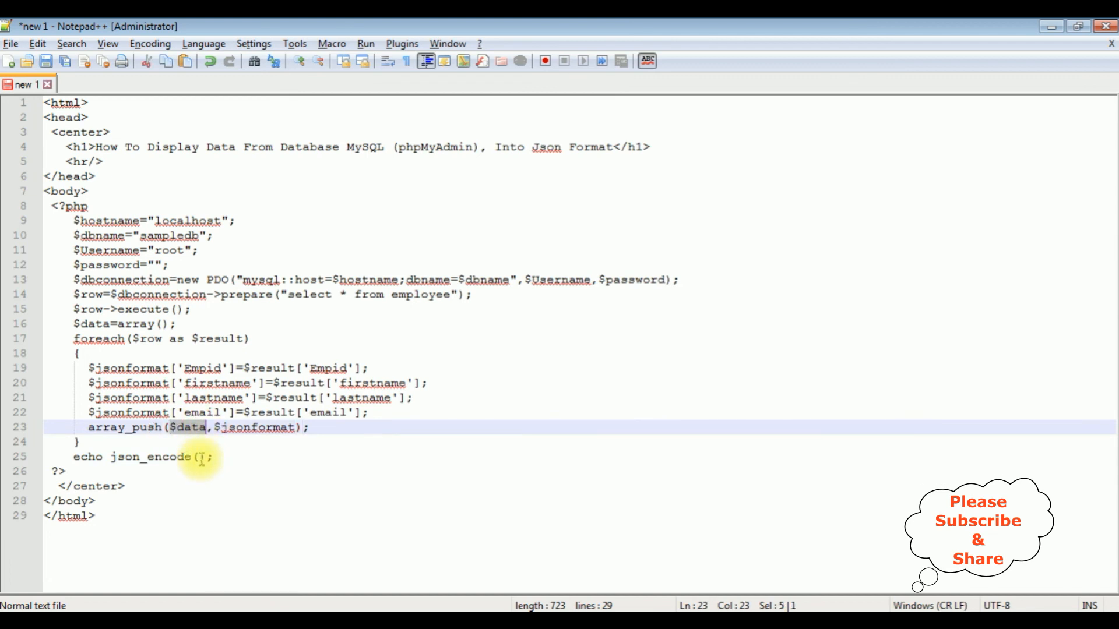
type("$data")
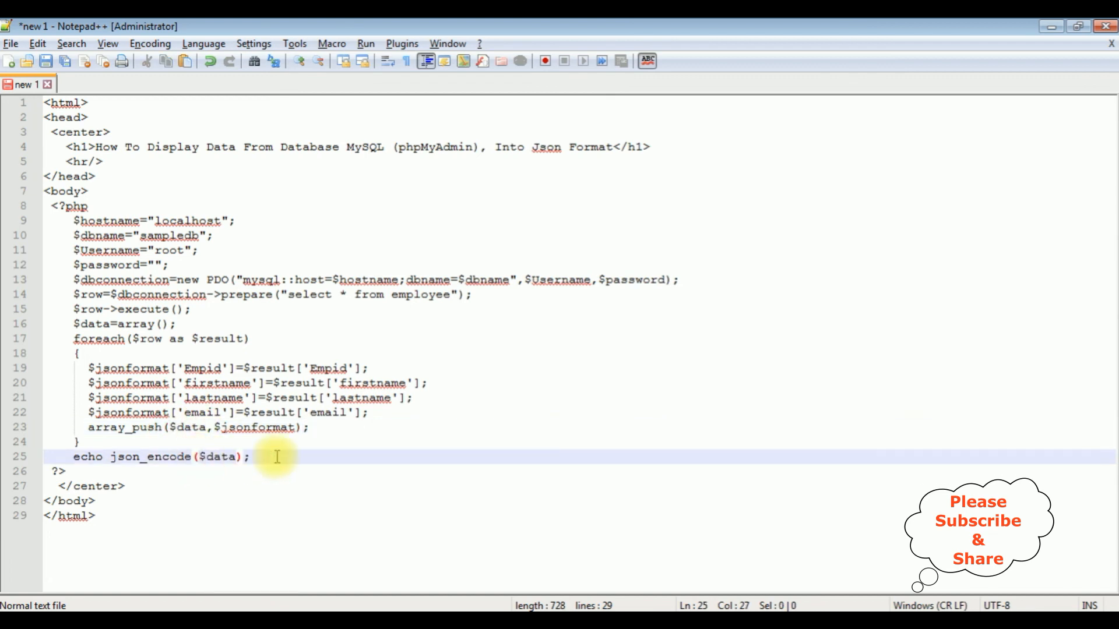
mouse_move(224, 456)
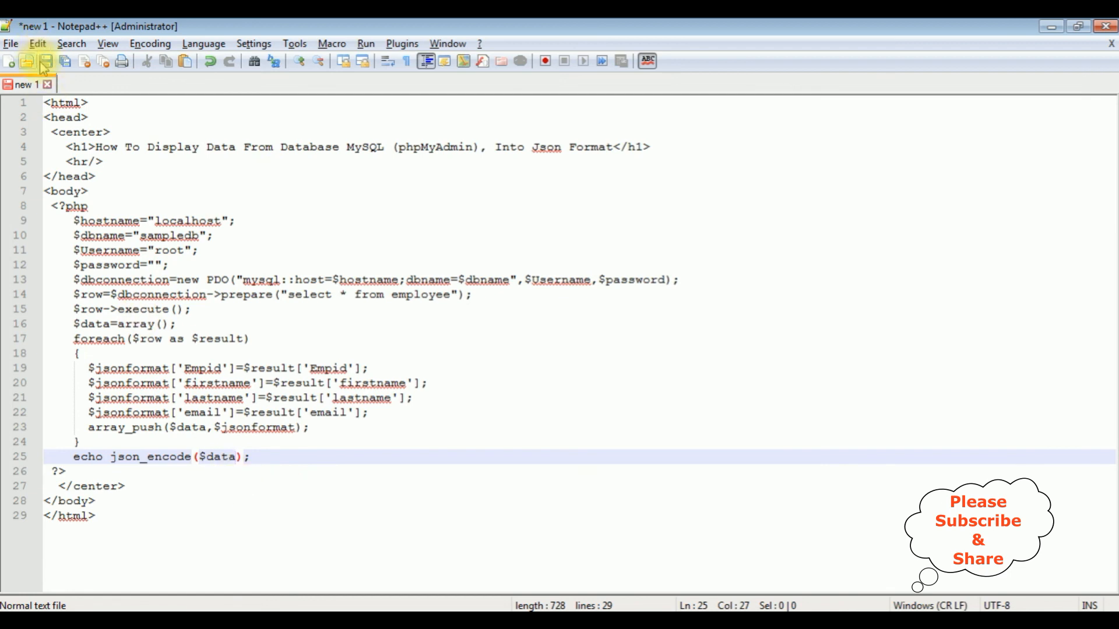
Save the script as data-jsonformat.php in the wamp64 www folder
left_click(46, 62)
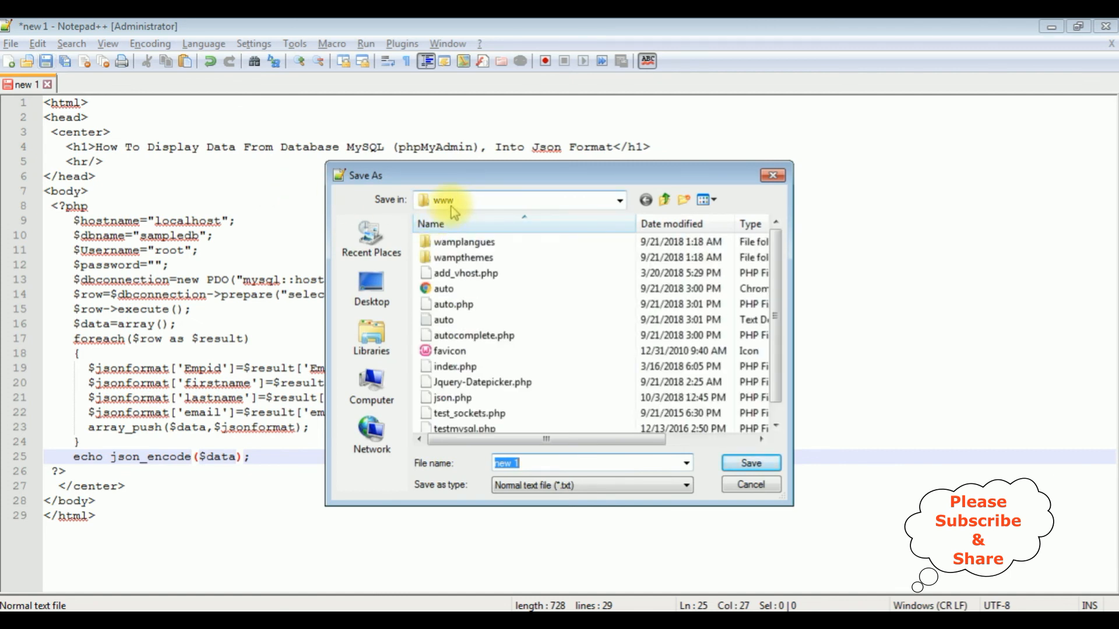
mouse_move(612, 318)
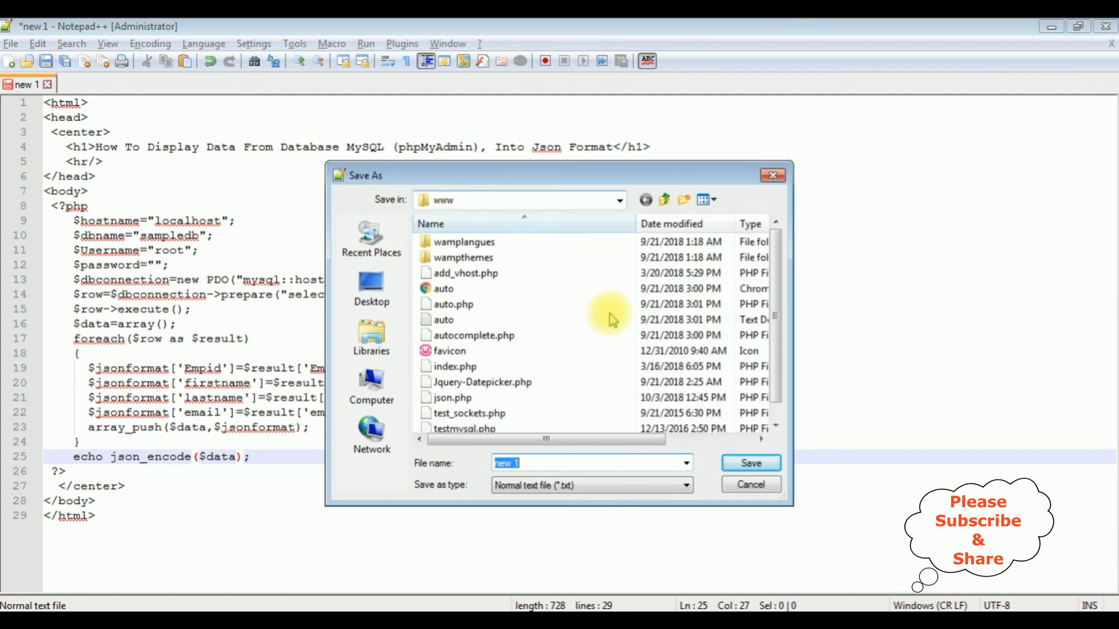
type("data-")
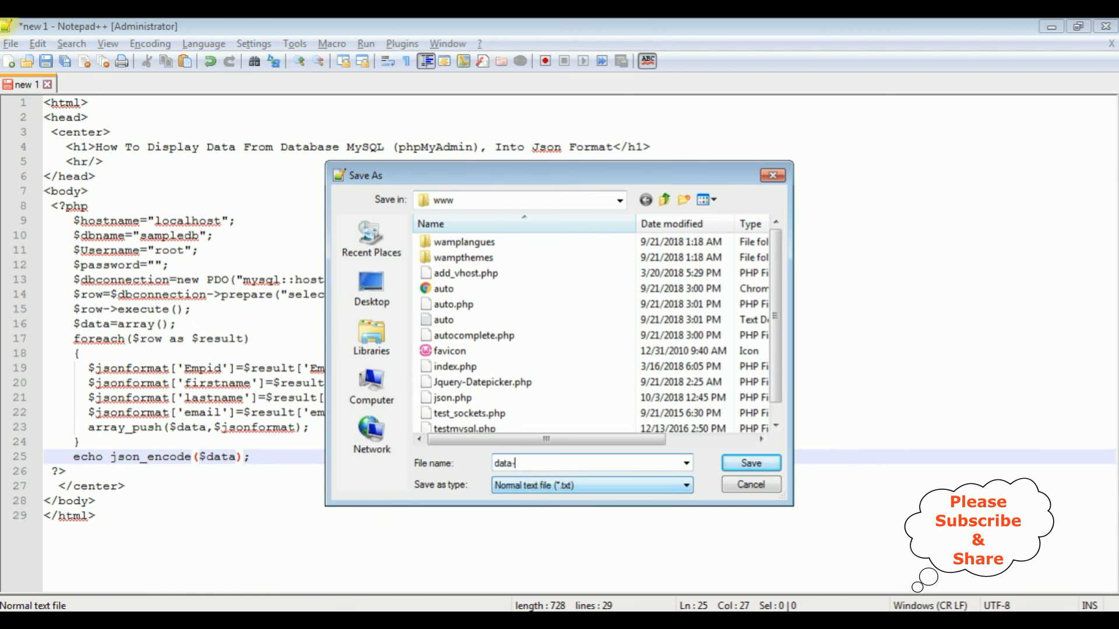
type("jsonformat.")
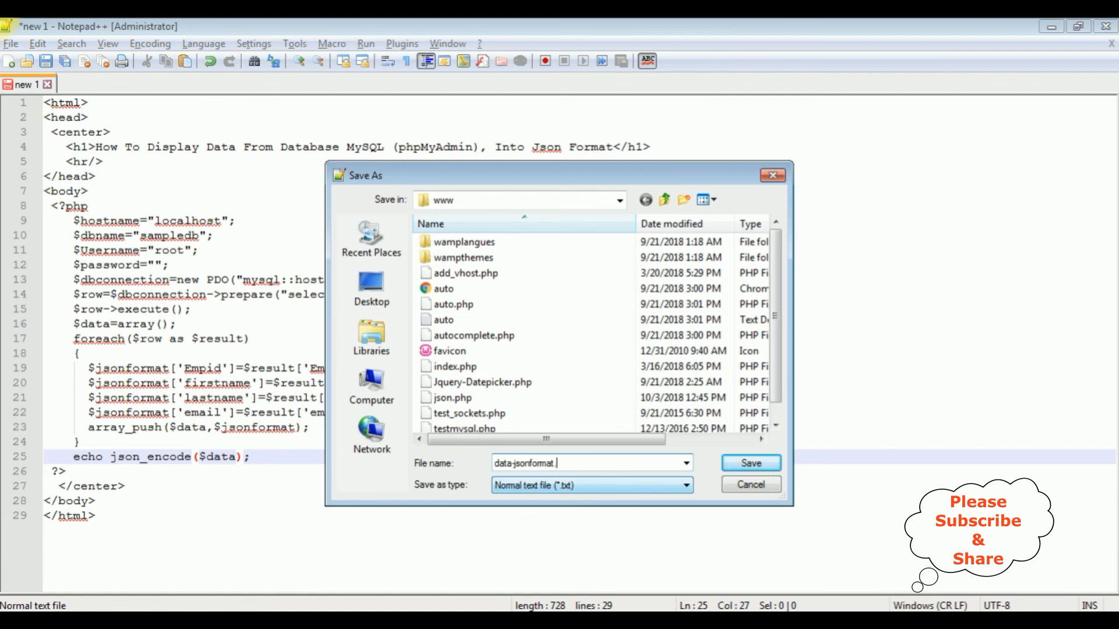
type("php")
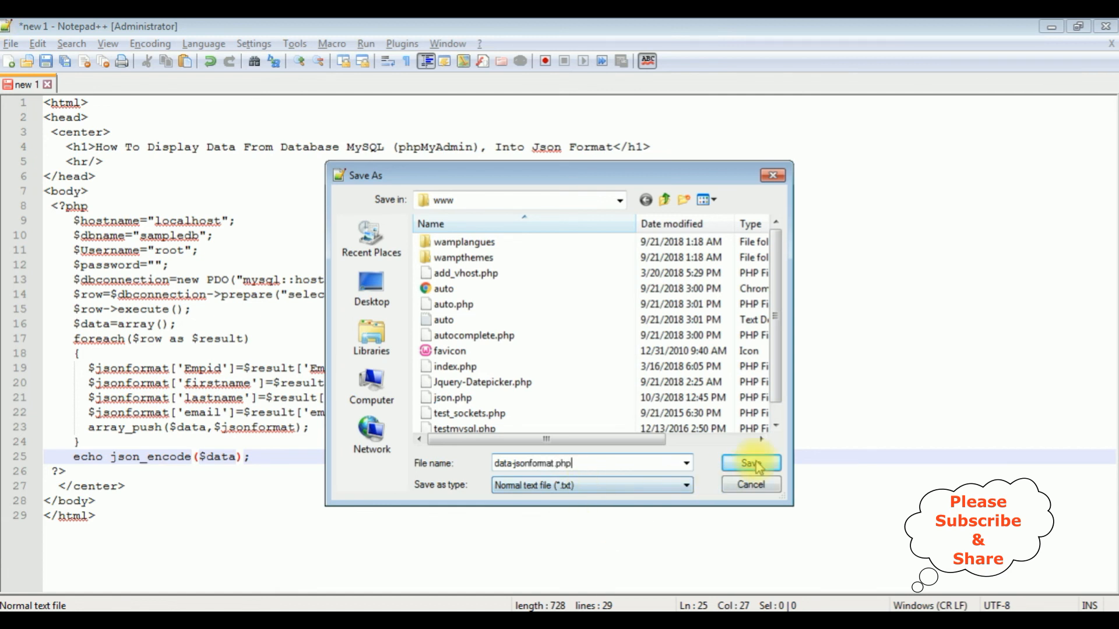
left_click(750, 463)
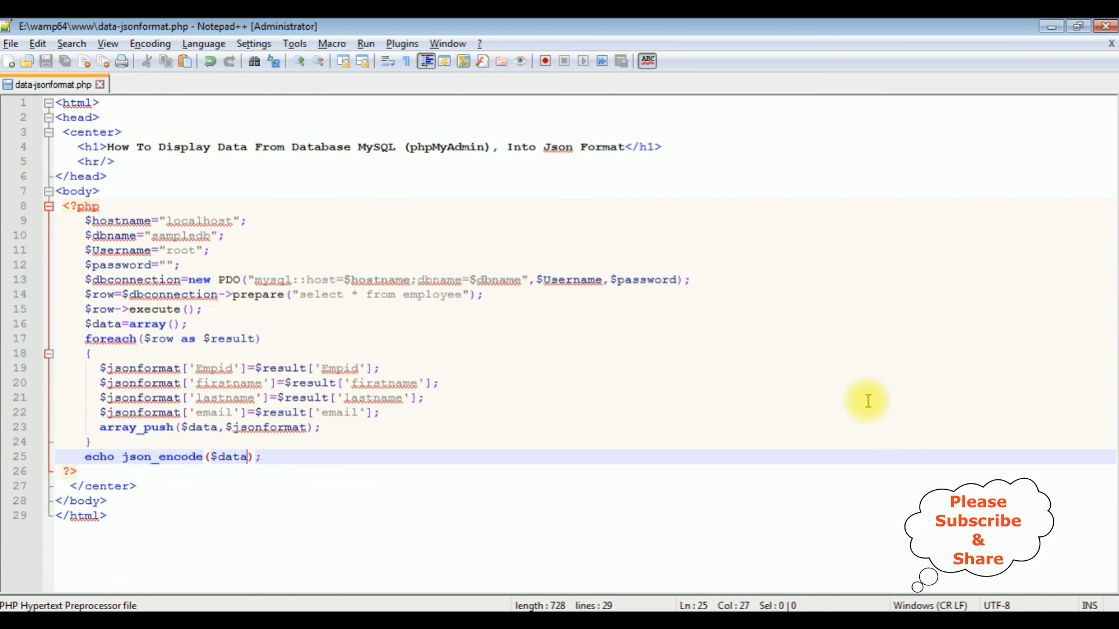
mouse_move(263, 227)
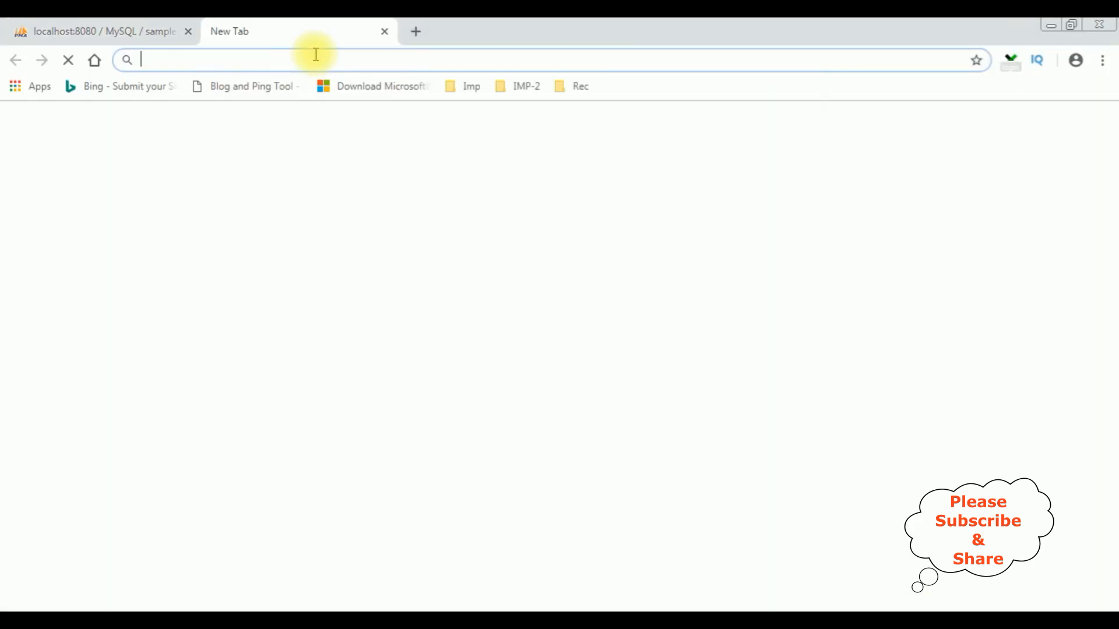
Load localhost:8080/data-jsonformat.php in a new Chrome tab to view the JSON output
type("localhost:8080")
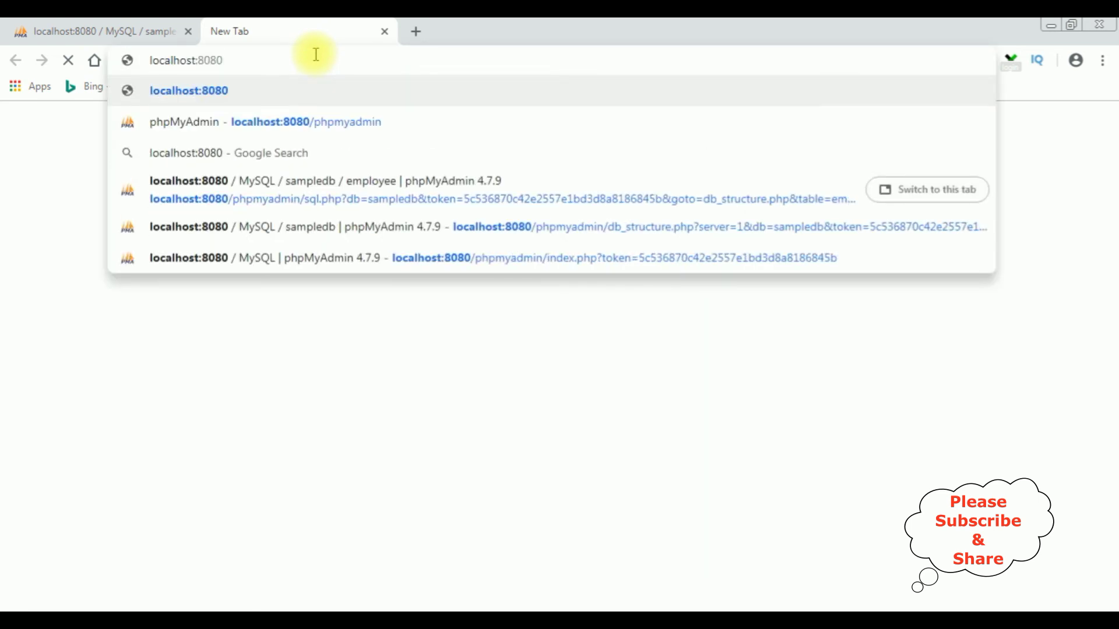
type("/data-")
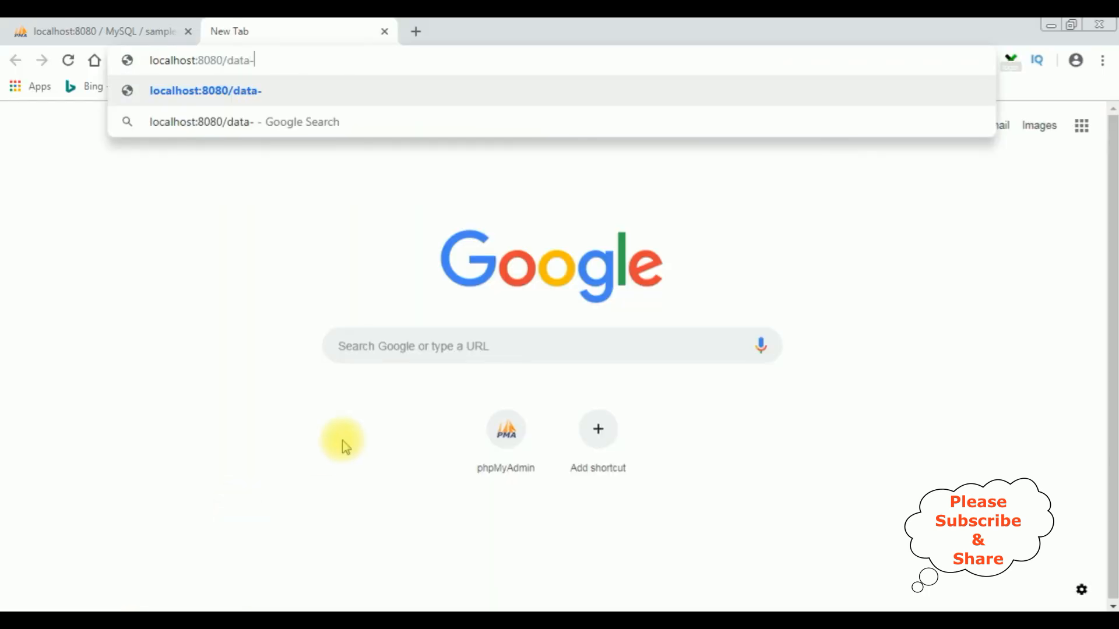
type("json")
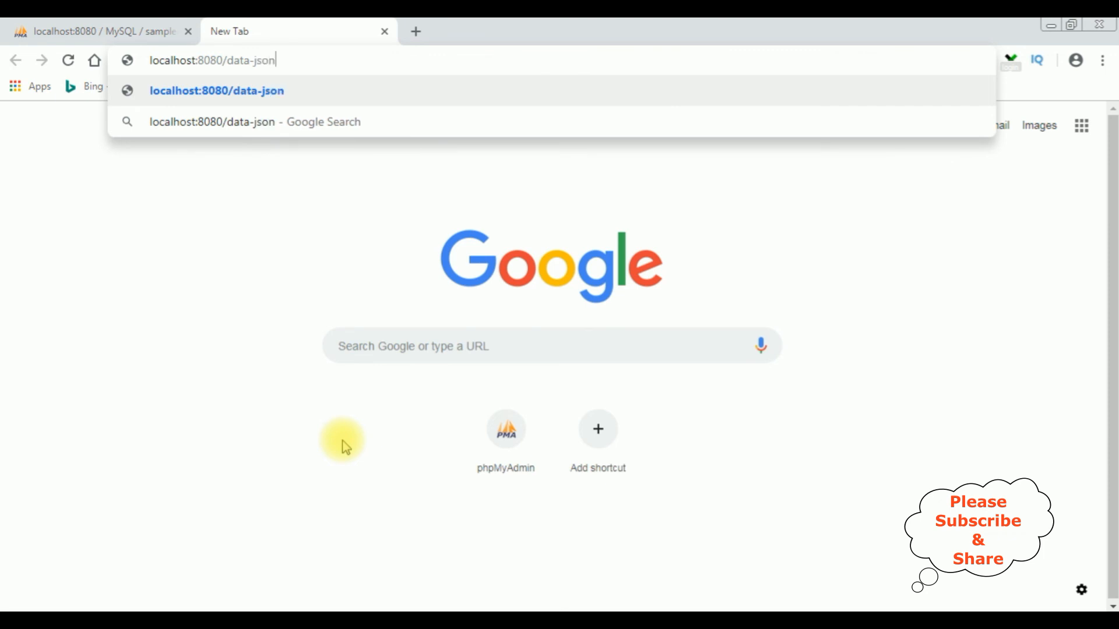
type("format.")
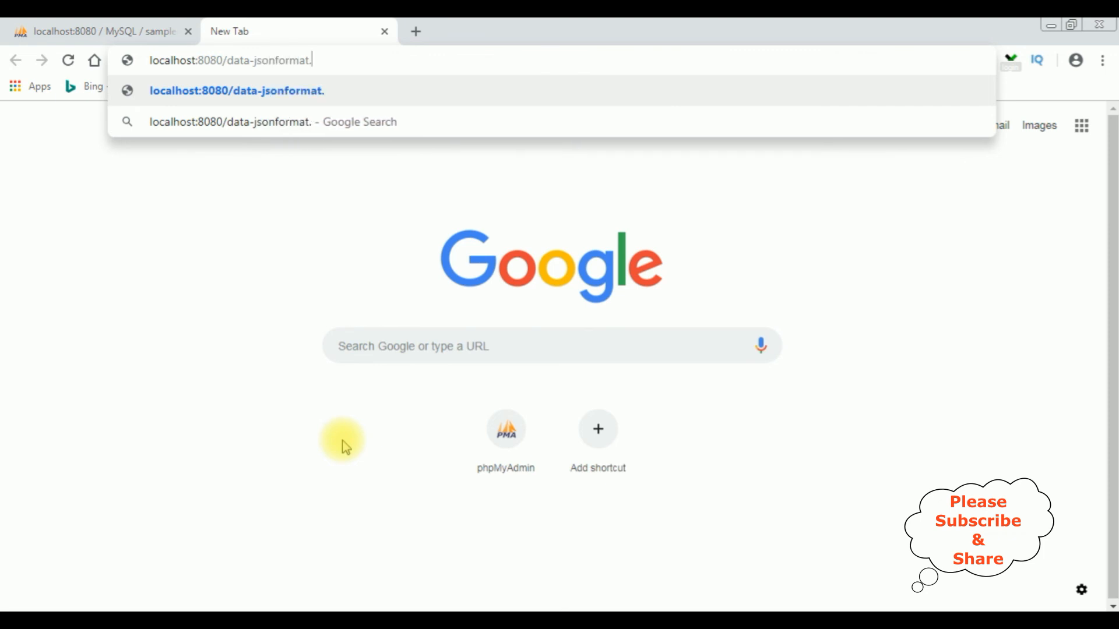
key("Enter")
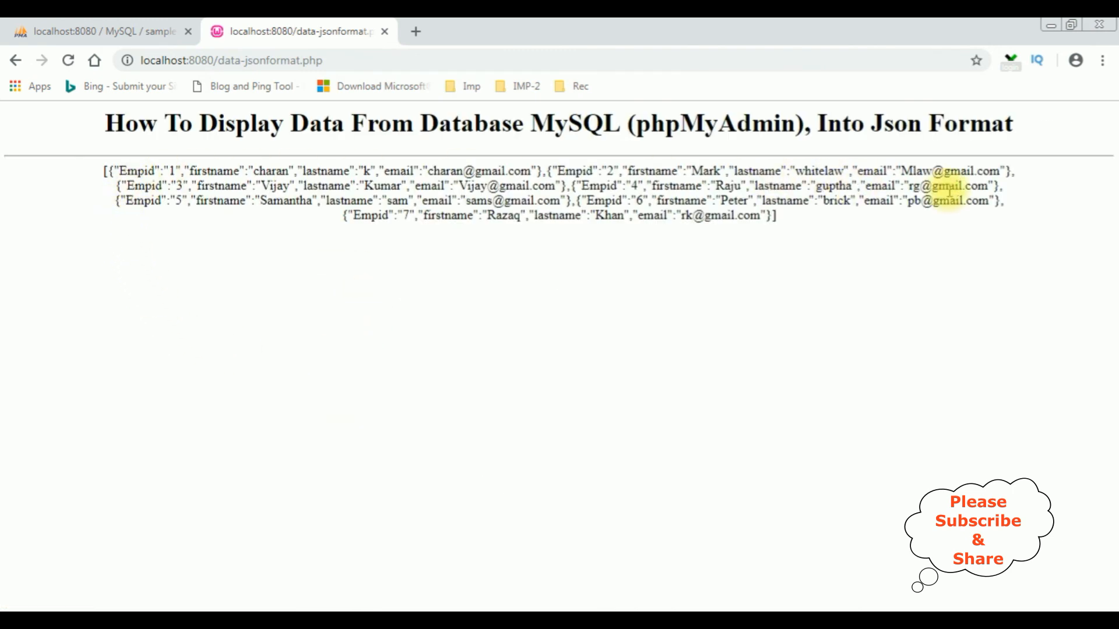
mouse_move(558, 287)
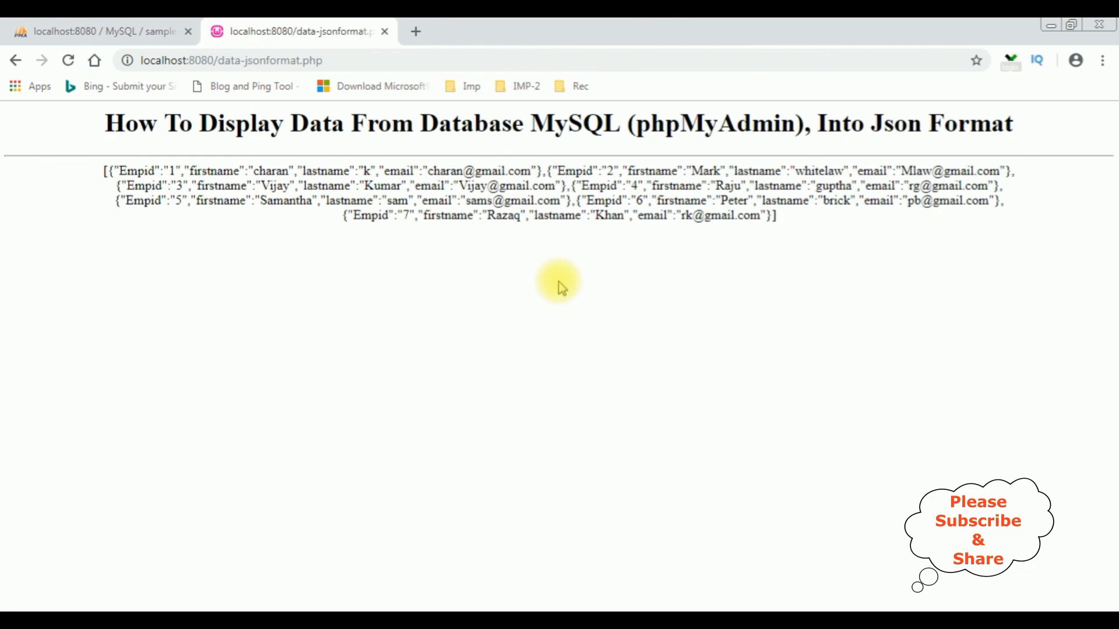